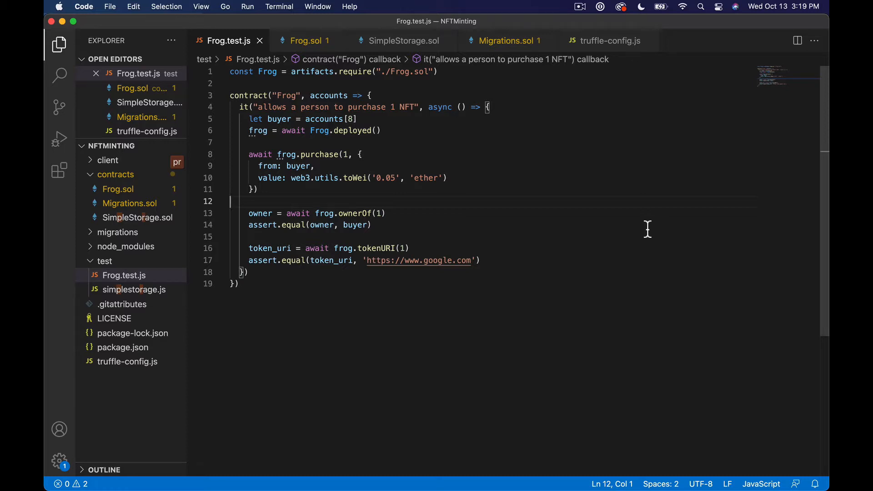
Bring up the app switcher to move from the Frog test file toward Google Chrome.
key("cmd+tab")
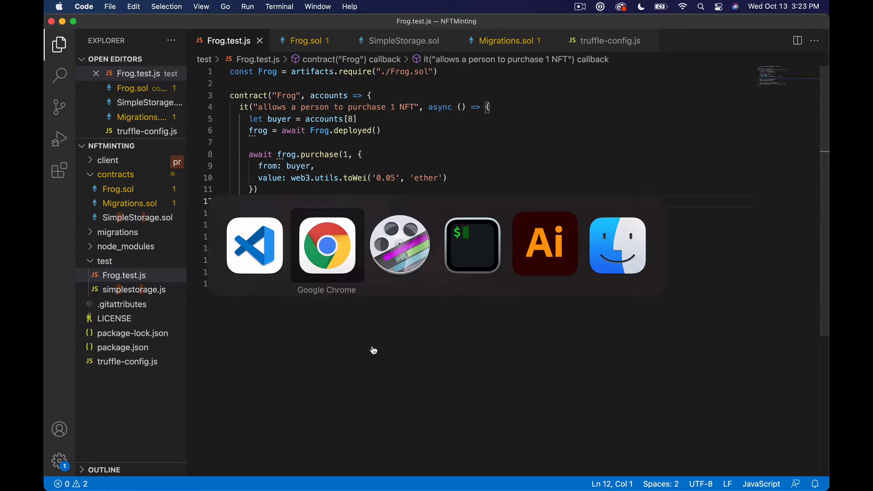
In Chrome's GitHub tab, navigate the OpenZeppelin contracts/token/ERC721 folder and open ERC721.sol.
left_click(326, 245)
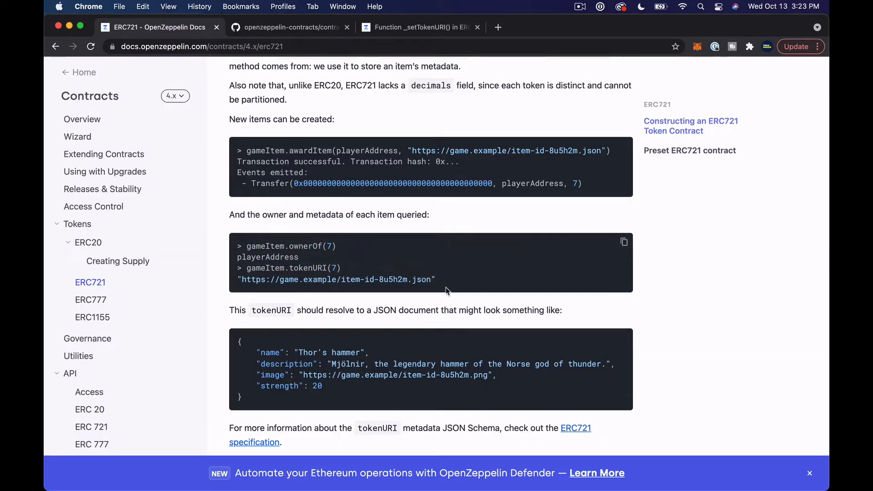
left_click(290, 26)
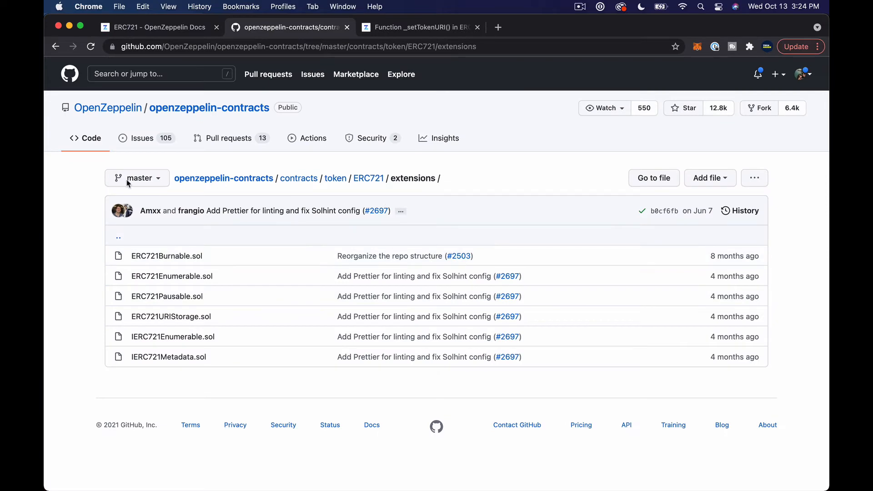
left_click(335, 178)
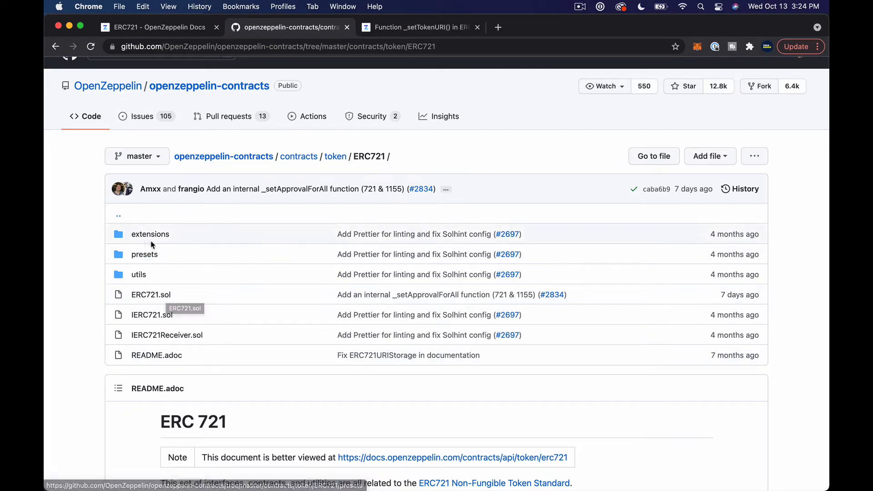
left_click(150, 234)
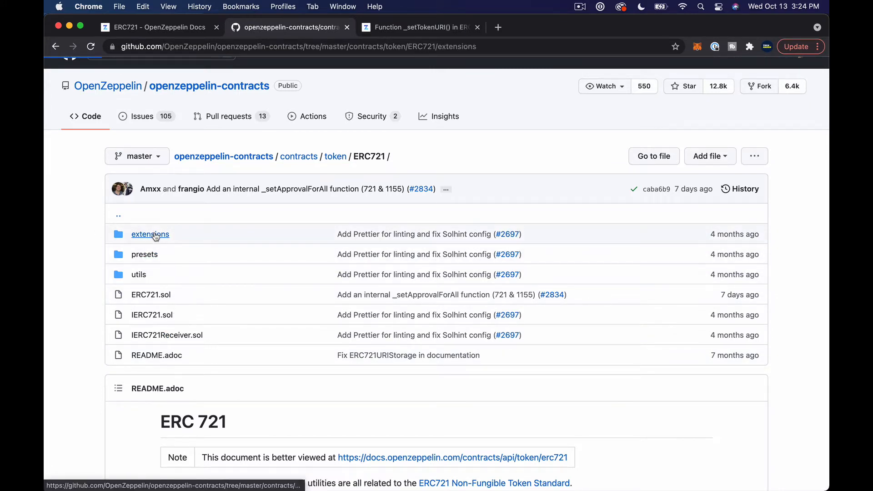
left_click(150, 234)
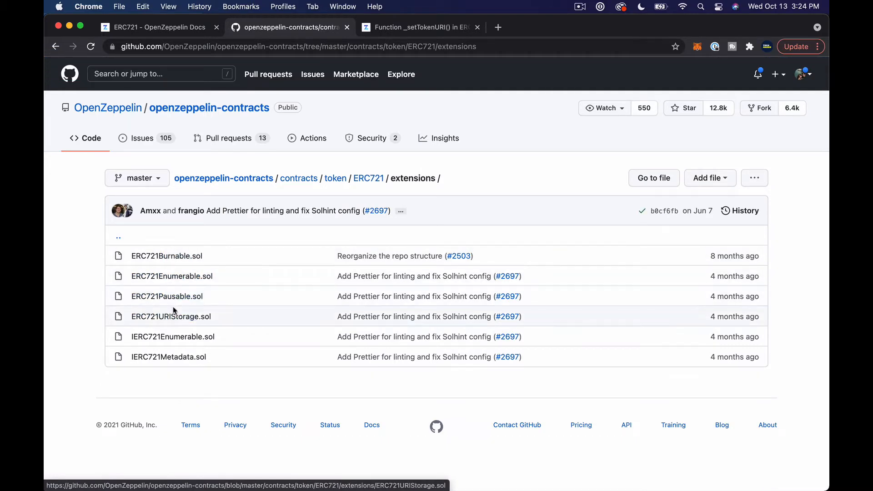
mouse_move(172, 275)
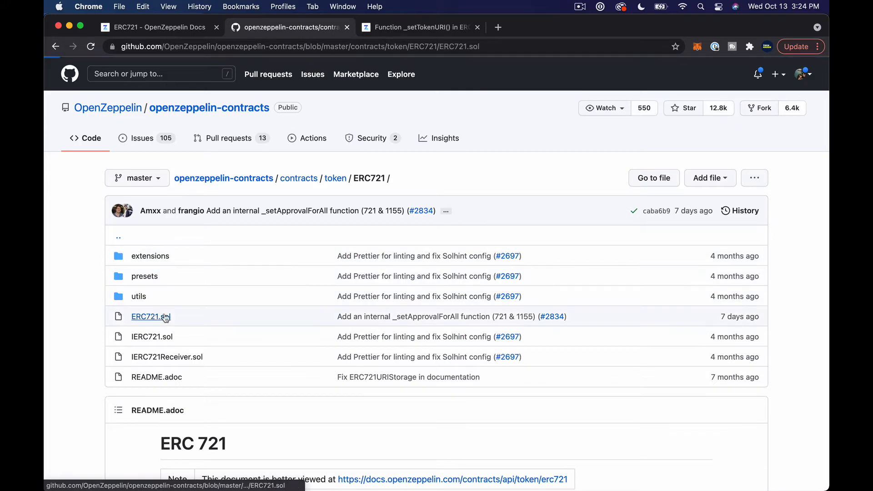
left_click(147, 317)
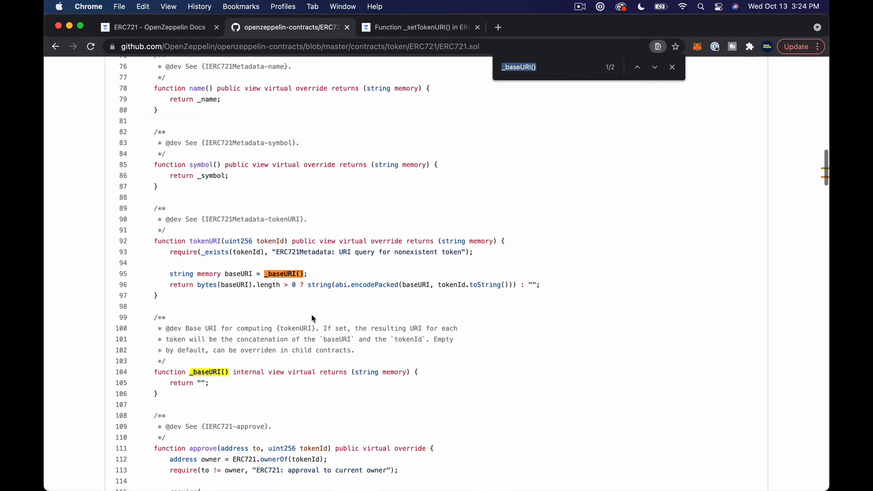
Locate _baseURI() in ERC721.sol and see how tokenURI builds from an empty base URI.
scroll("down", 3)
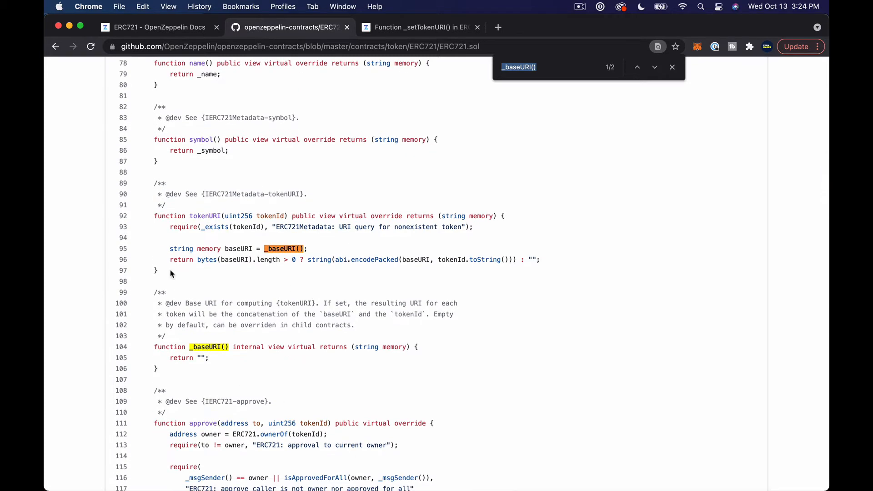
scroll("down", 3)
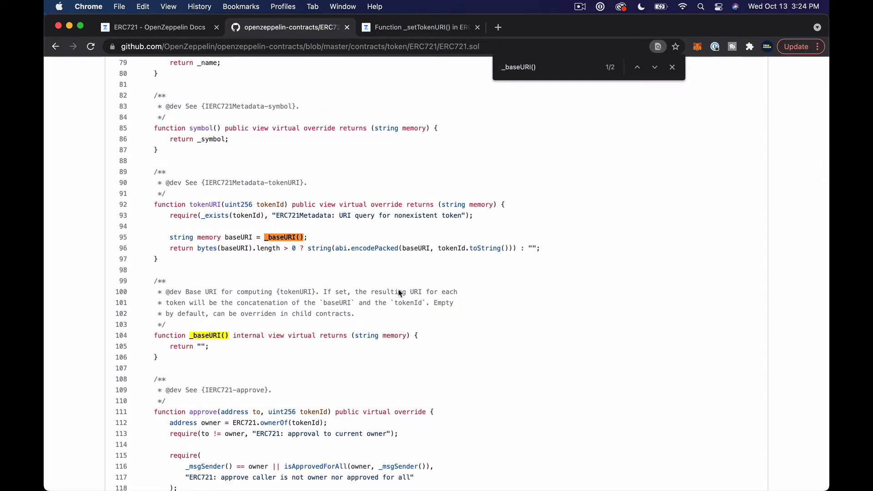
mouse_move(166, 289)
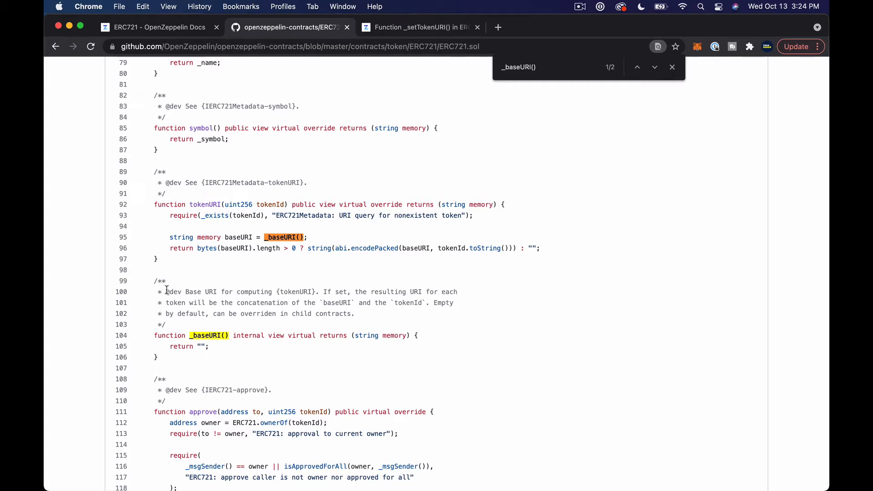
left_click_drag(167, 292, 374, 302)
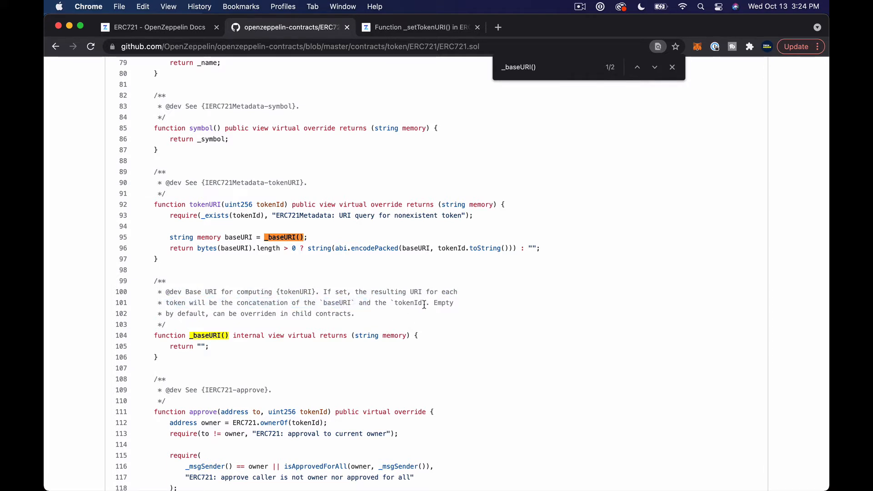
double_click(410, 302)
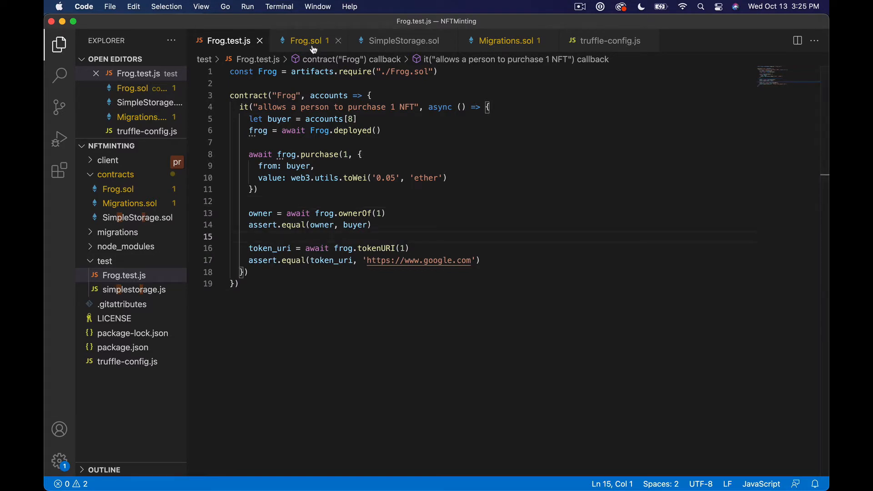
left_click(473, 260)
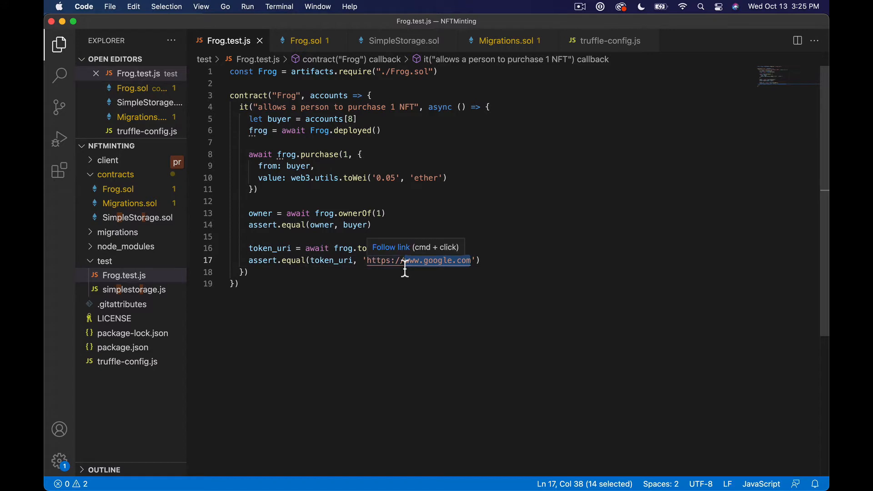
mouse_move(405, 262)
type("ur-ur")
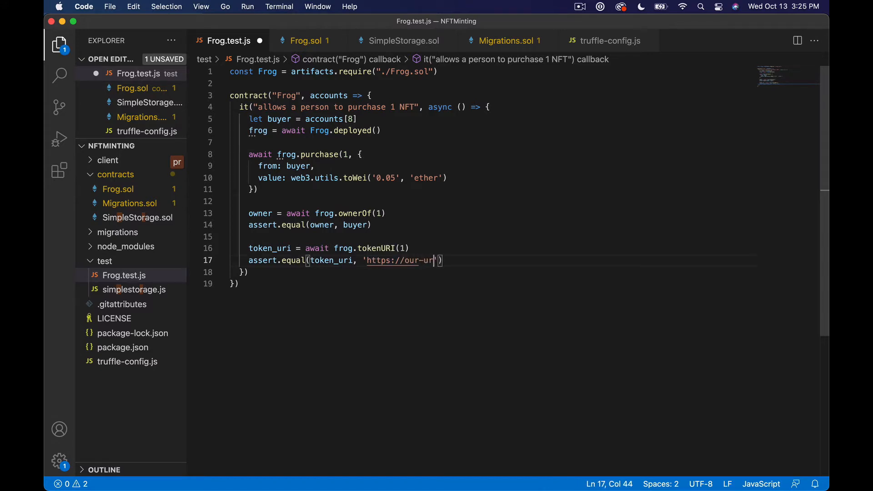
type("l.com")
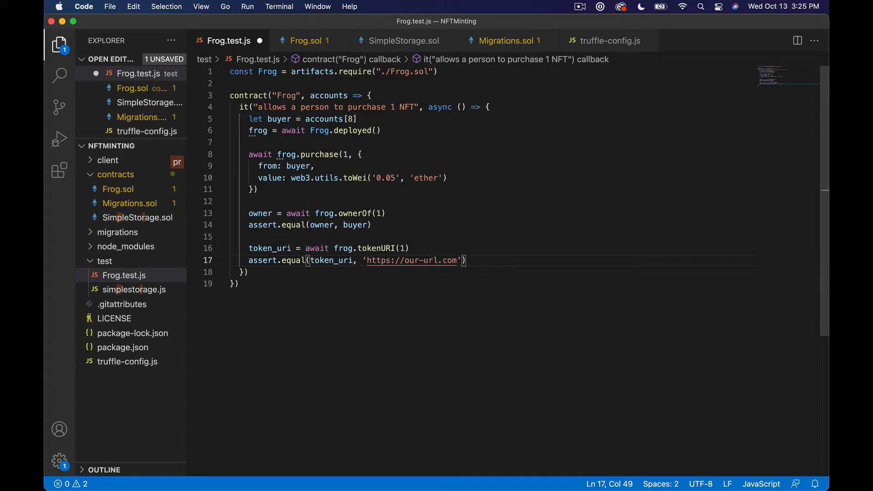
type("nfts/")
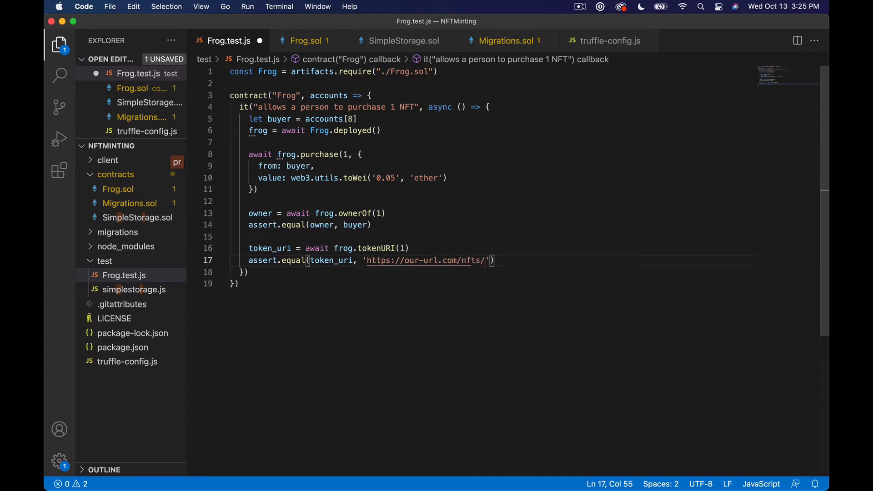
type("1")
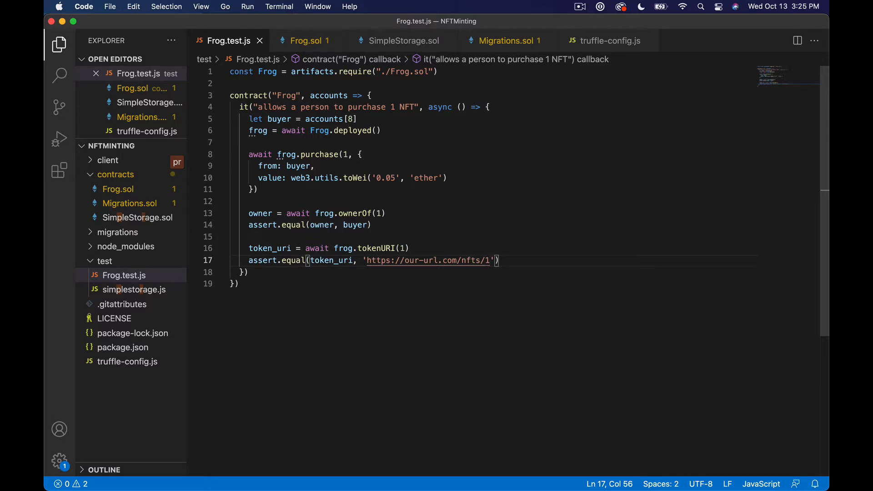
mouse_move(436, 236)
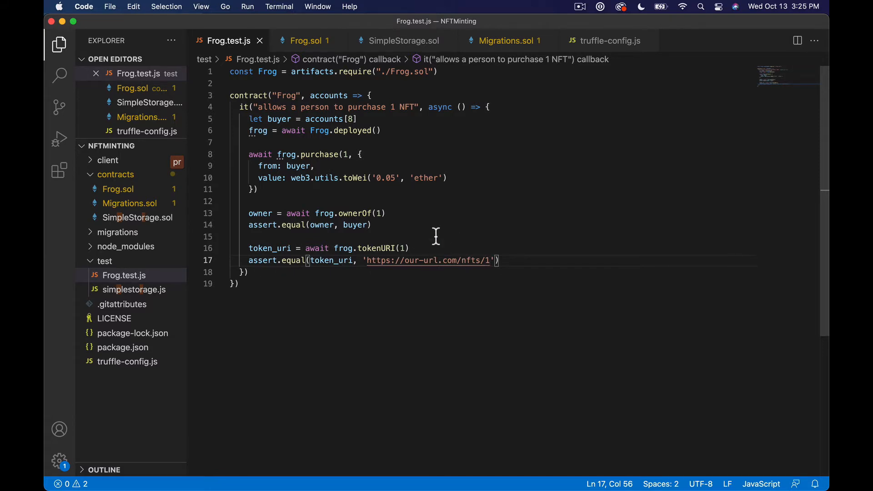
left_click(306, 40)
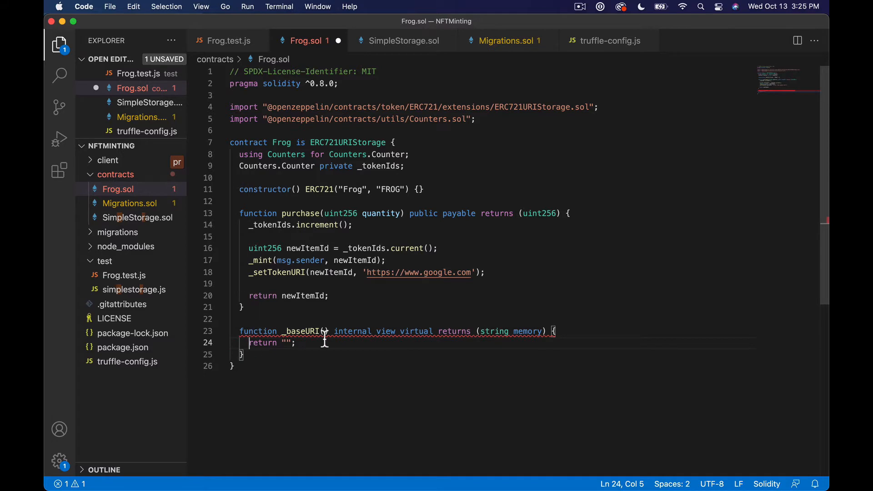
mouse_move(520, 383)
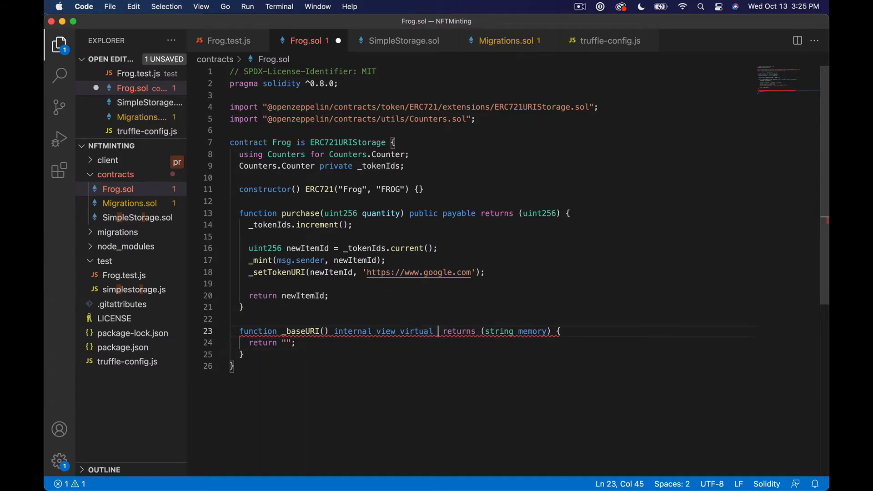
type("override")
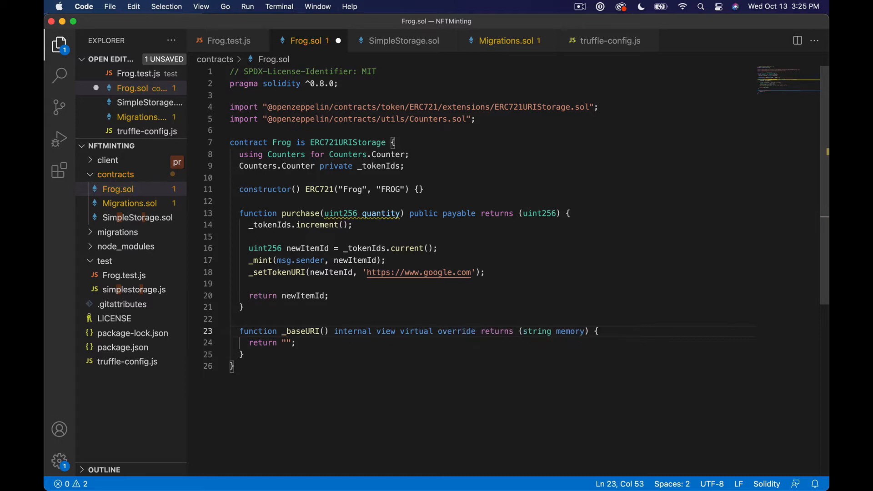
key("cmd+tab")
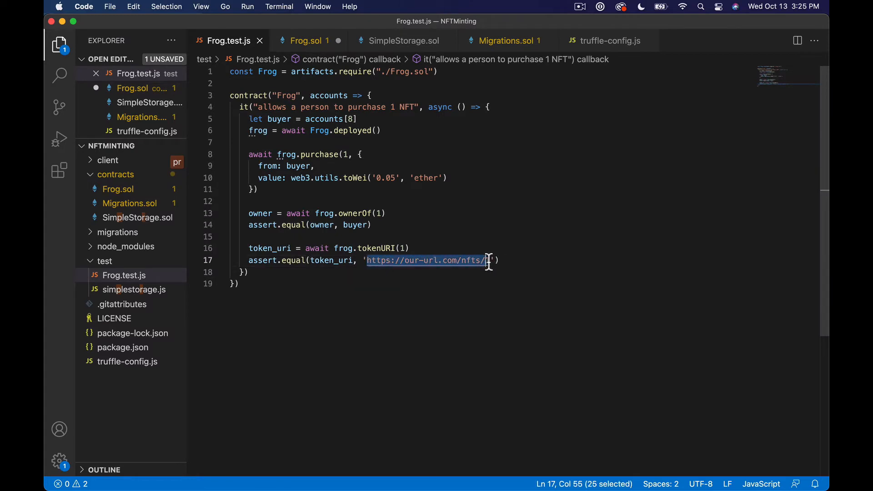
left_click(305, 40)
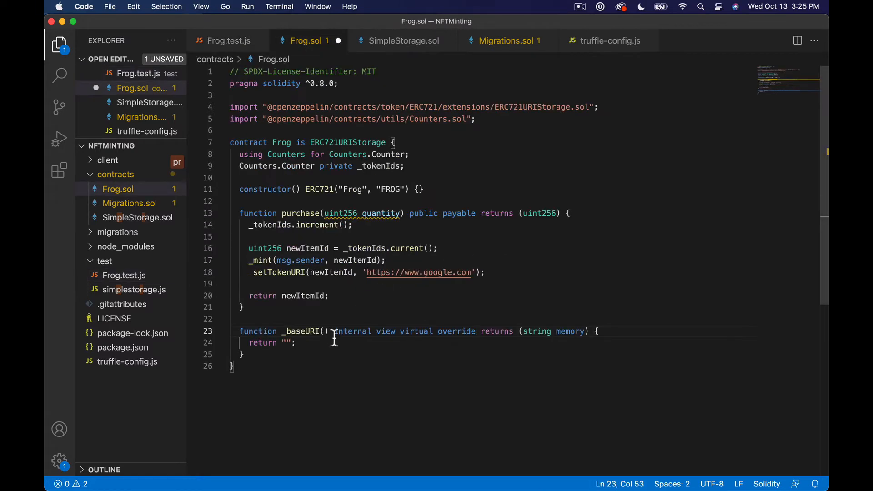
type("https://our-url.com/nfts/")
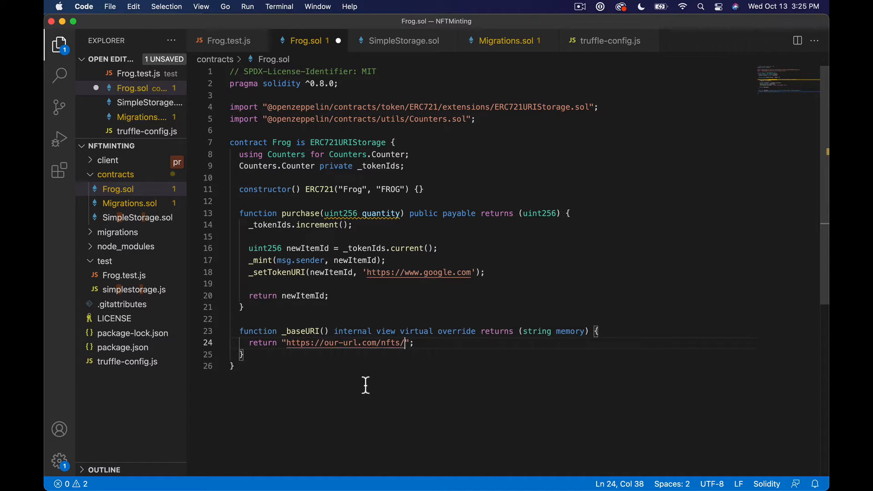
mouse_move(435, 343)
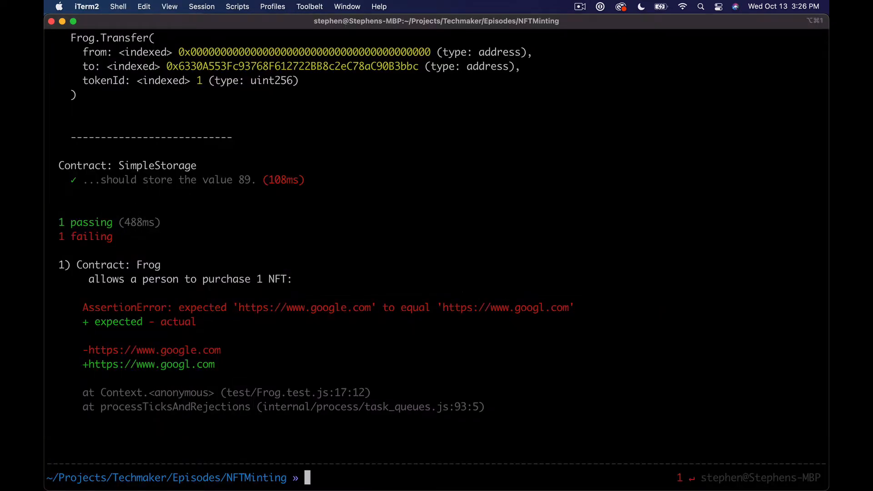
type("truffle test")
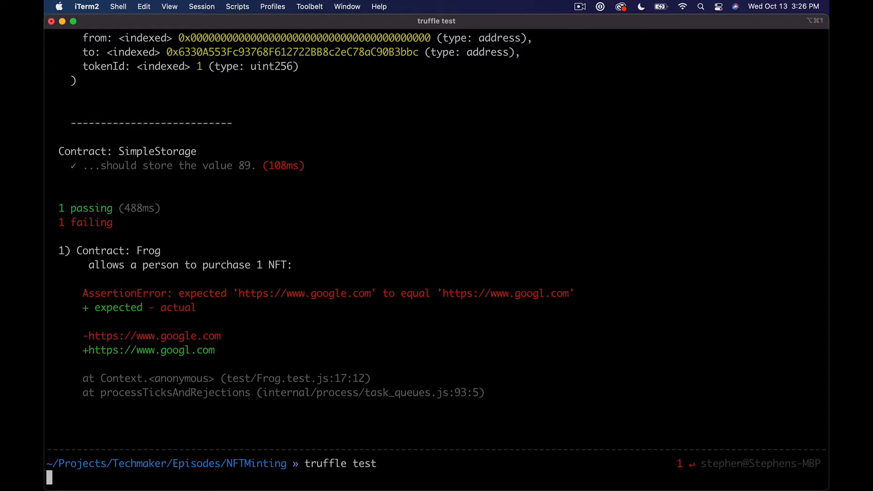
key("Return")
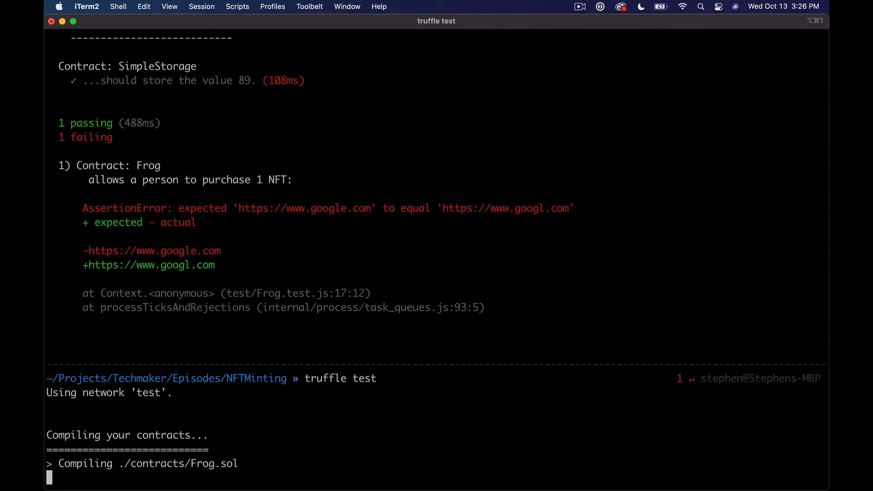
scroll("down", 3)
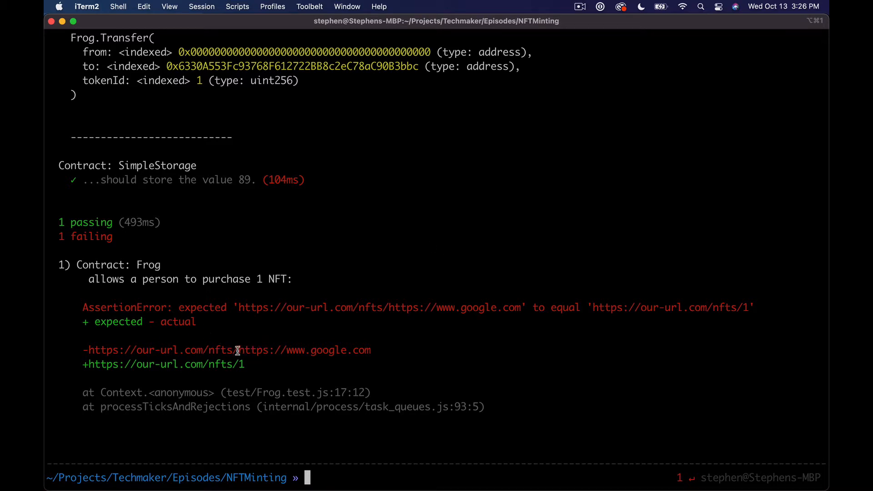
left_click_drag(238, 349, 371, 350)
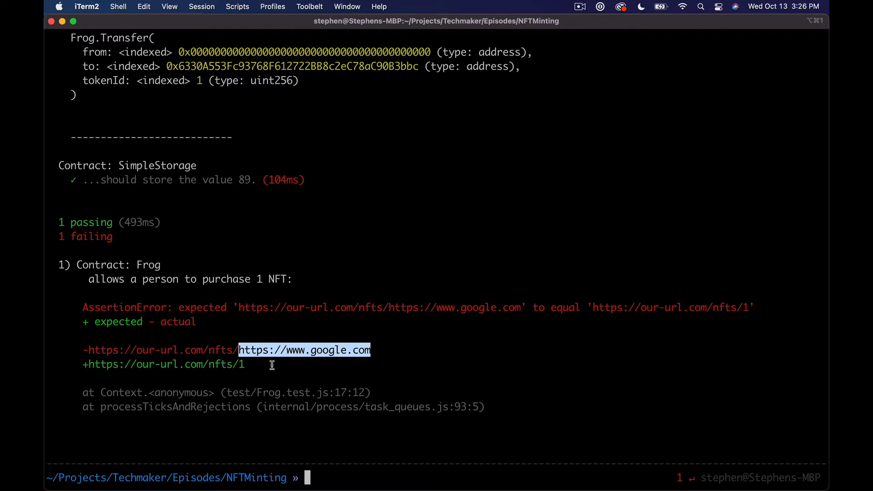
key("cmd+tab")
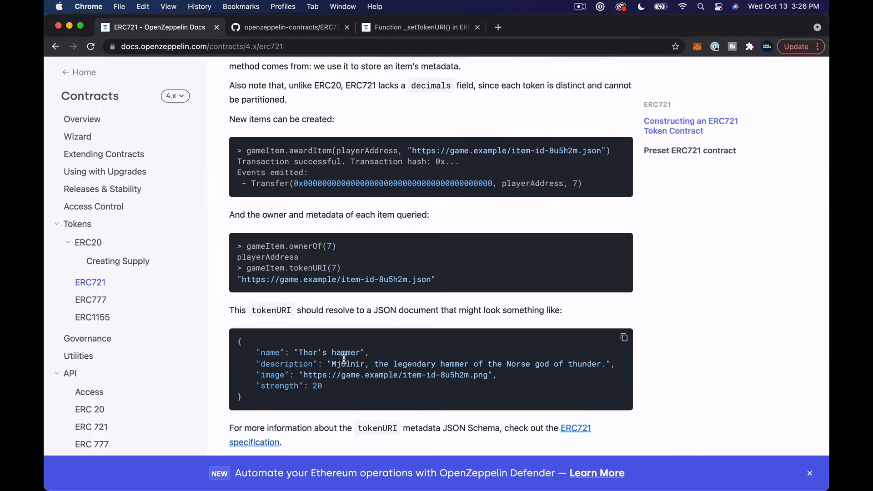
Read ERC721.sol's tokenURI, highlighting baseURI and the encodePacked join of base URI and id.
left_click(289, 26)
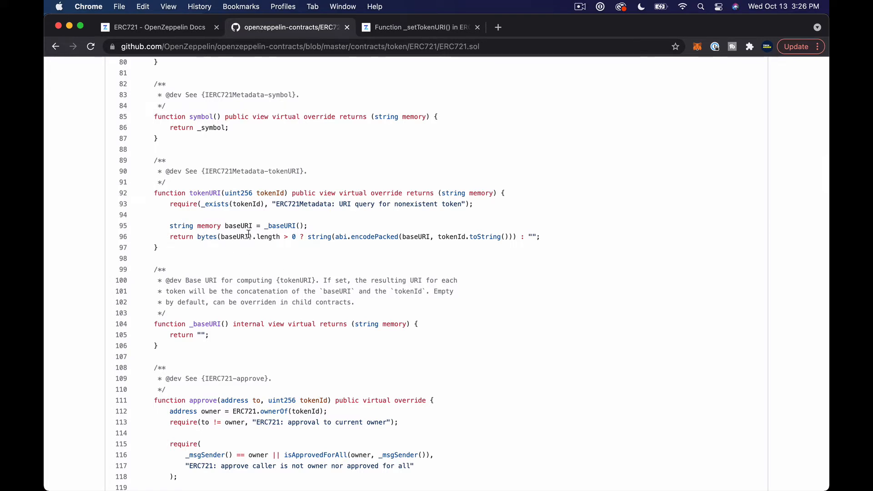
double_click(237, 236)
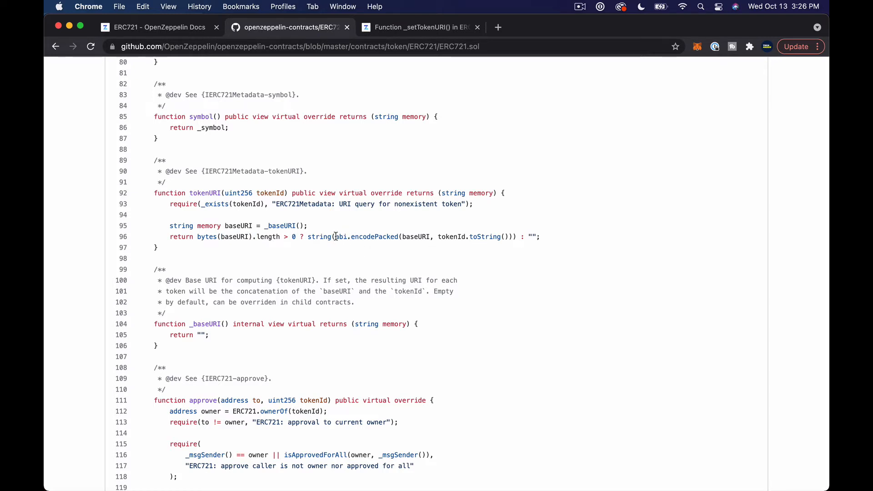
double_click(367, 236)
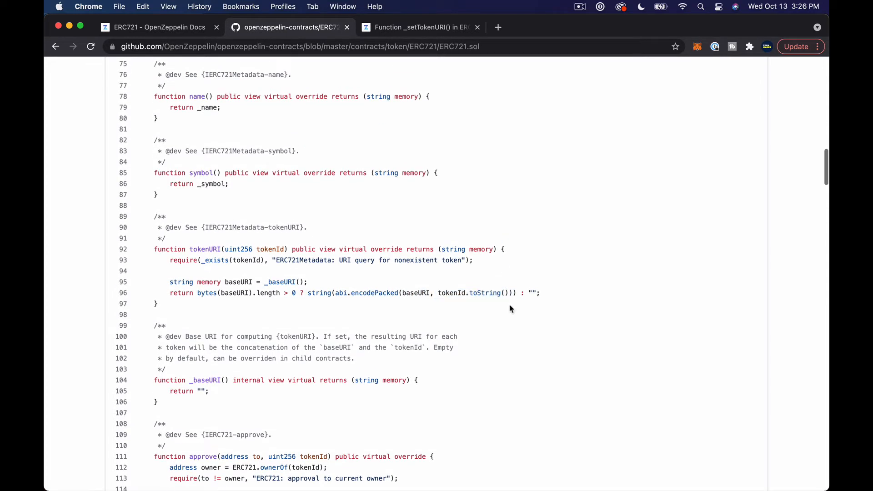
mouse_move(346, 285)
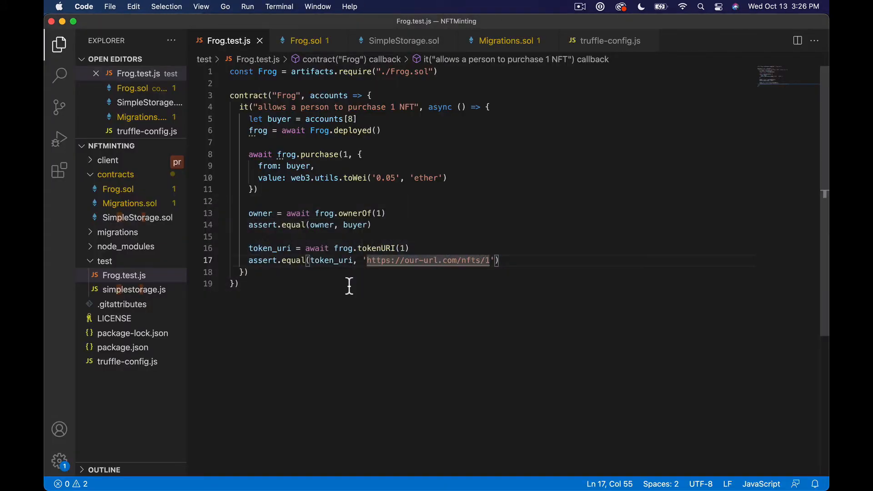
Return to Frog.sol with its hard-coded _baseURI, then bring up the app switcher.
left_click(306, 41)
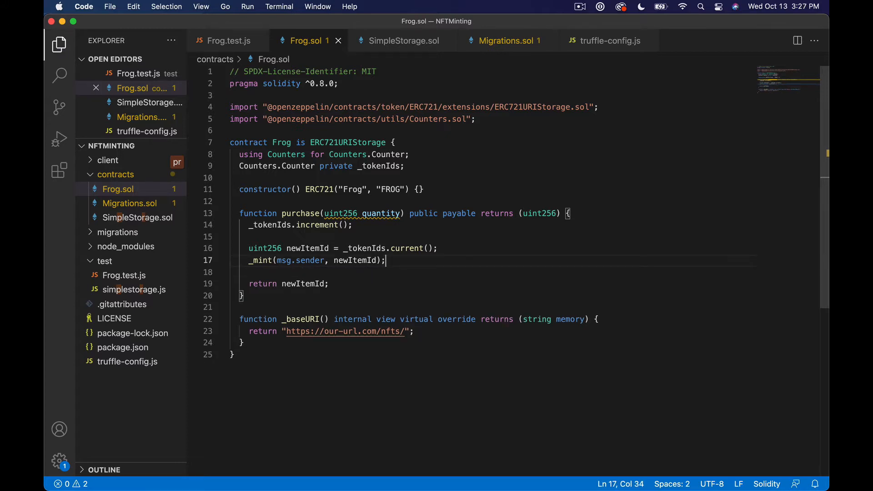
key("cmd+tab")
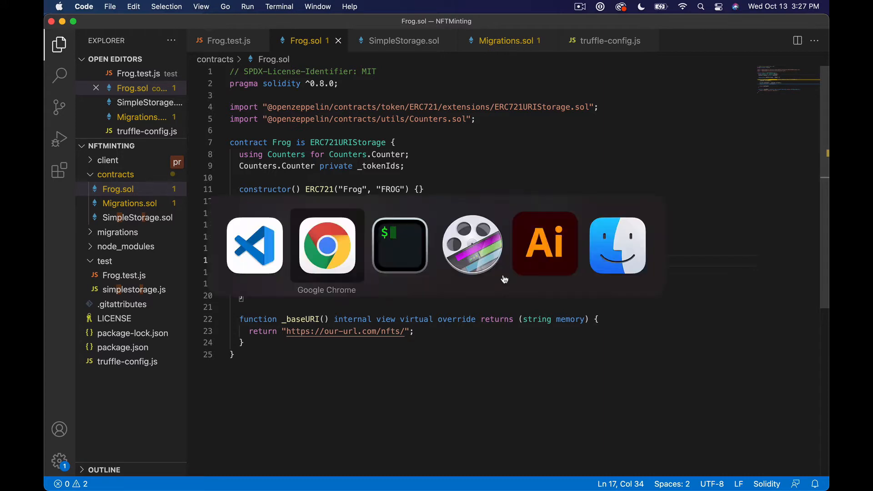
Switch to iTerm2 and rerun truffle test so Frog.sol compiles again.
left_click(399, 245)
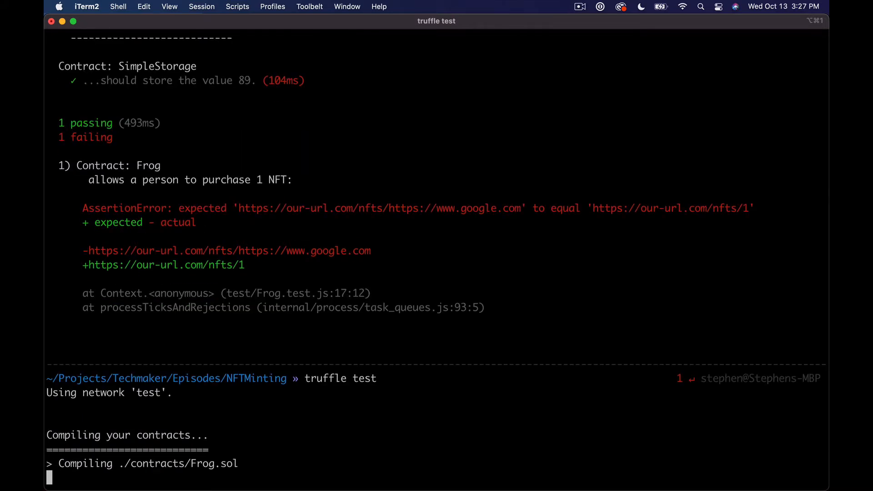
scroll("down", 3)
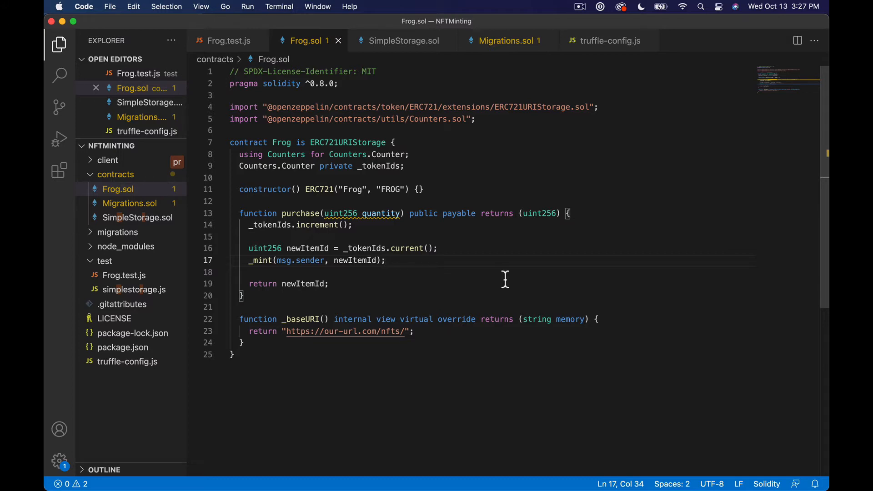
mouse_move(439, 190)
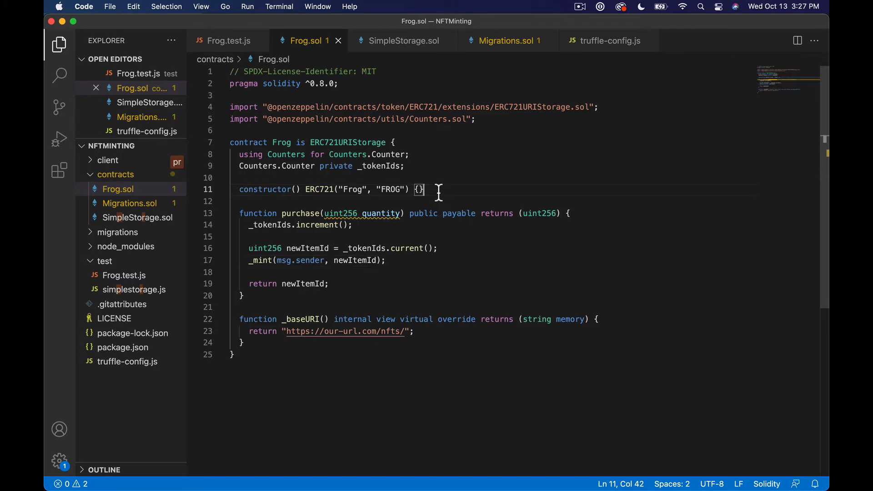
Declare public function setBaseURI(string newBaseURI) below the Frog.sol constructor.
key("enter")
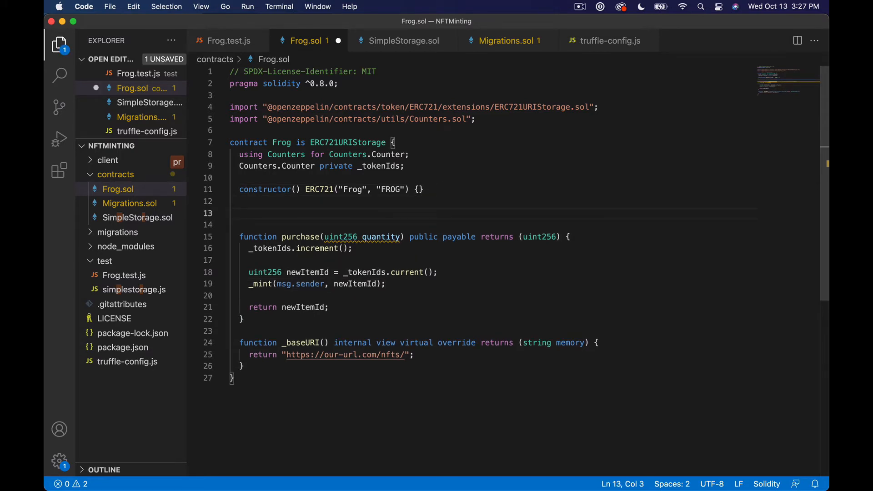
type("function setB")
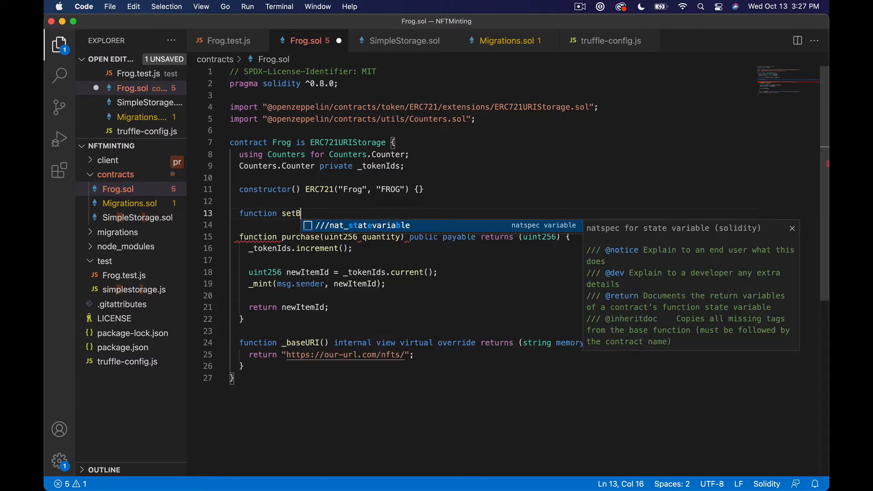
type("aseUR")
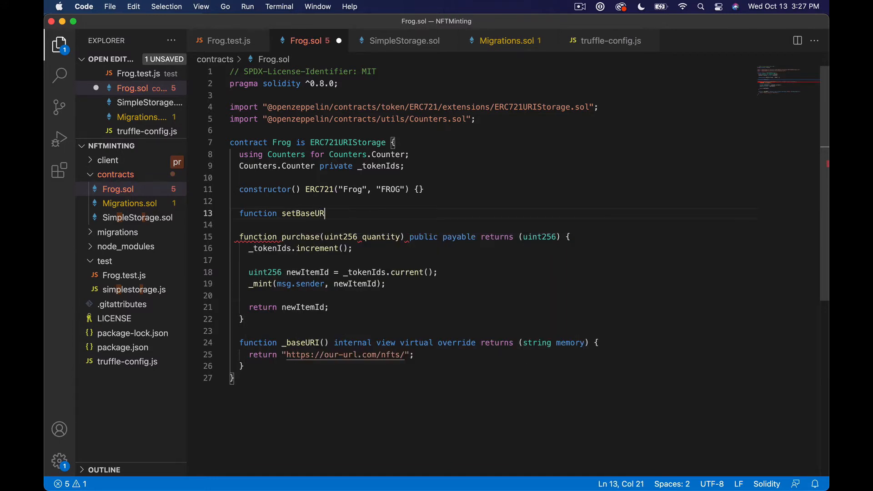
type("()")
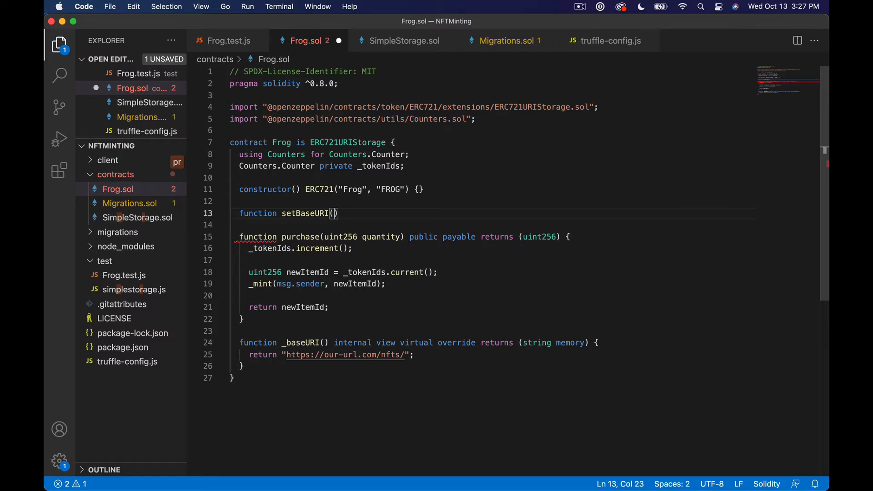
type("string bytes")
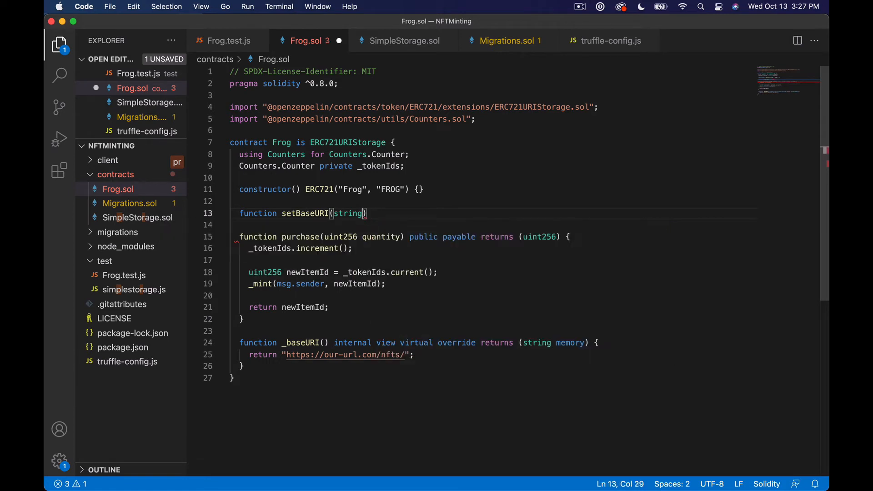
type("ne")
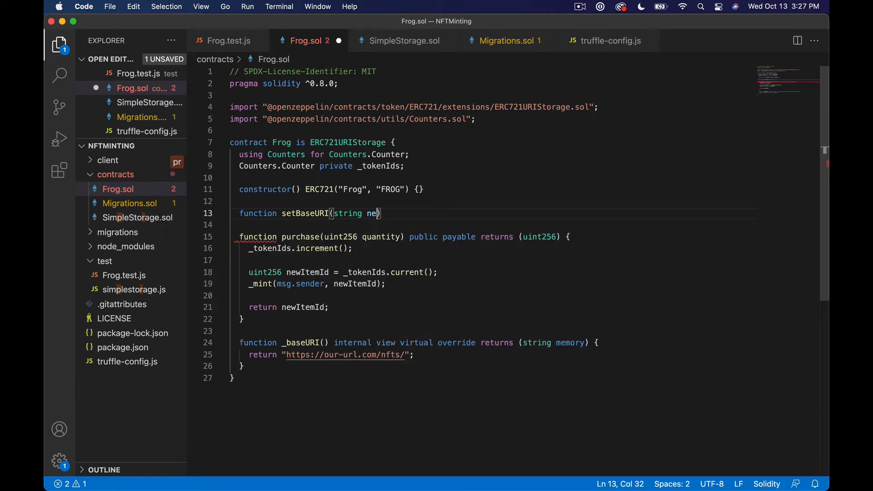
type("wB")
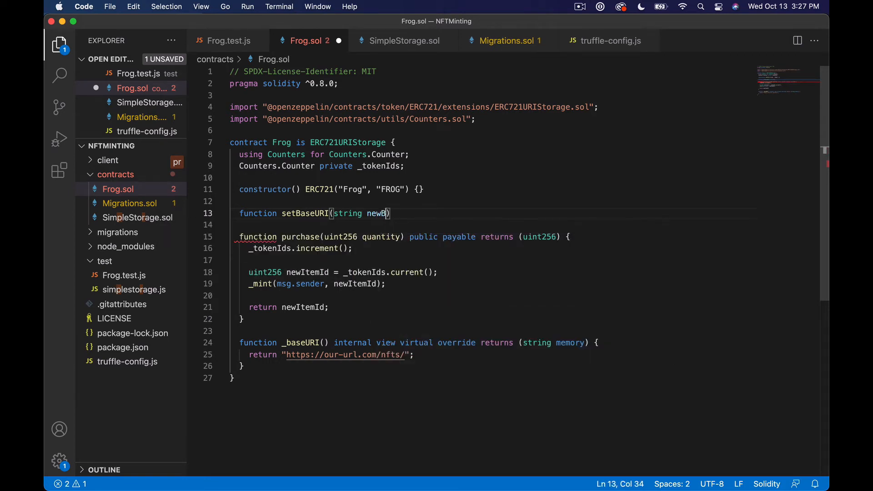
type("aseURI")
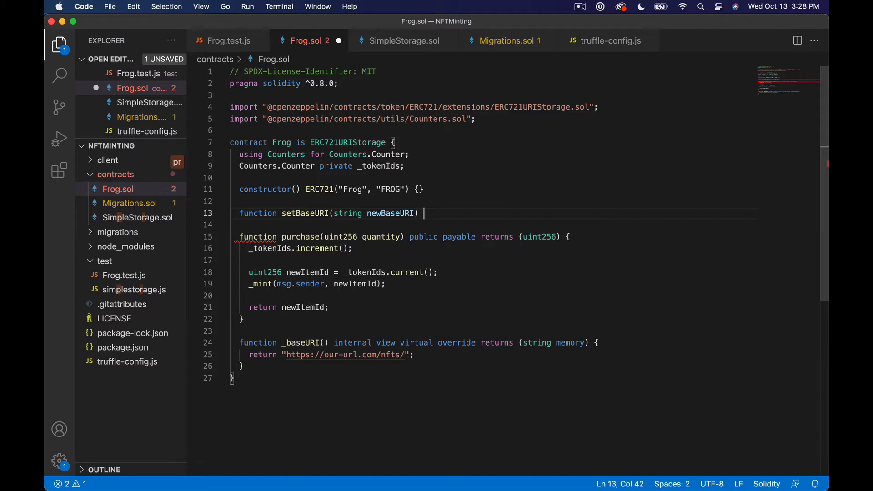
type("public")
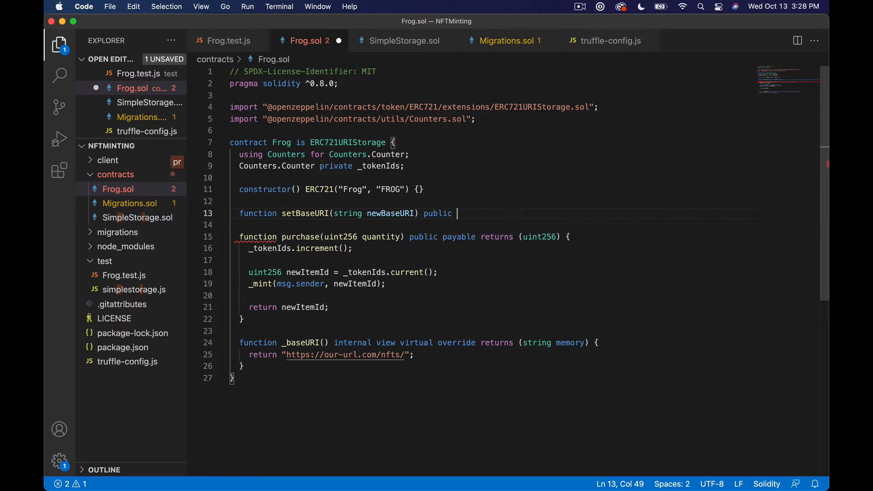
type("{")
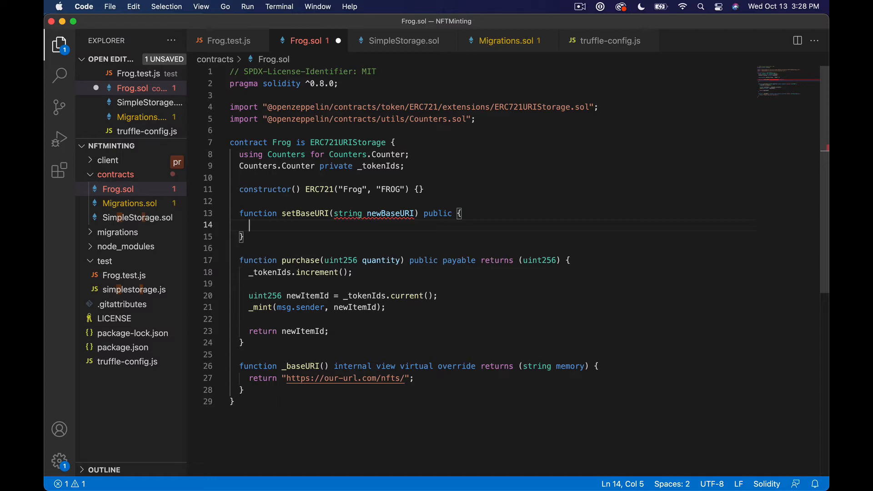
Give setBaseURI the body _baseURI = newBaseURI;.
type("_baseURI")
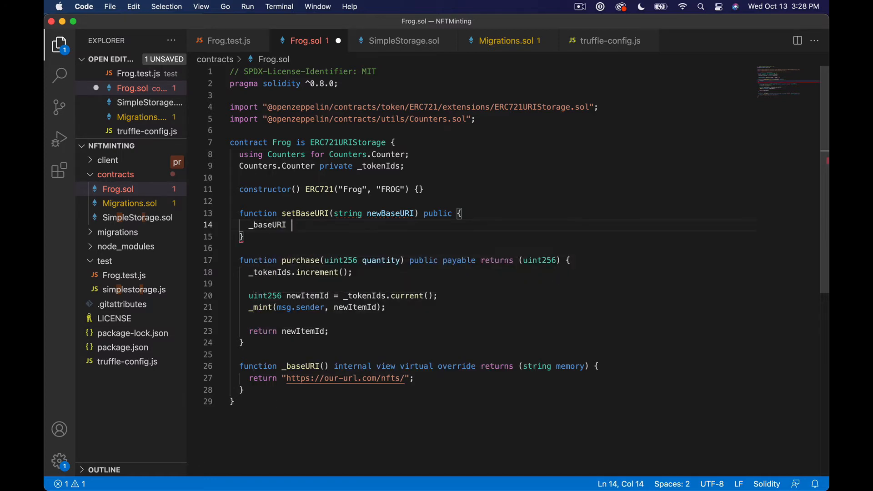
type("=")
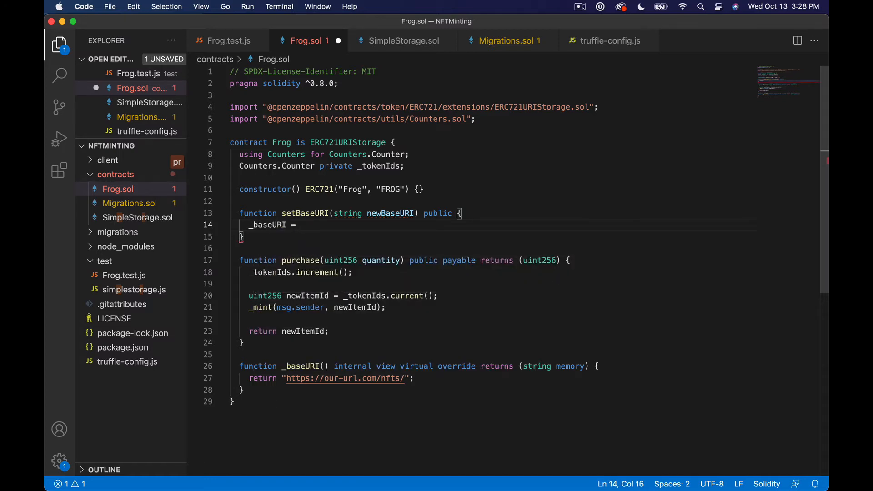
type("newBaseURI;")
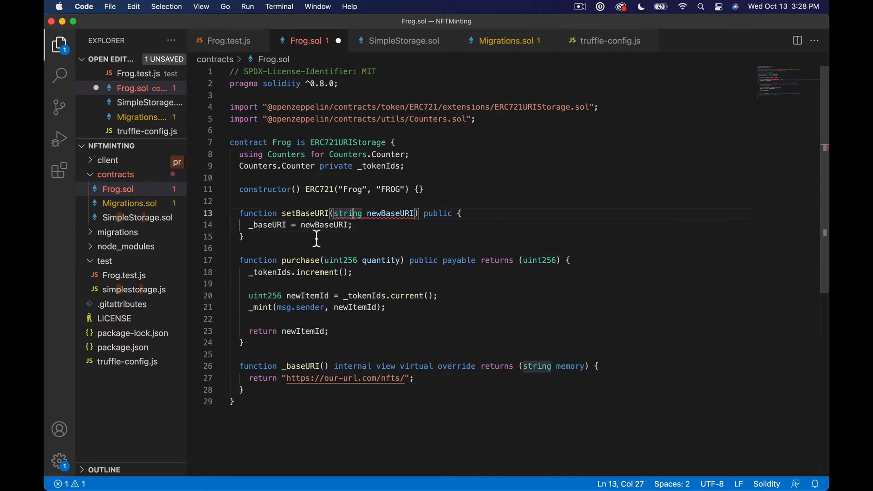
mouse_move(368, 213)
type("memory ")
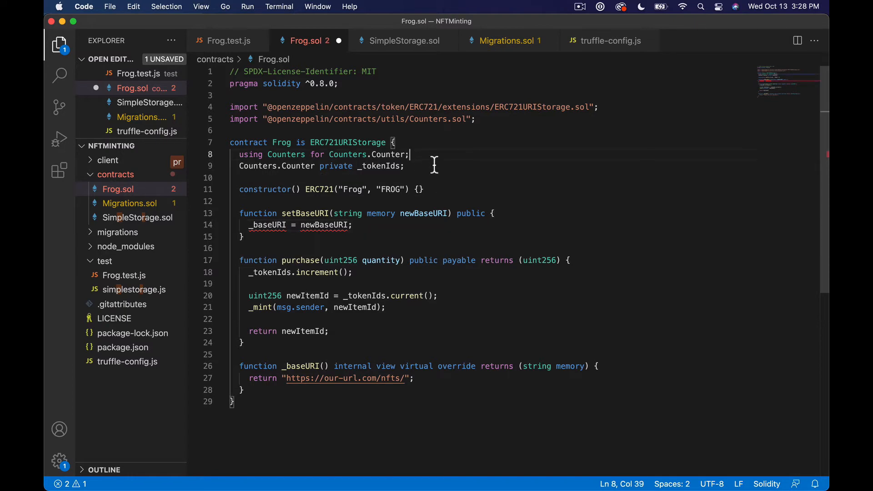
Add a string memory _baseURI state variable line above setBaseURI in Frog.sol.
key("Enter")
type("str")
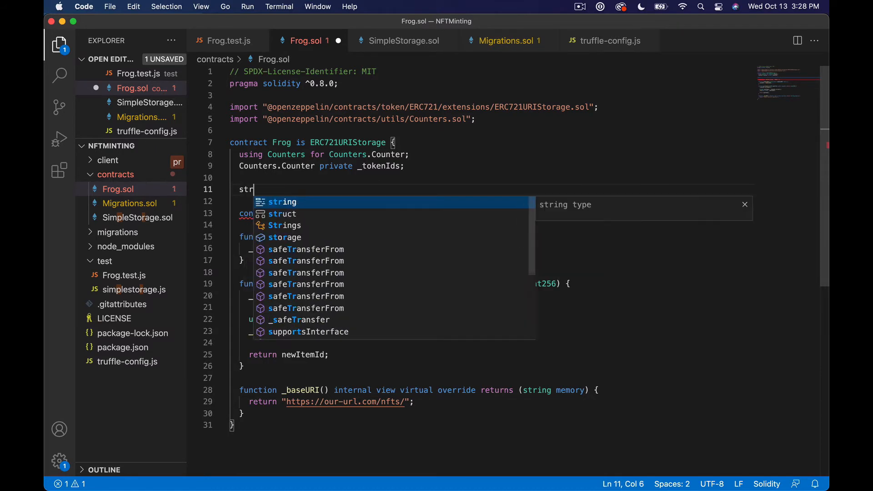
type("ing memory private")
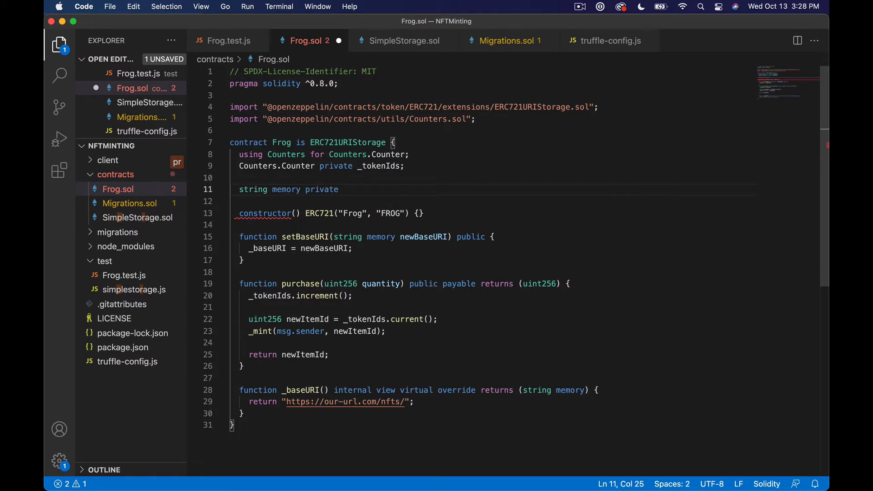
type("_baseURI;")
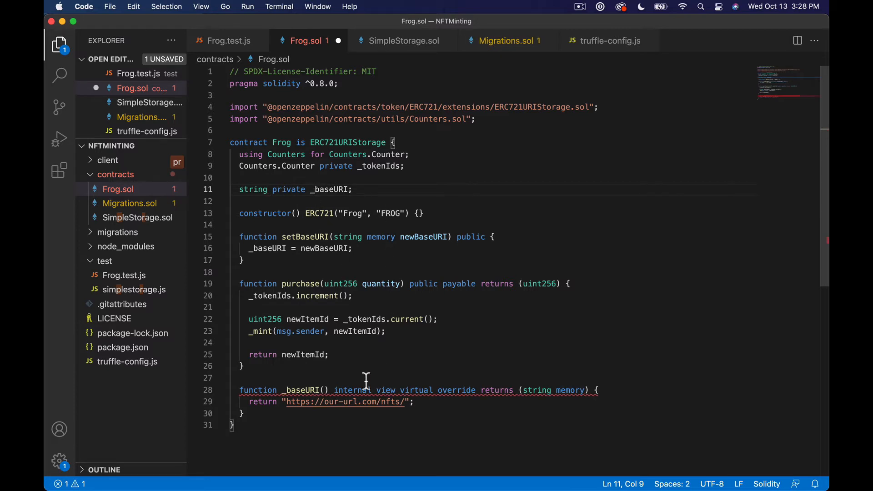
mouse_move(381, 411)
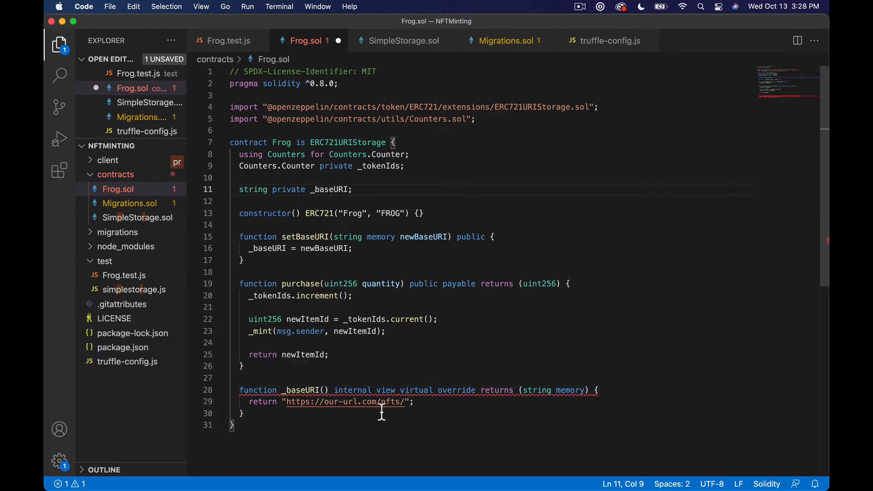
mouse_move(347, 355)
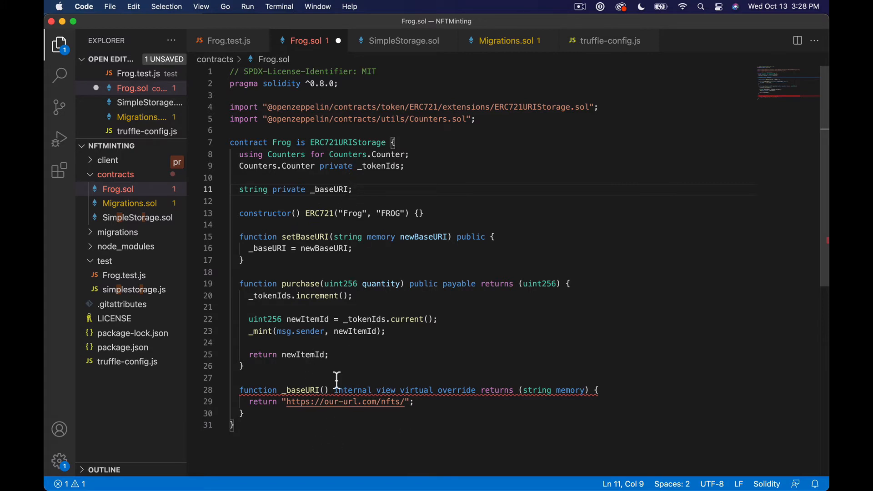
Rename the state variable to _customBaseURI and have setBaseURI assign _customBaseURI.
double_click(329, 189)
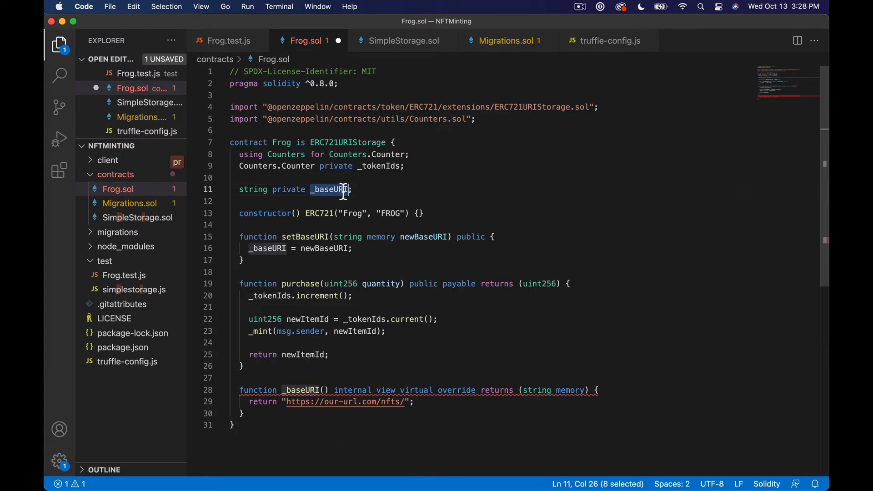
type("_c")
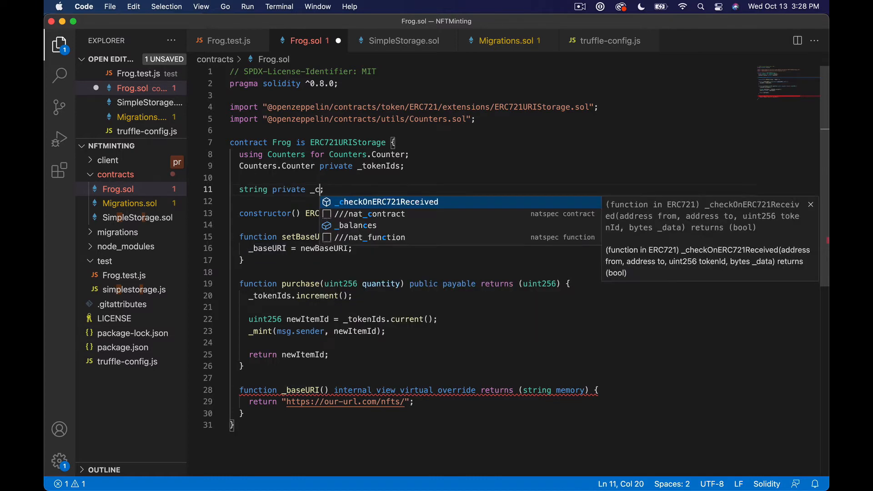
type("ustomBaseU")
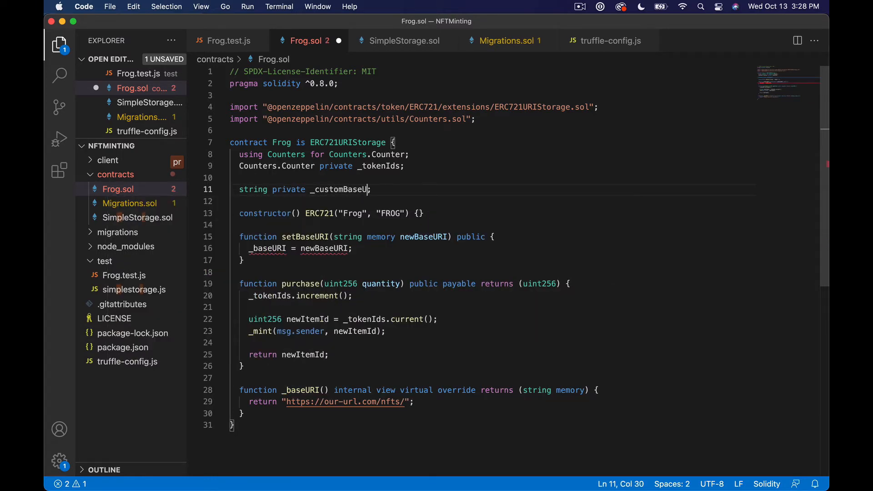
double_click(267, 248)
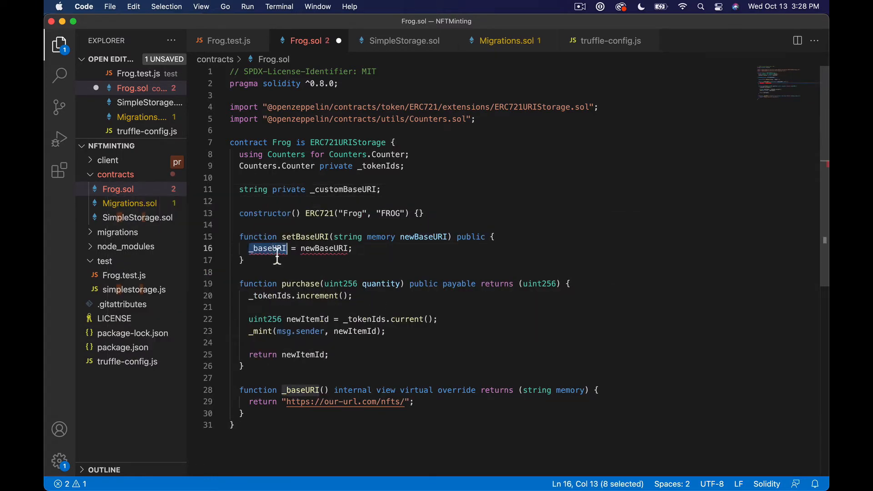
type("_custom")
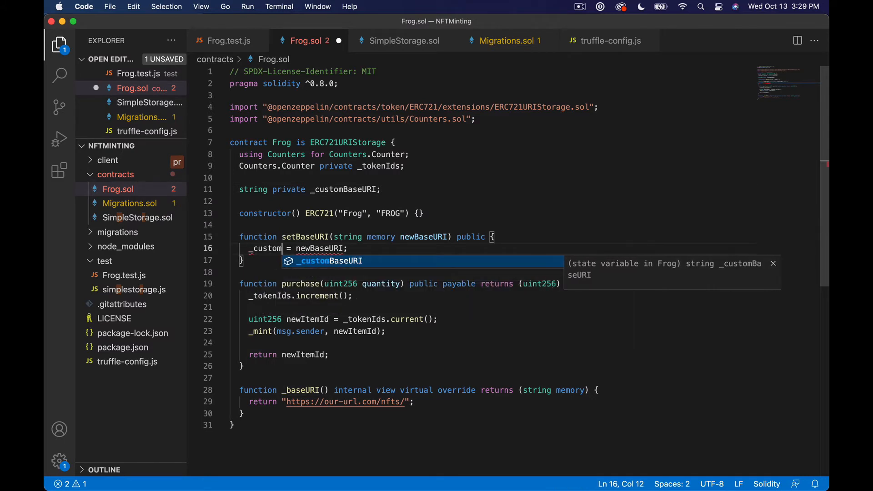
key("Tab")
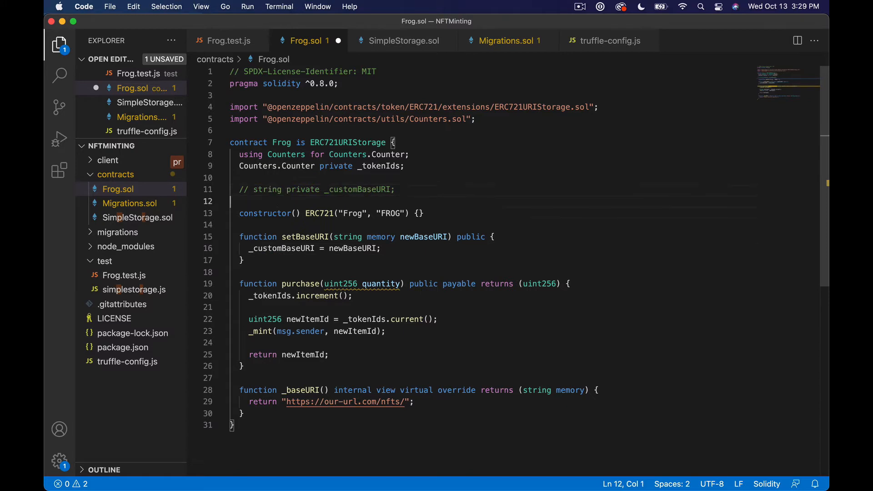
Comment out the entire setBaseURI function in Frog.sol with Cmd+/.
left_click_drag(239, 236, 244, 260)
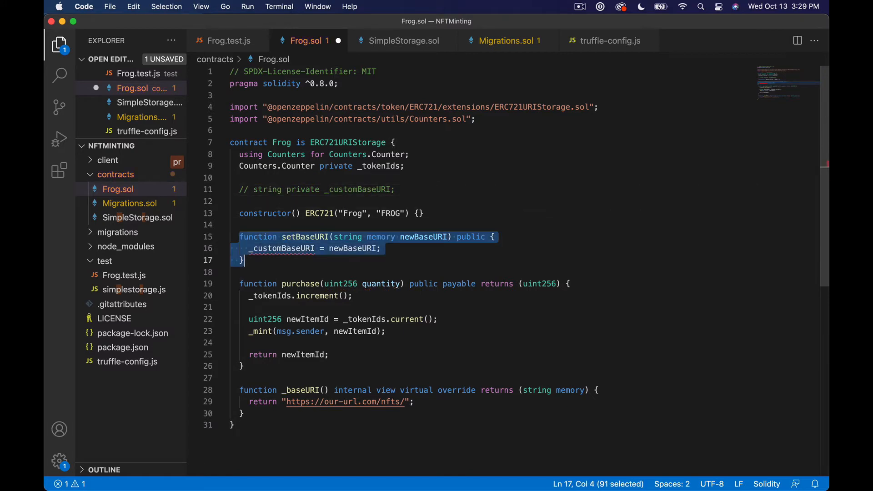
key("cmd+/")
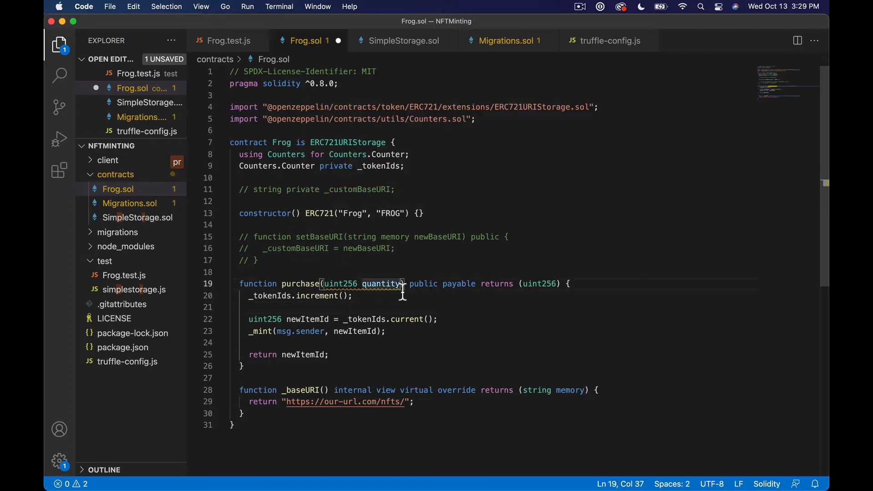
mouse_move(461, 339)
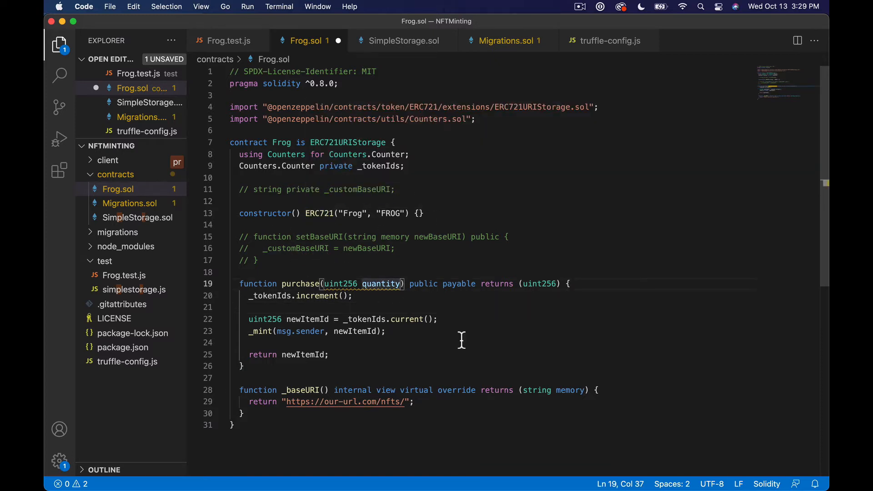
mouse_move(710, 387)
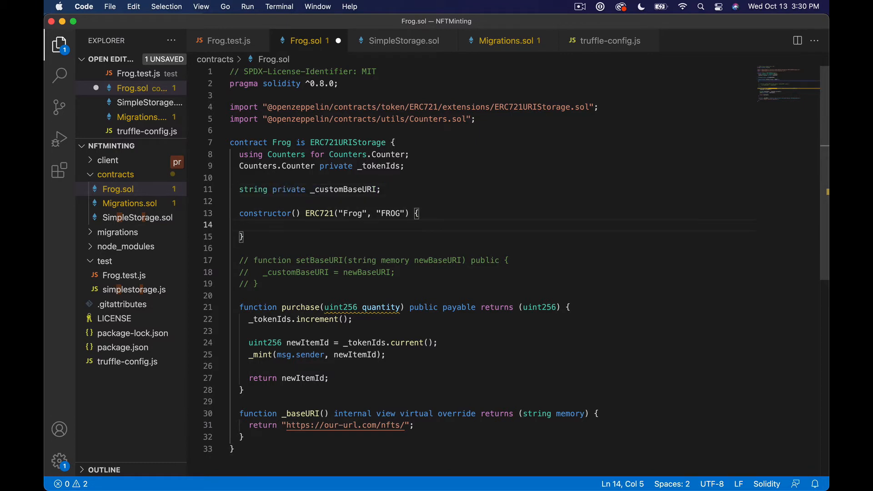
Begin the constructor body with an _customBaseURI assignment and grab the newBaseURI parameter to reuse.
type("_customBaseURI")
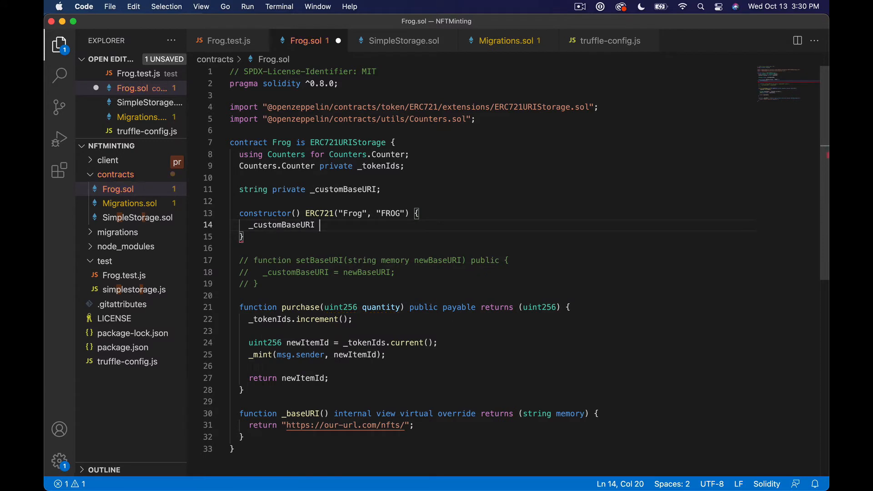
type("=")
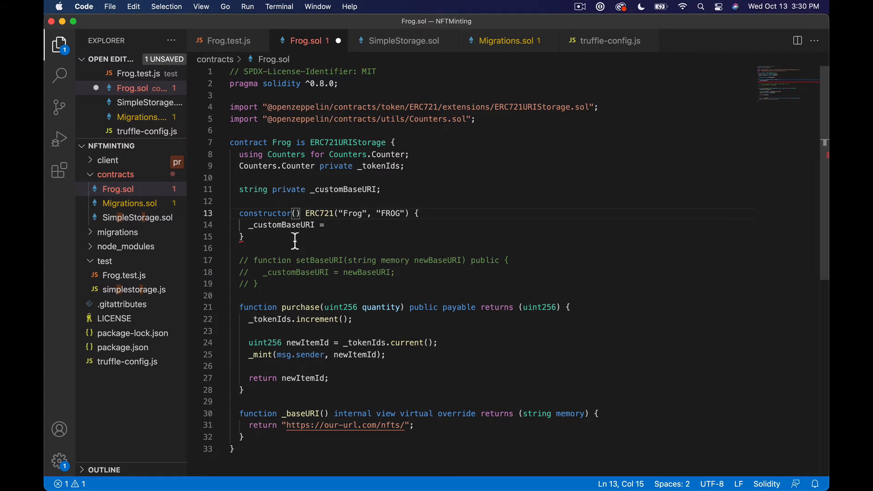
mouse_move(346, 261)
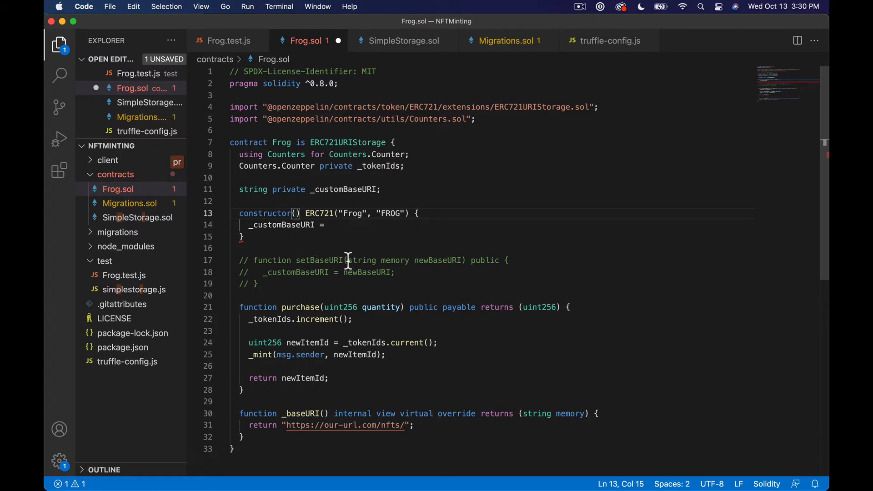
left_click_drag(348, 261, 462, 260)
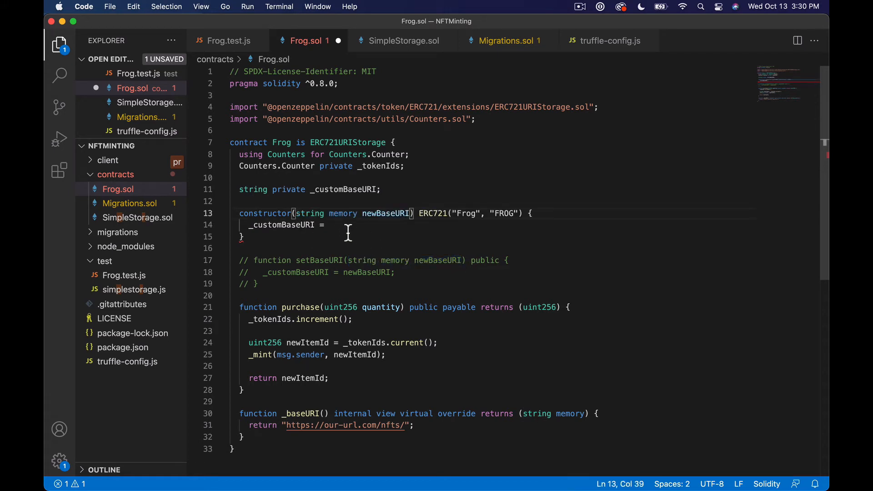
Rename the constructor parameter to customBaseURI_ and complete _customBaseURI = customBaseURI_;.
double_click(386, 213)
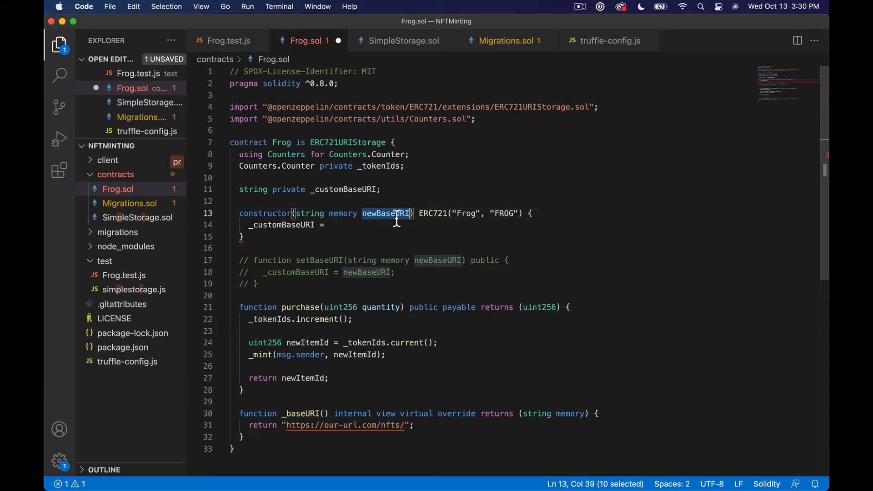
type("_customBaseURI")
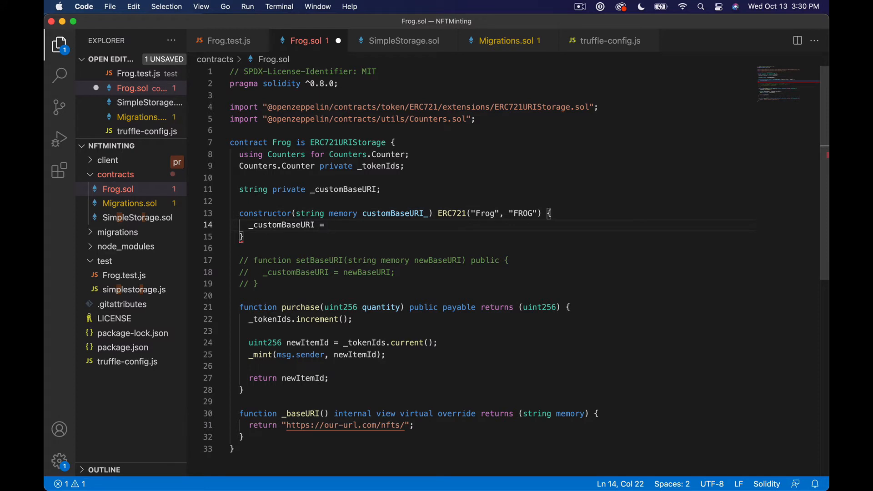
type("customBaseURI_")
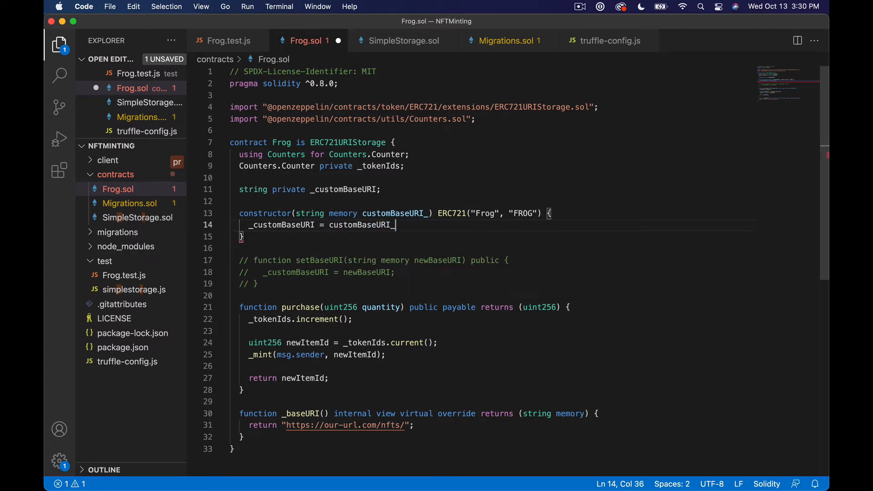
type(";")
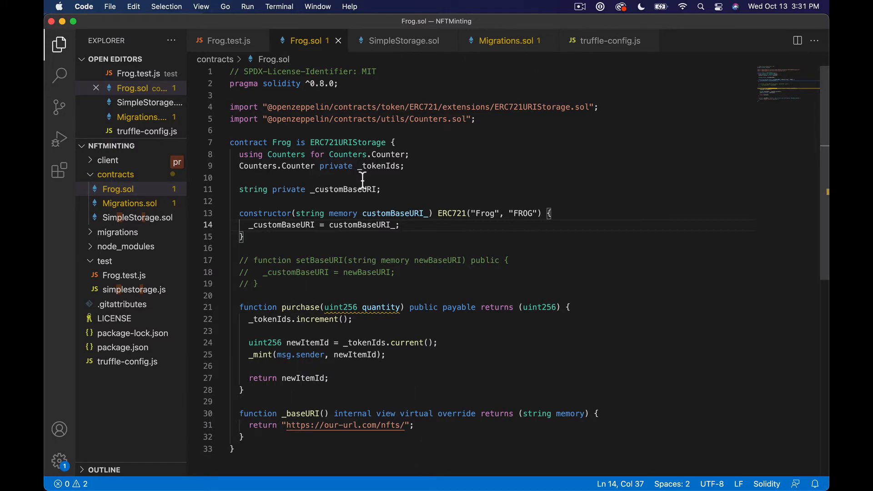
Replace the hard-coded URL returned by _baseURI with _customBaseURI.
double_click(343, 189)
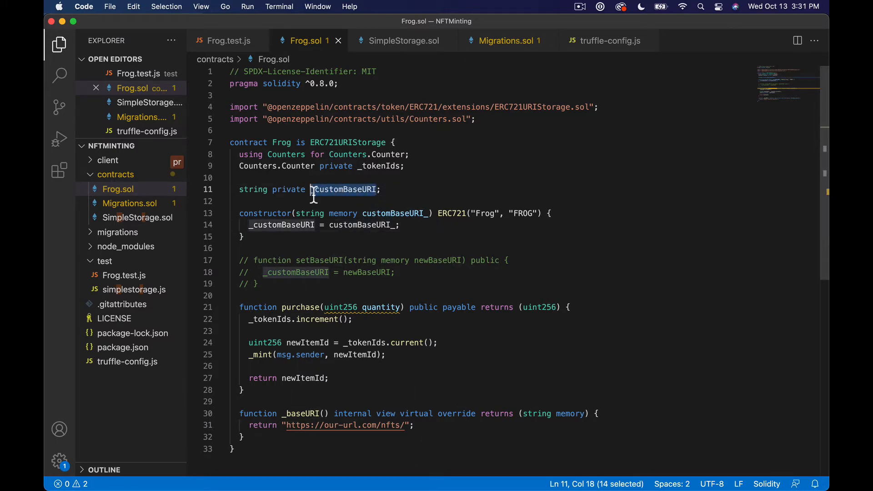
double_click(346, 425)
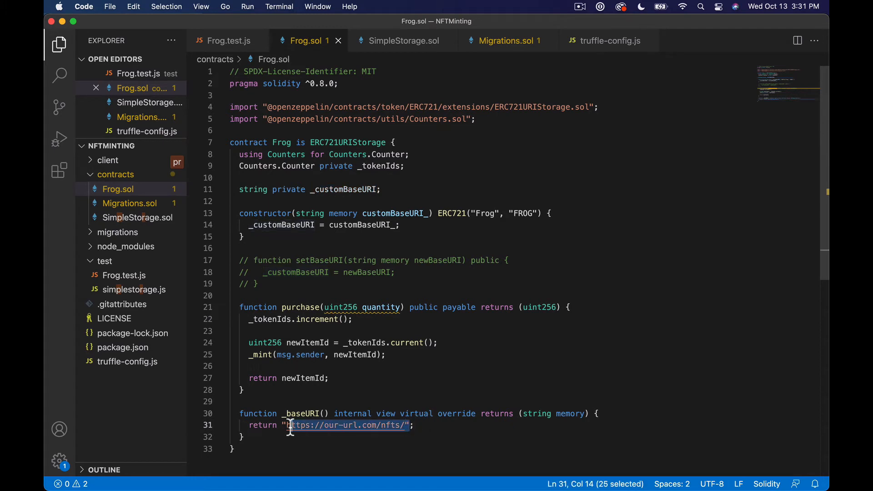
type("_customBaseURI;")
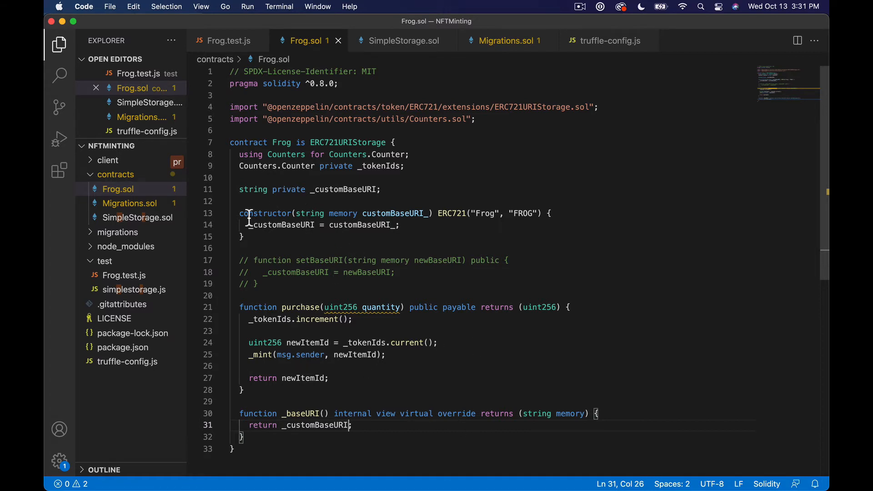
left_click_drag(238, 213, 244, 236)
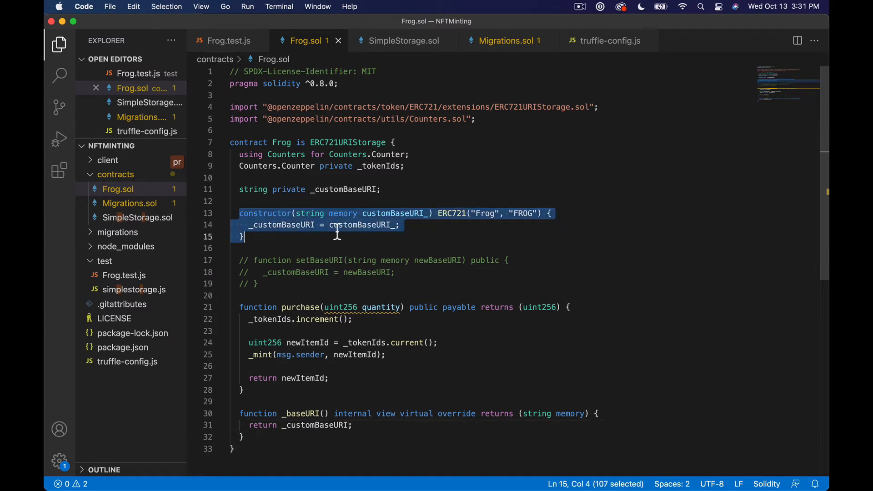
left_click(428, 213)
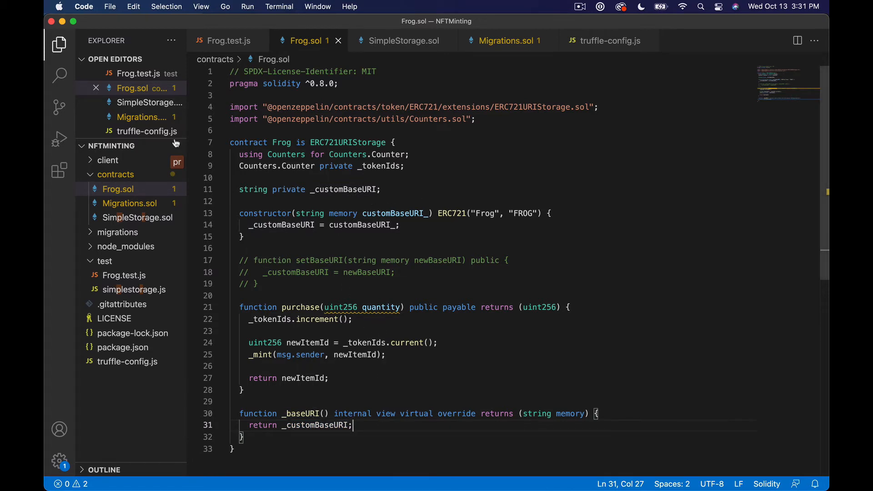
mouse_move(148, 203)
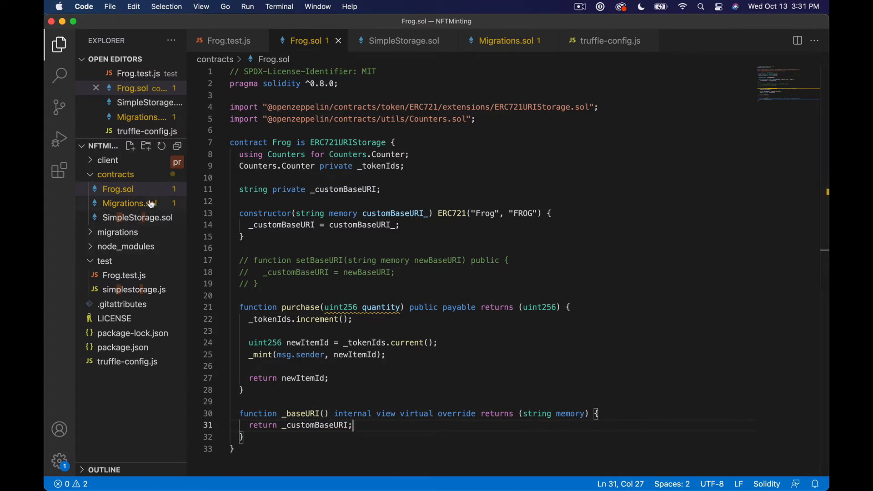
Open migrations/2_deploy_contracts.js and add an empty '' base URL argument to the Frog deployment.
left_click(117, 232)
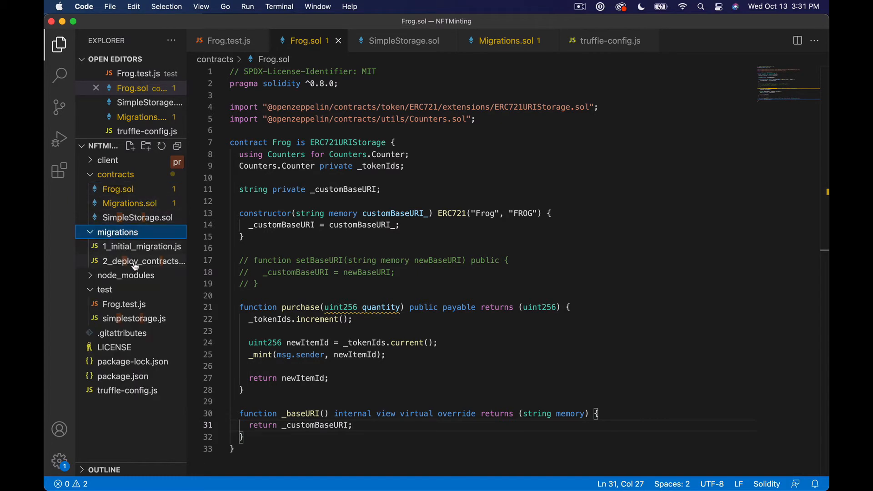
left_click(142, 261)
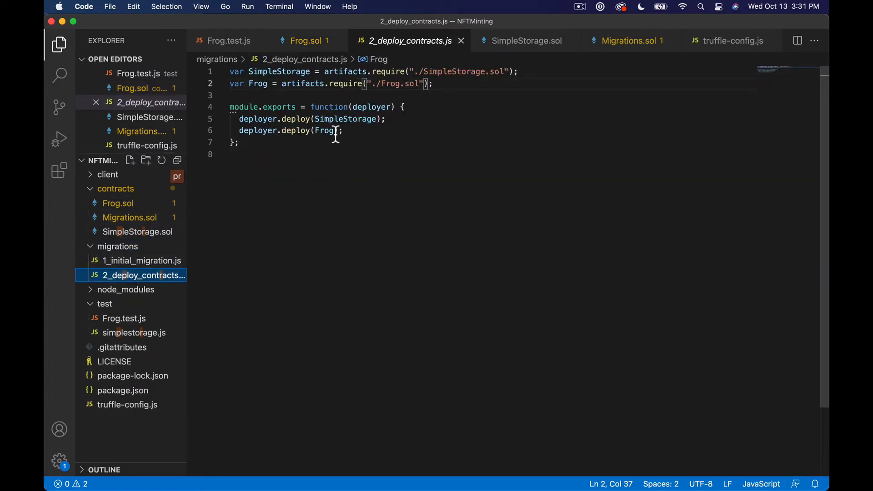
type(", ''")
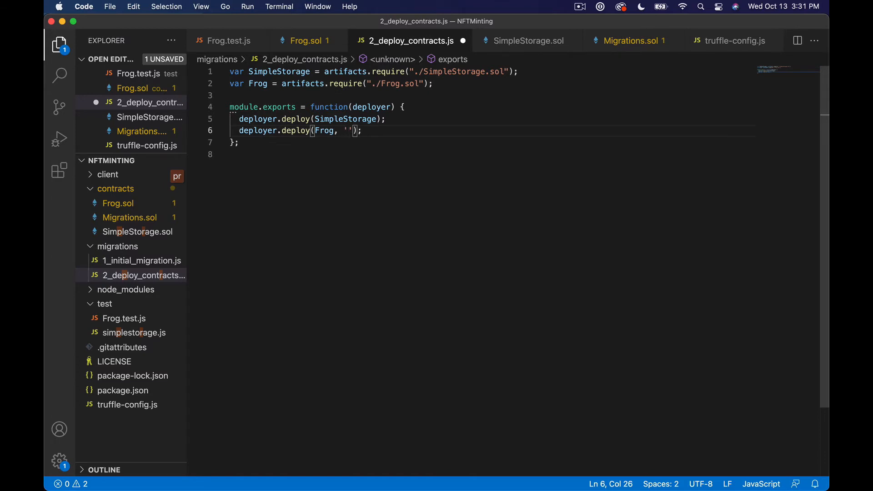
Compare the base URL across Frog.test.js, Frog.sol and the deploy script, then head to the terminal.
left_click(227, 40)
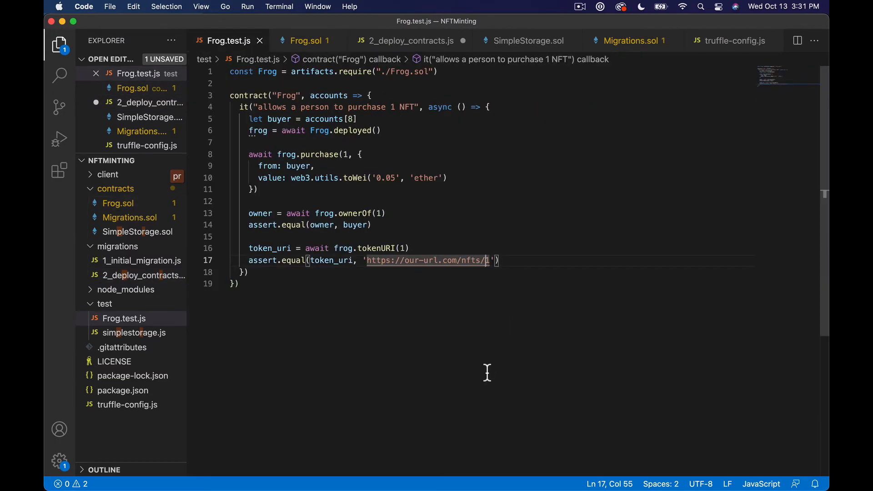
left_click(307, 40)
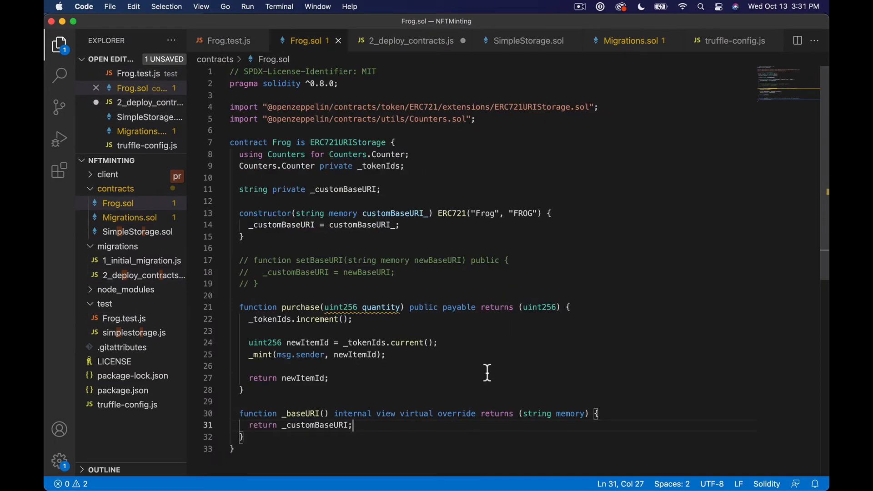
left_click(410, 40)
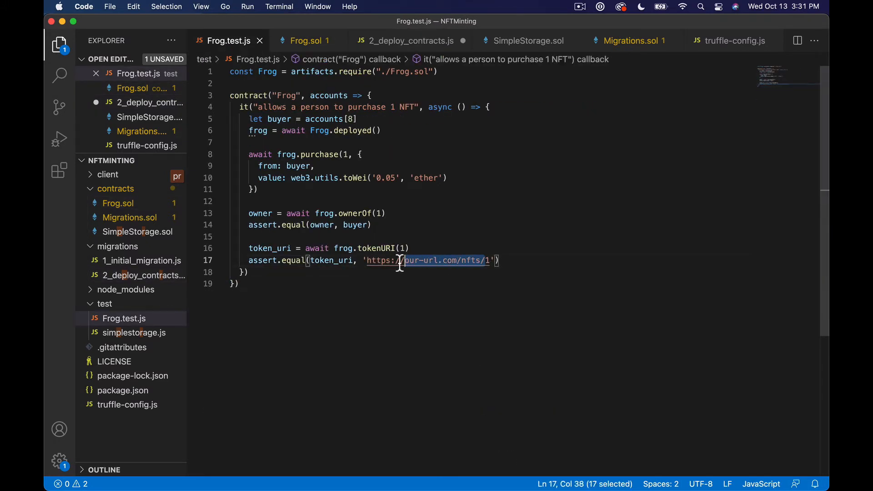
left_click(306, 40)
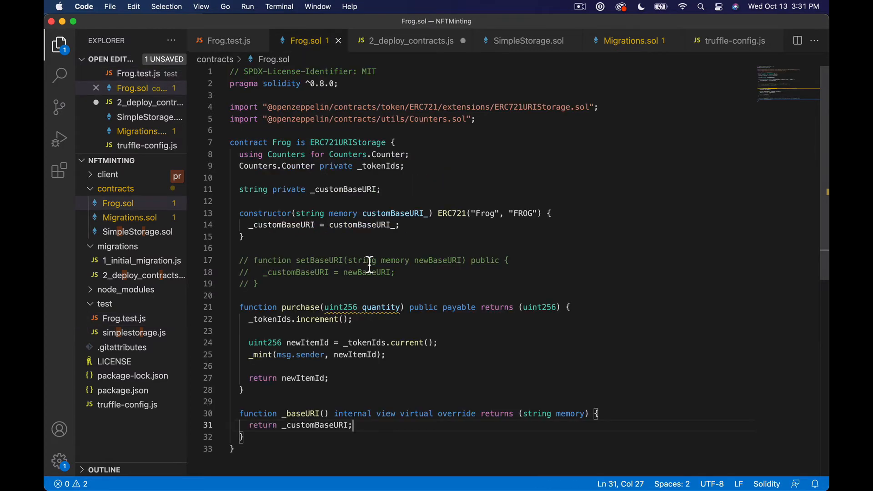
left_click(410, 40)
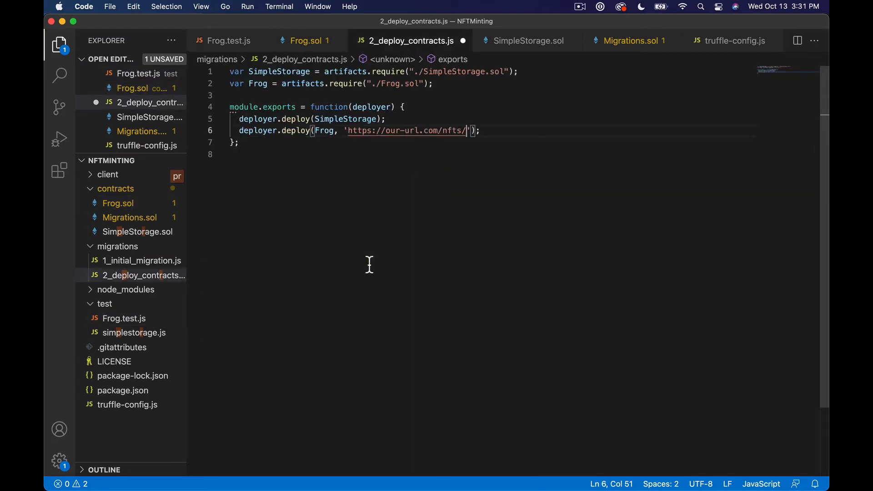
key("cmd+tab")
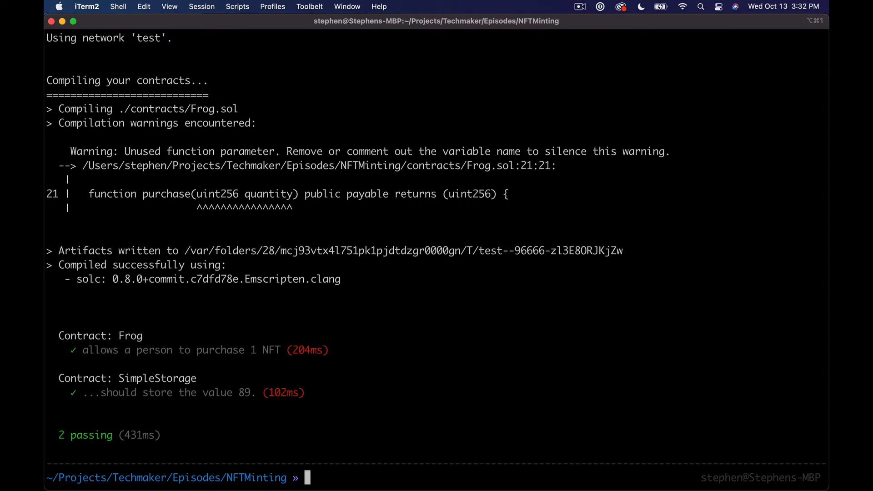
mouse_move(329, 365)
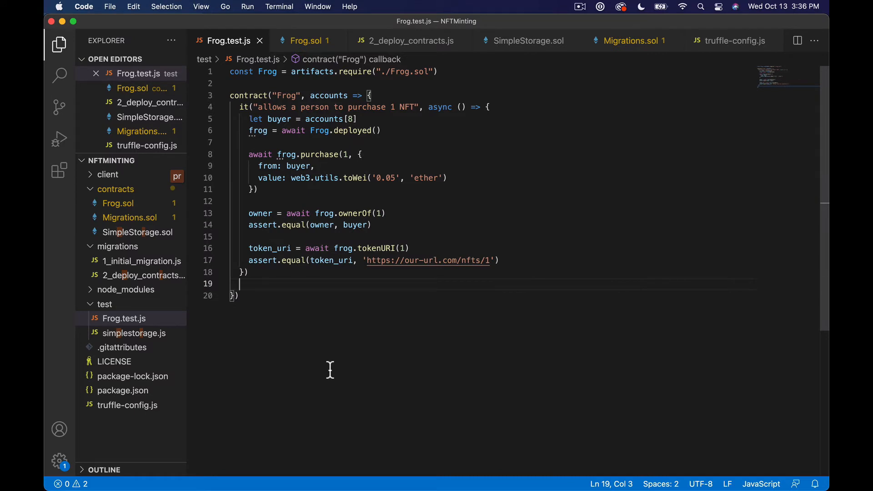
Add it("allows the contract owner to change the base URI", async ...) in Frog.test.js.
key("enter")
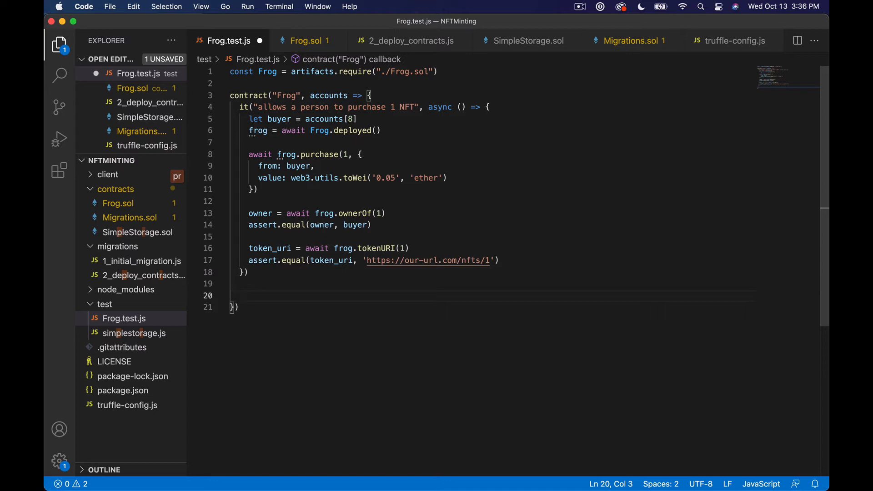
type("it()")
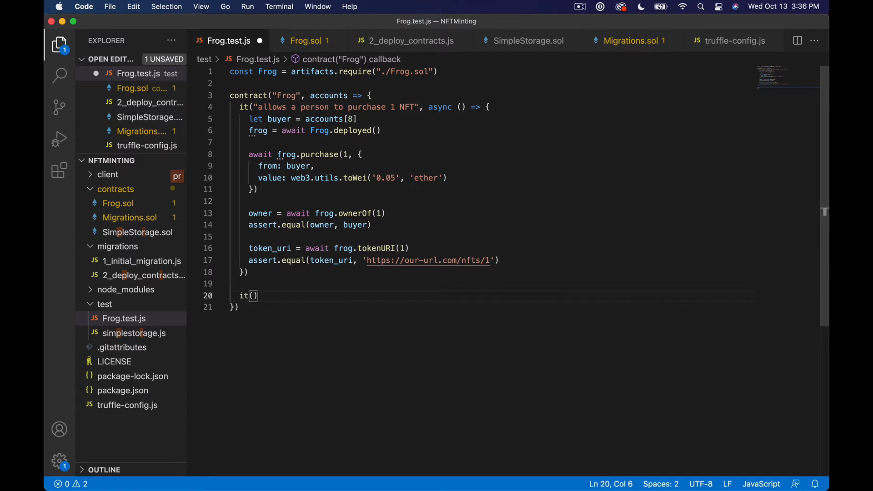
type("\"\"")
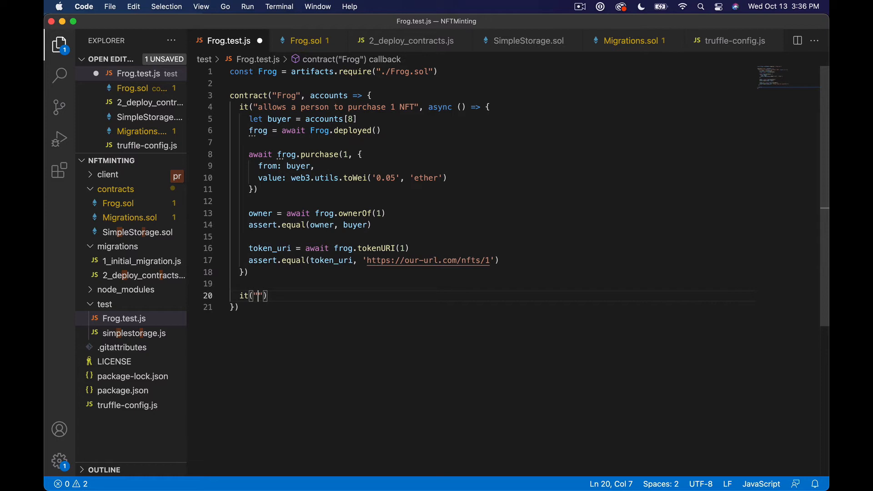
type("allows the c")
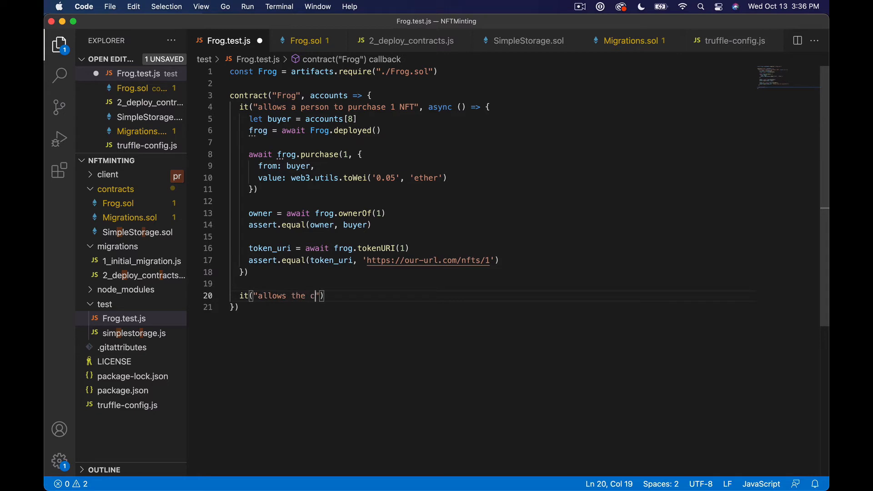
type("ontract owner")
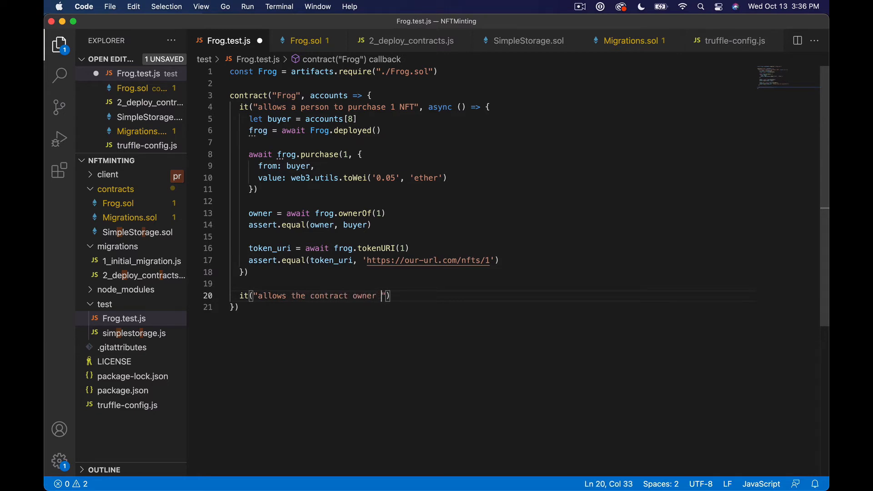
type("to changes")
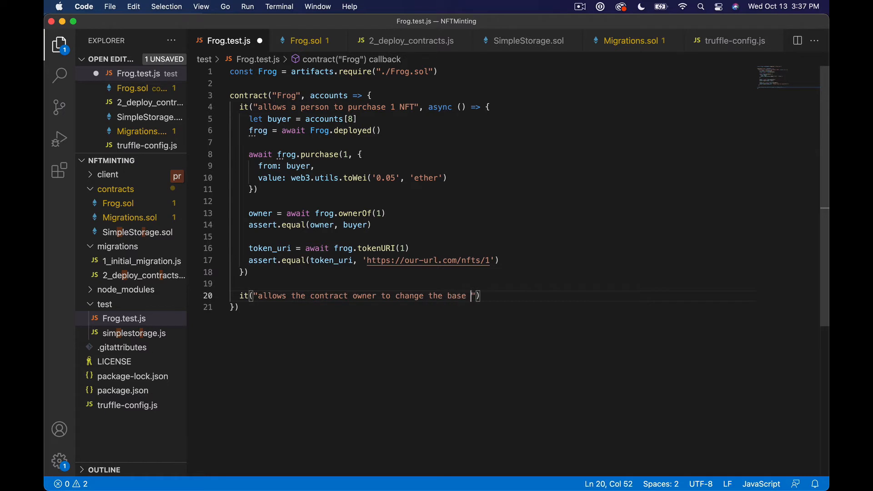
type("URI")
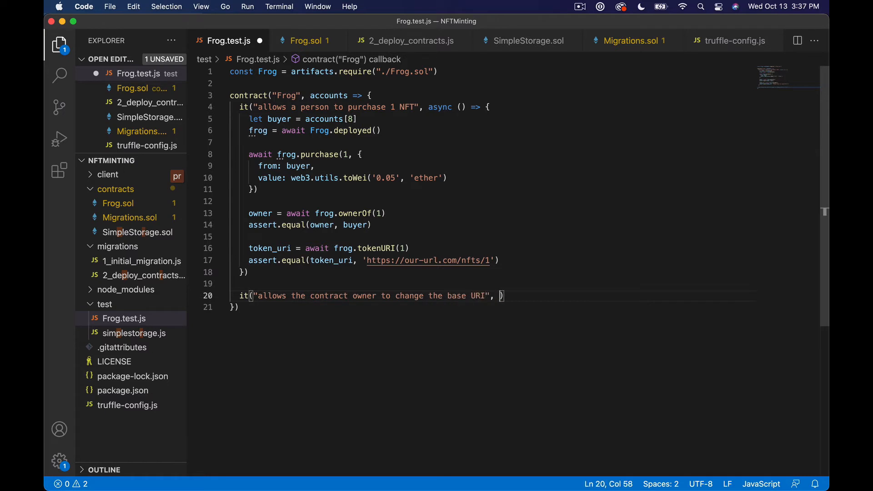
type("async (")
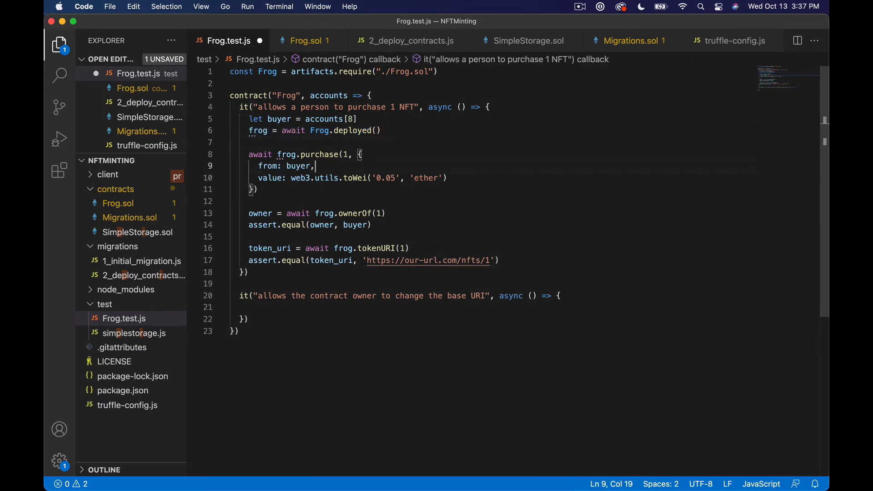
In the test body, deploy Frog and start an await frog.setBaseURI('') call.
type("frog = await Frog.deployed()")
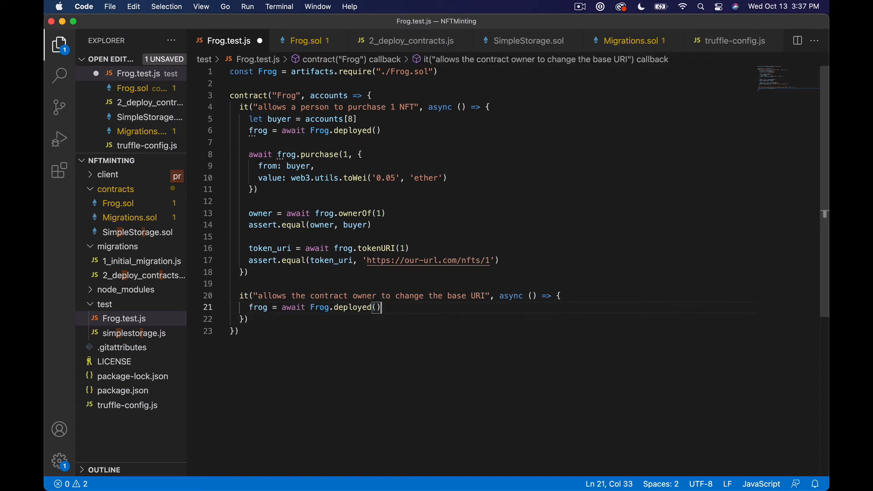
key("enter")
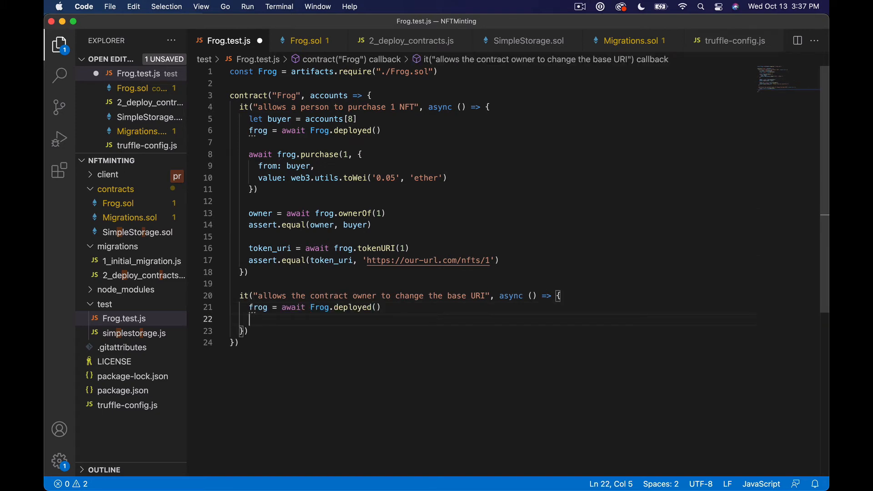
type("awai")
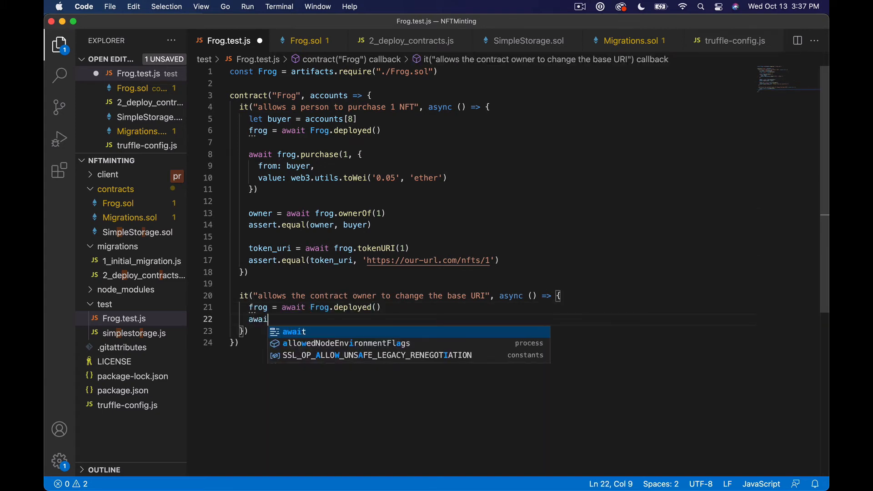
type("frog.setBas")
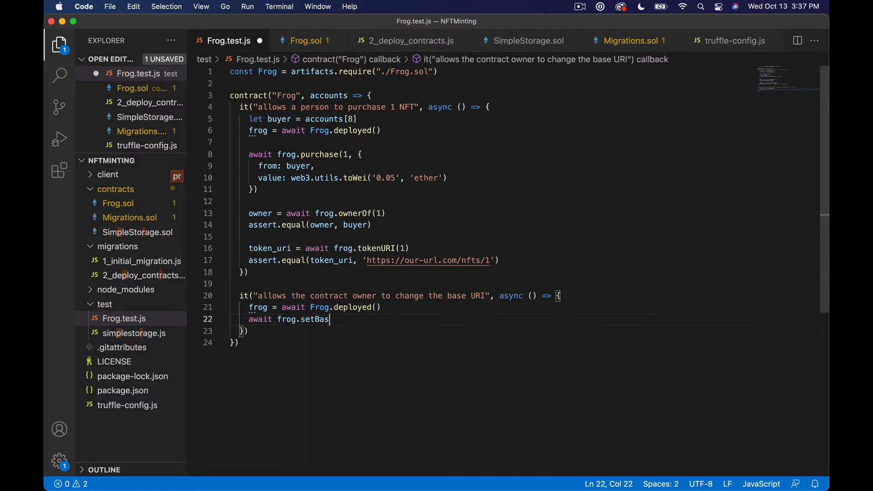
type("eURI()")
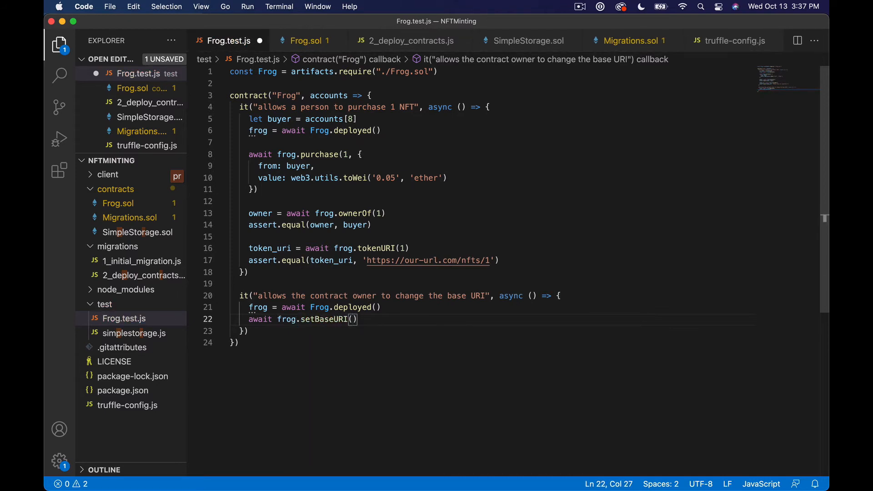
type("'")
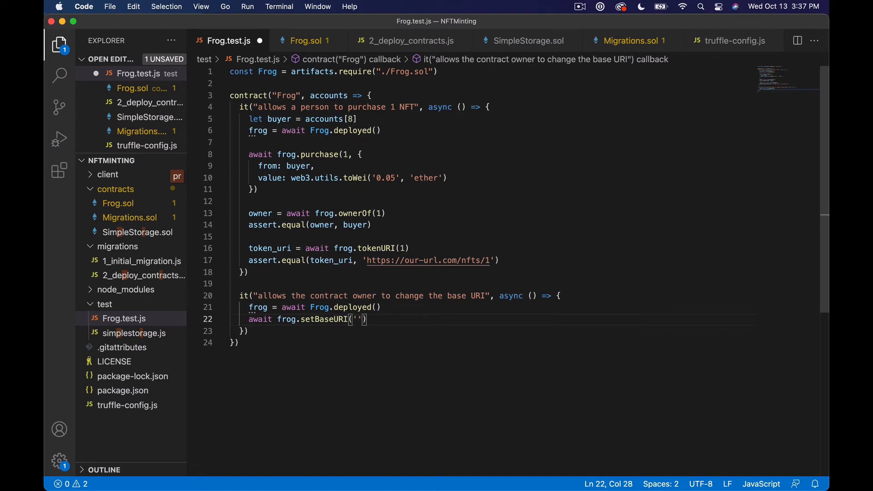
Copy the purchase test's steps into the new base-URI test.
left_click(359, 307)
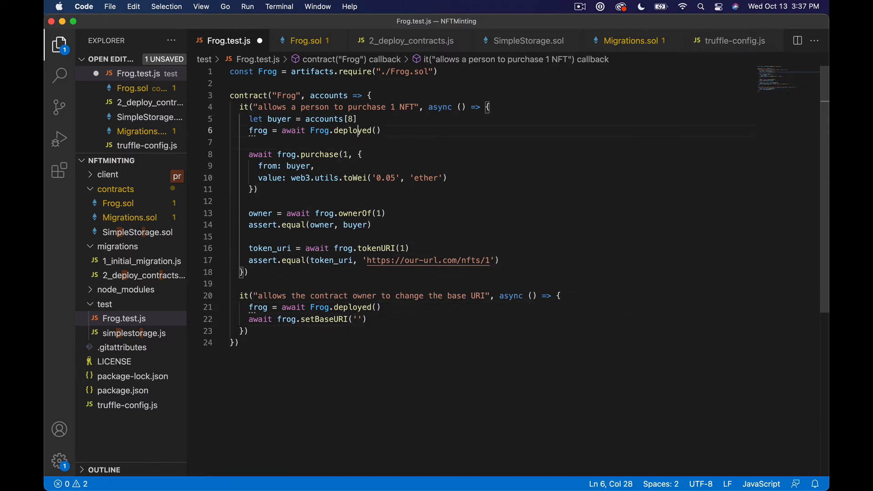
left_click_drag(248, 118, 251, 225)
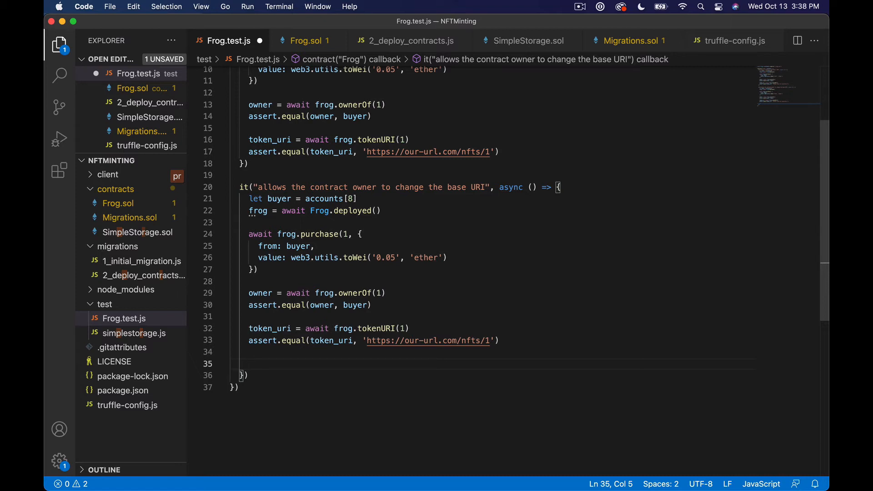
type("await frog.setBaseUR")
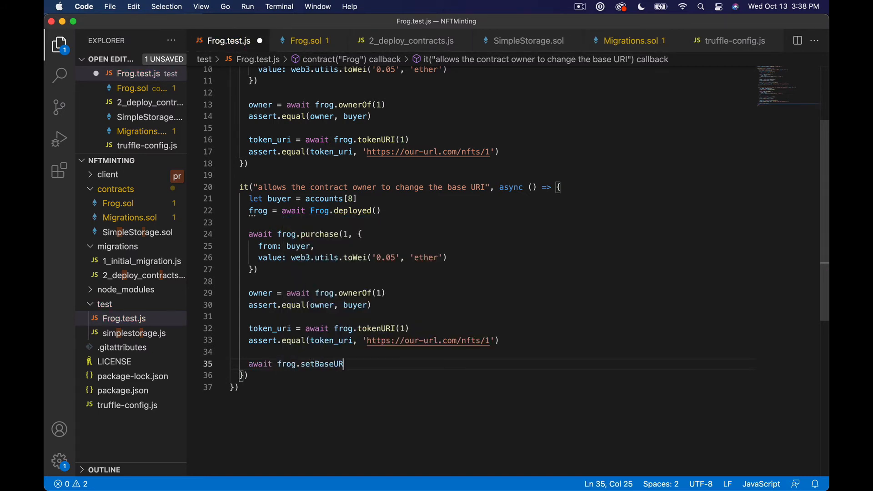
type("('')")
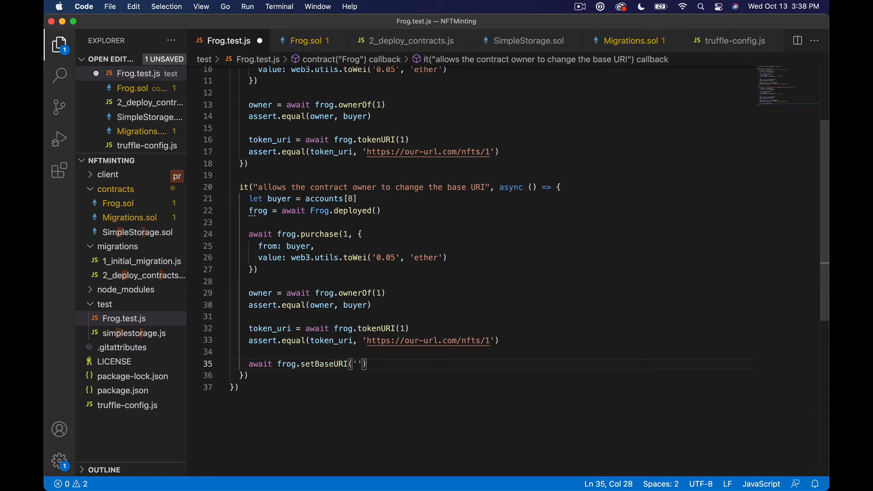
type("https:/")
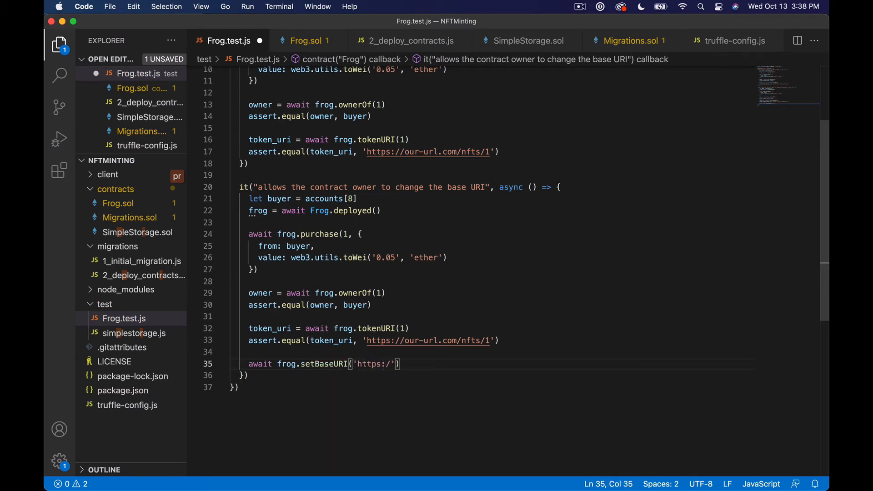
type("other-url.")
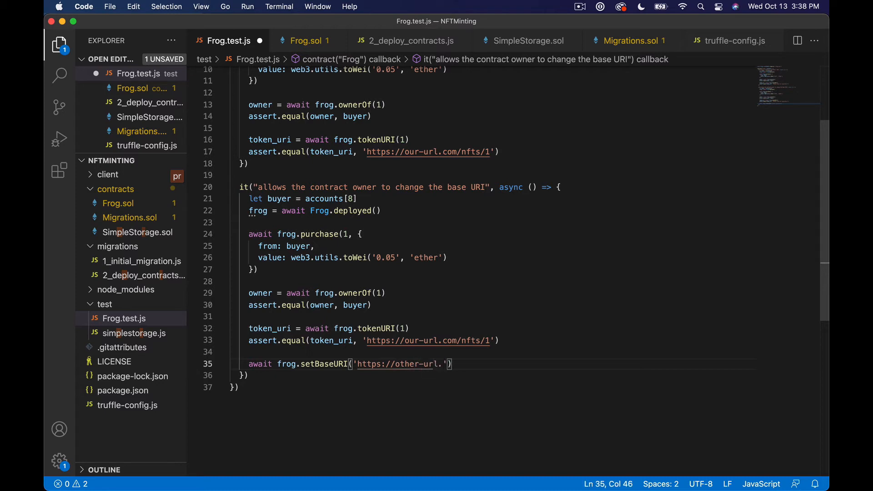
type("com/nfts/")
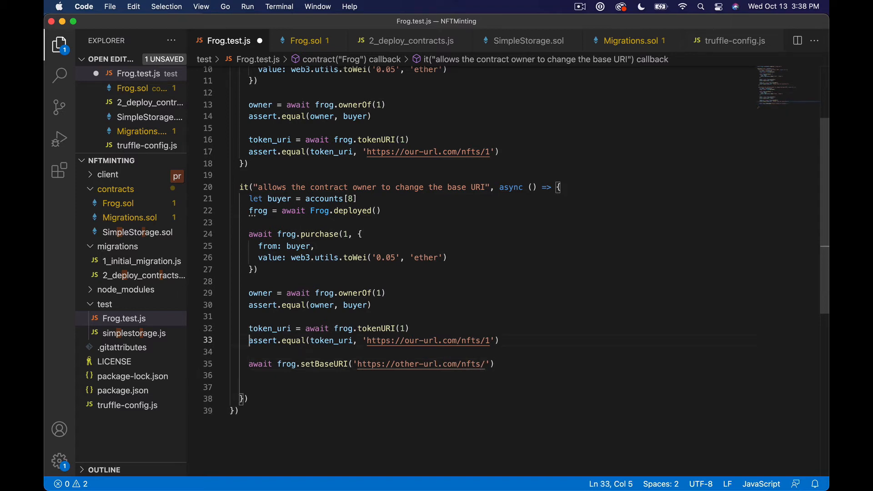
left_click_drag(248, 328, 409, 328)
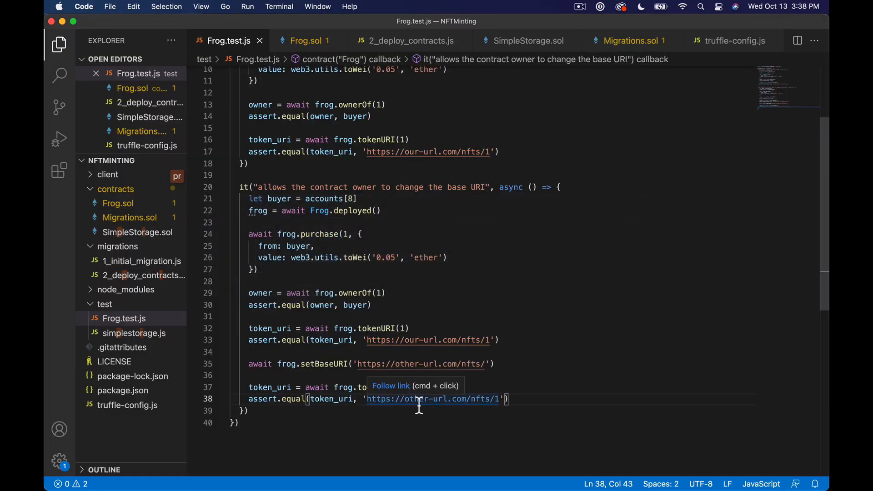
Review Frog.sol's public setBaseURI function and its newBaseURI parameter, then switch to the terminal.
left_click(306, 40)
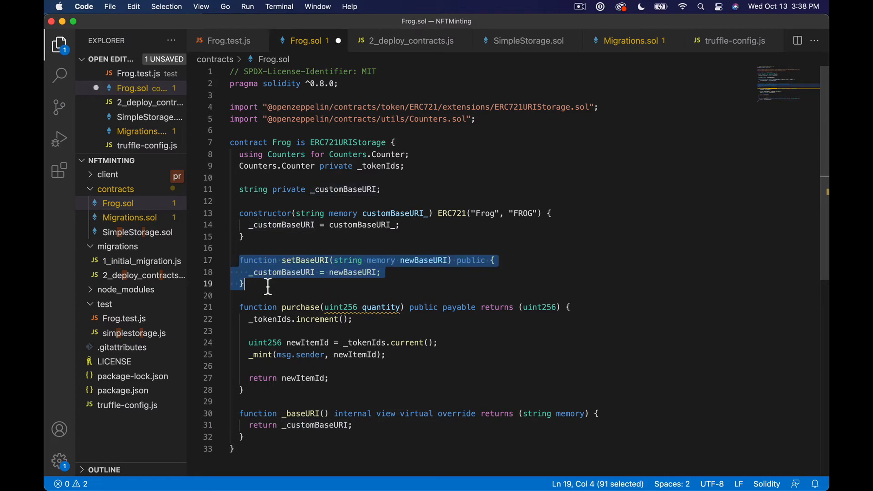
left_click(397, 225)
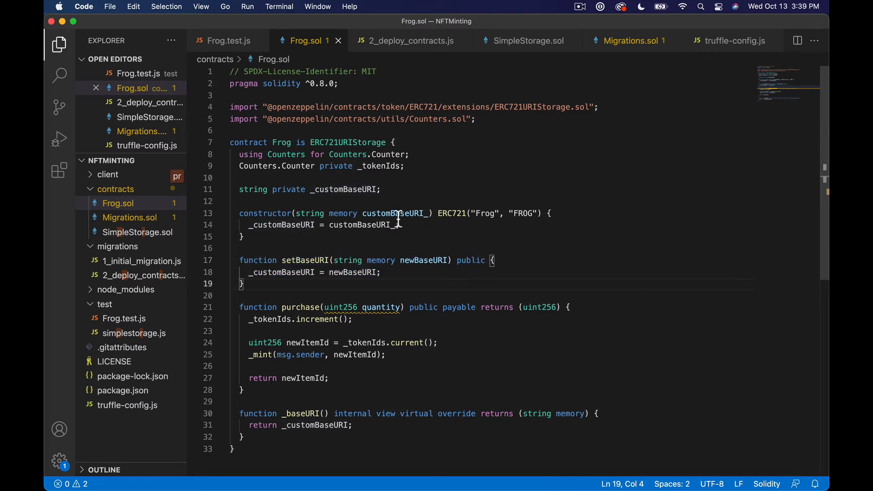
double_click(425, 260)
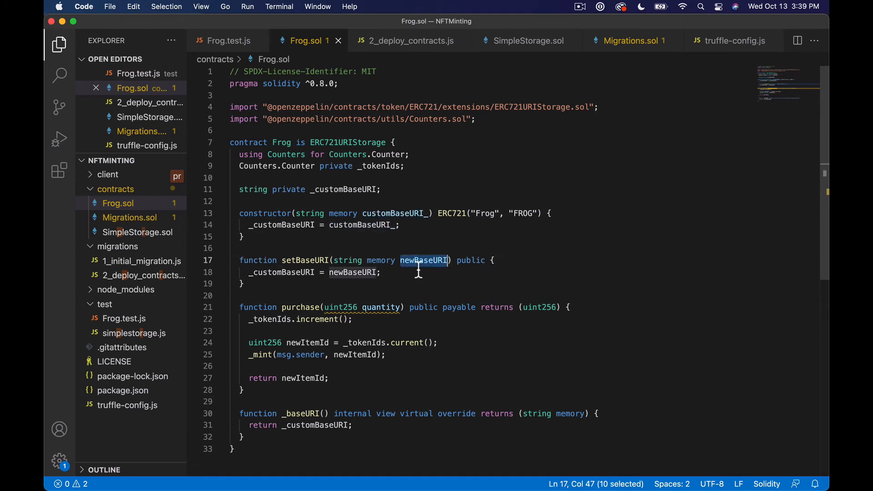
key("cmd+tab")
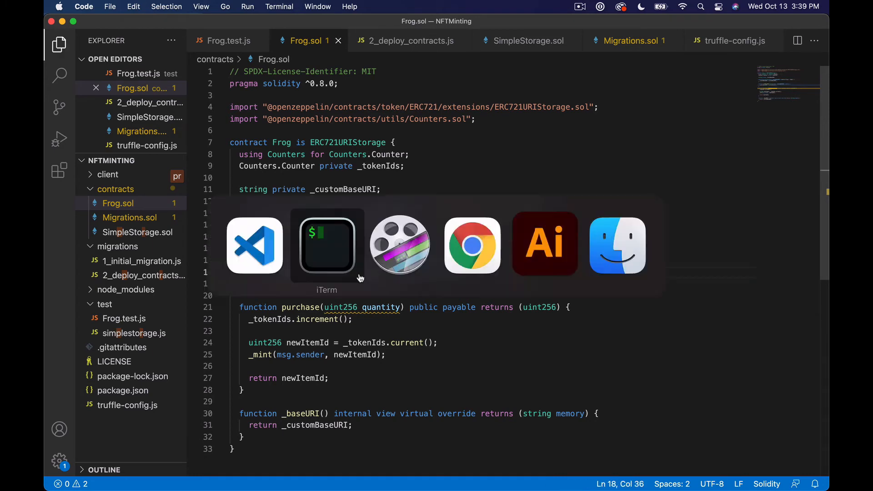
In iTerm2, check the truffle test run shows 3 passing and start npm install truffle-assertions.
left_click(326, 245)
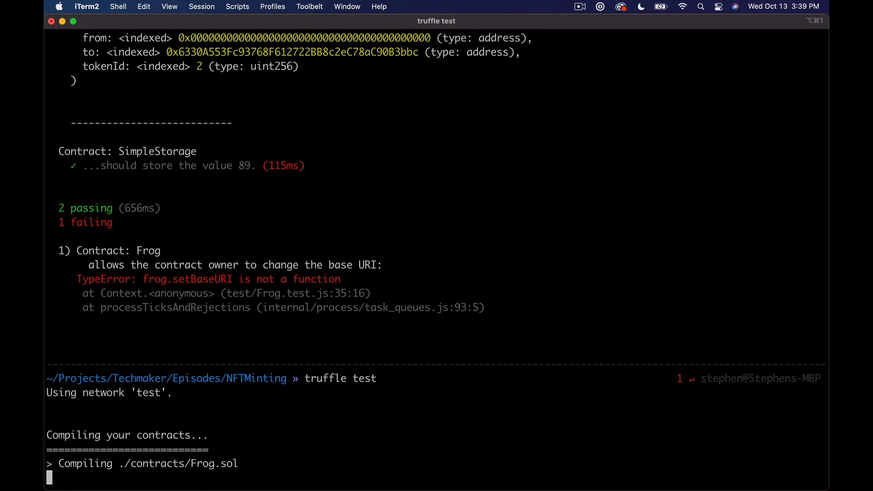
scroll("down", 3)
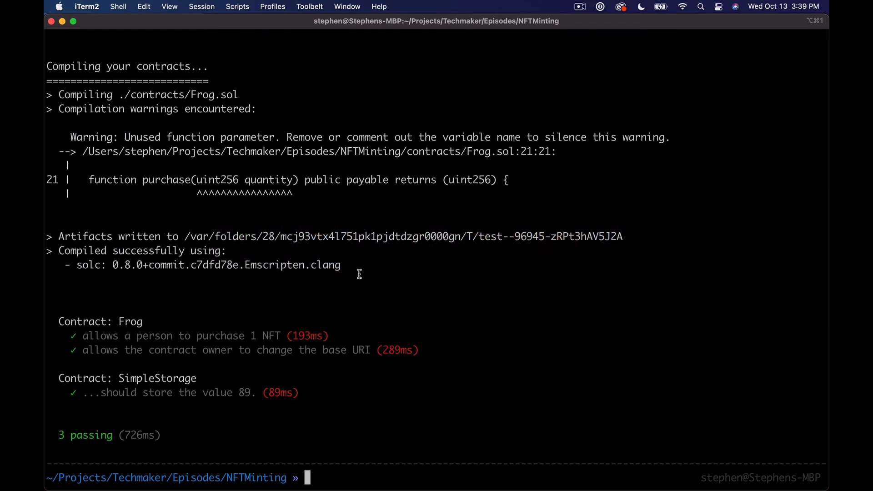
type("npm install tr")
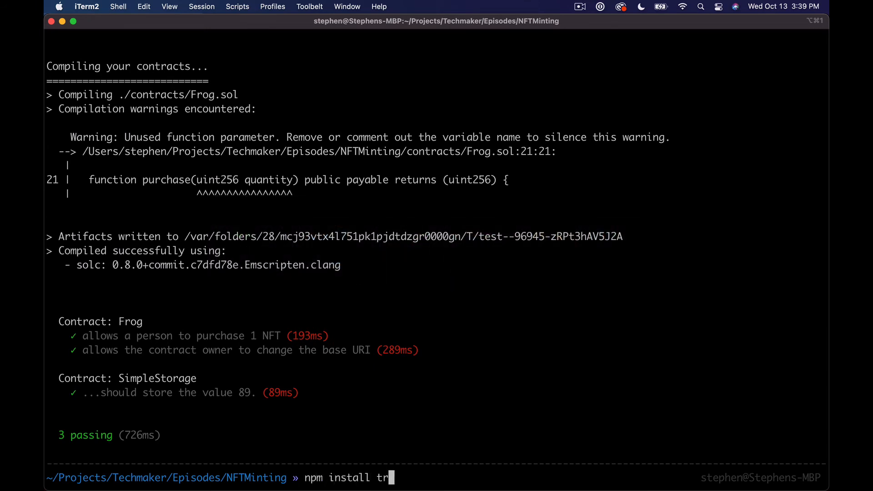
type("uffle-ass")
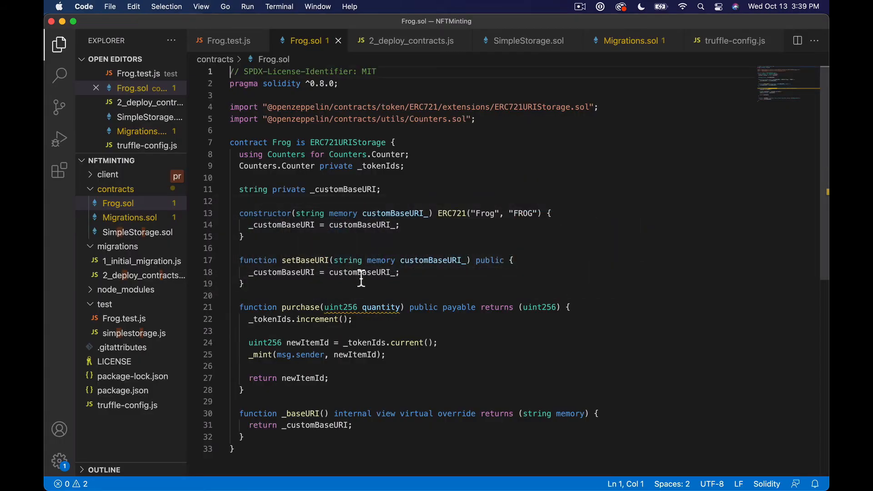
Add const truffleAssert = require('truffle-assertions') at the top of Frog.test.js.
left_click(225, 40)
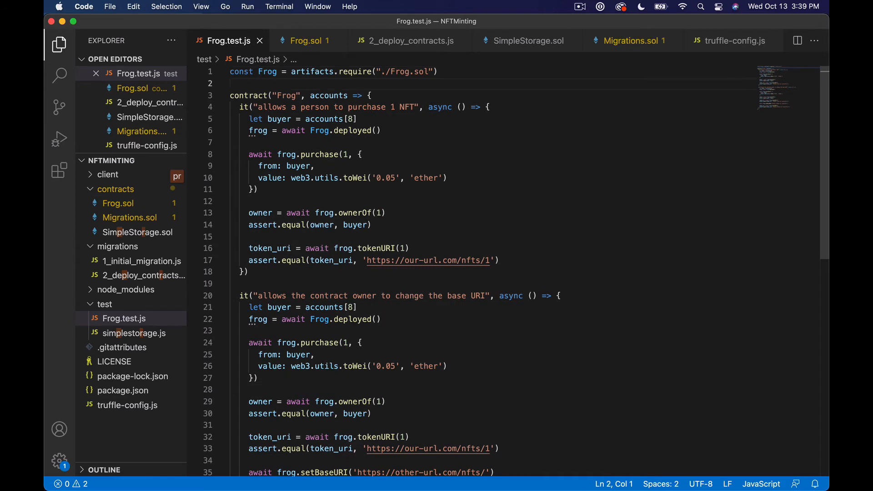
type("const truffle")
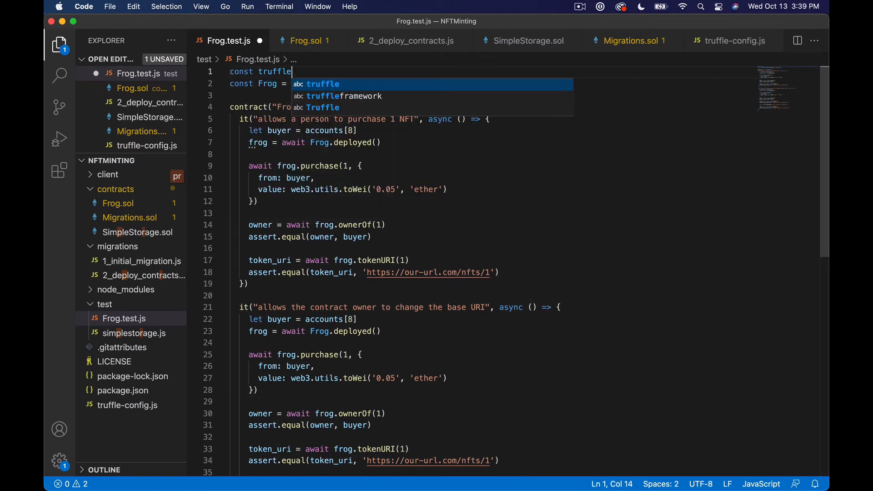
type("Assert = r")
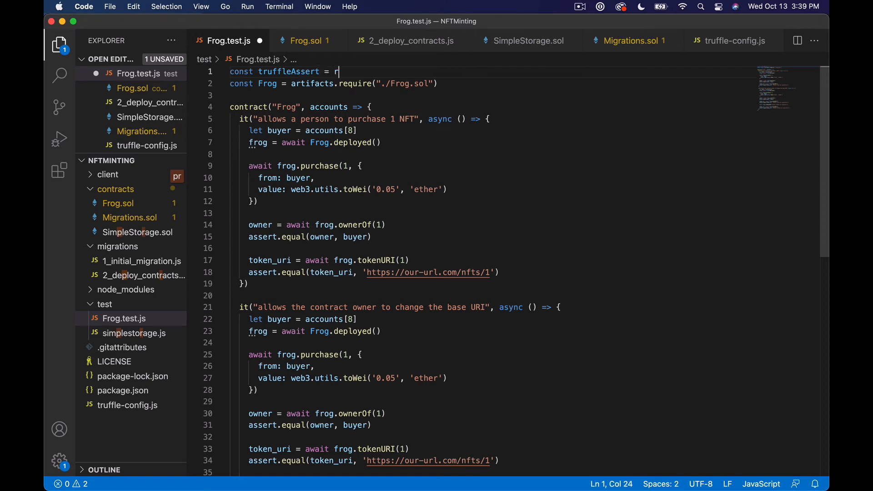
type("equire()")
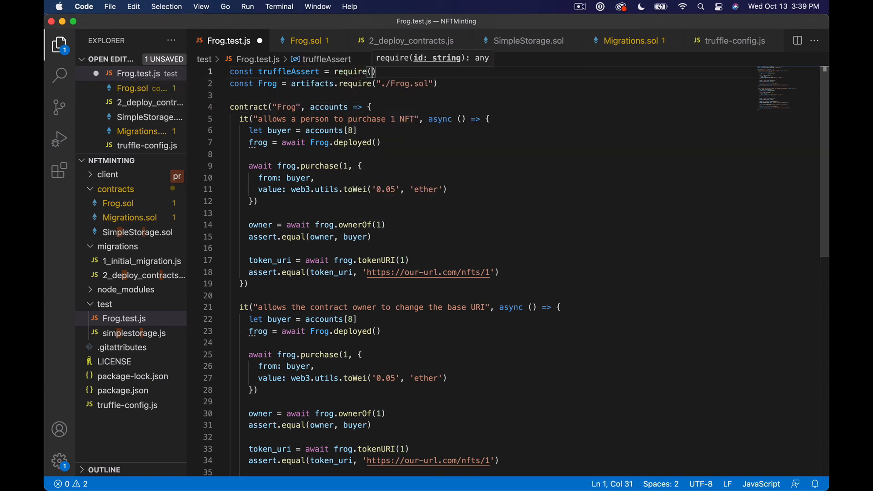
type("'truffle-assertions'")
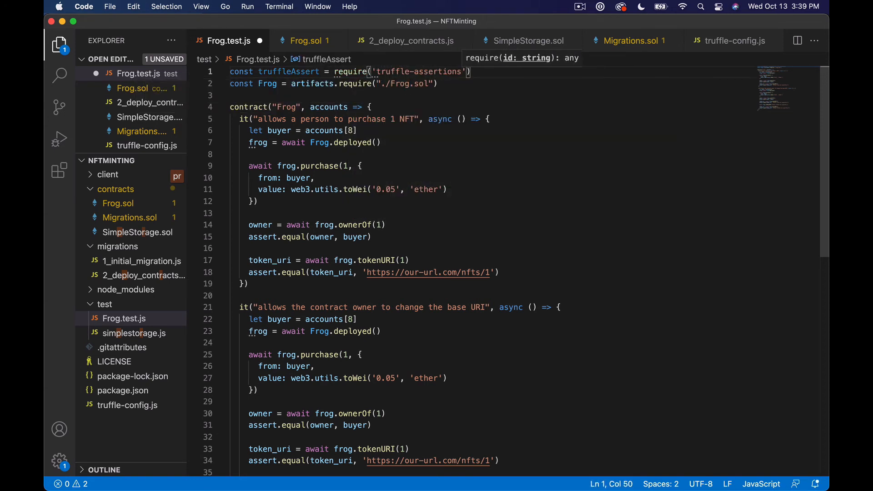
scroll("down", 3)
type("it(\"")
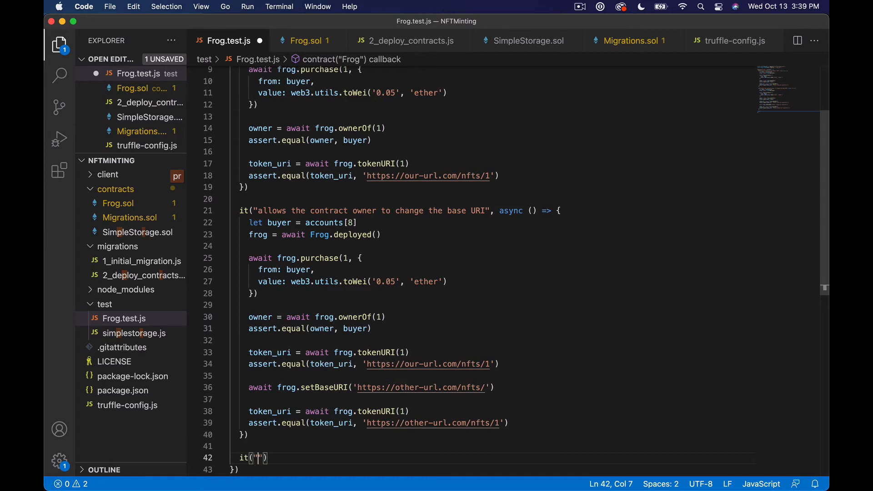
Add it("does not allow anyone but the contract owner to change the base URI", async ...).
type("does not allow")
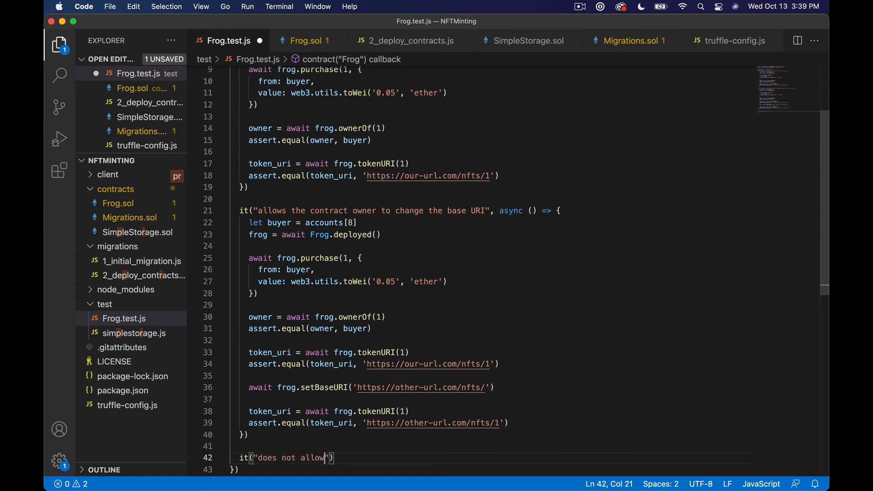
type("anyone but the contrac")
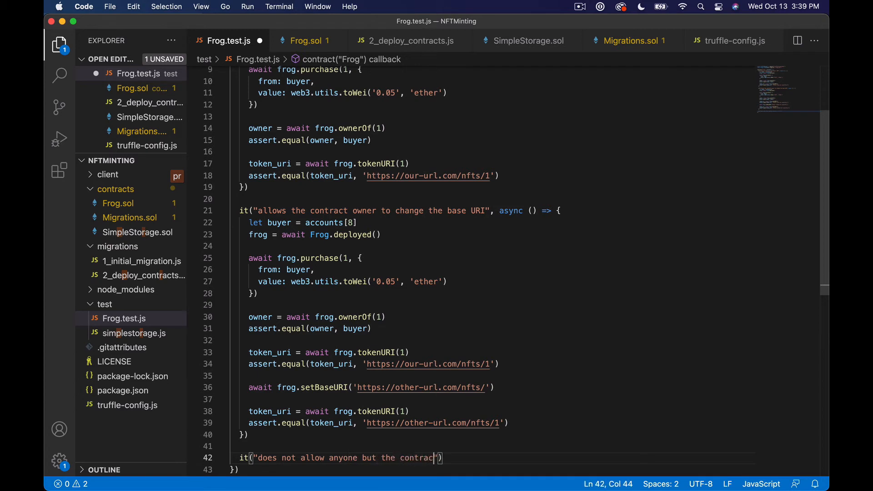
type("owner to c")
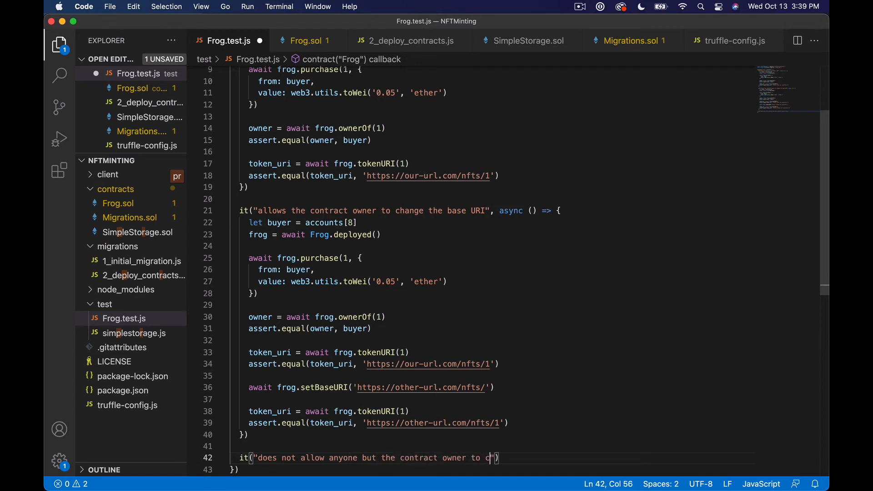
type("hange the base")
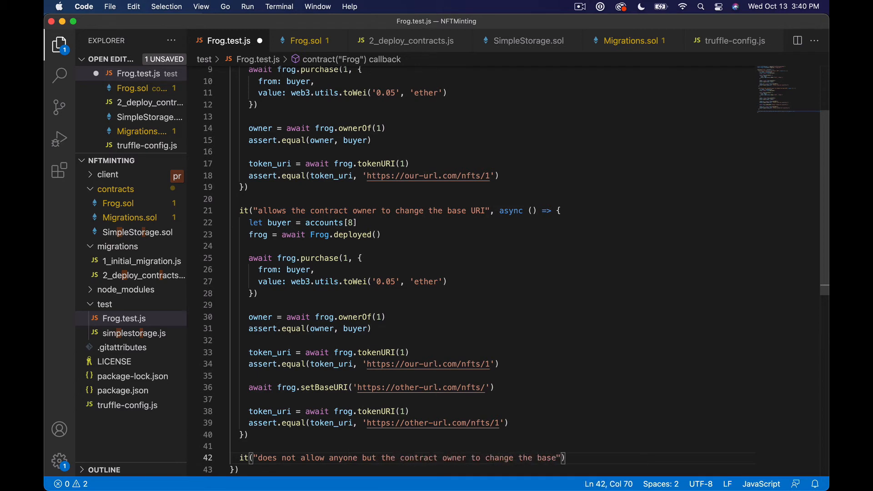
type("URI")
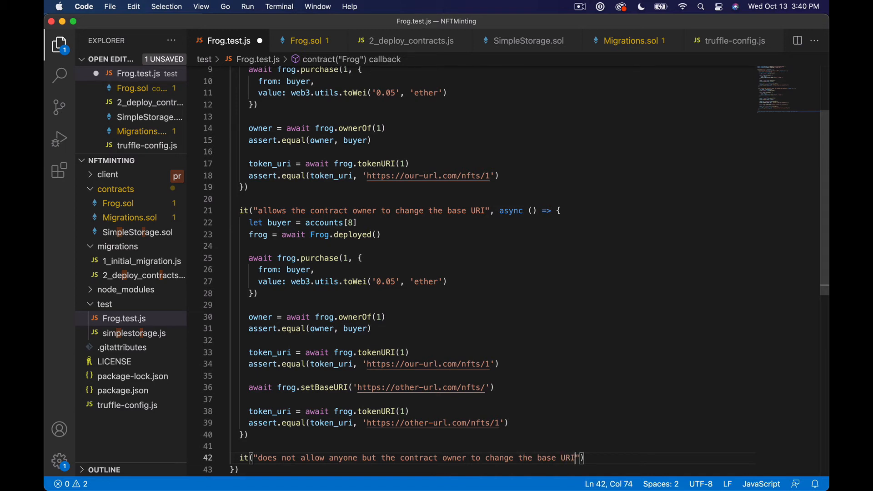
type(", async (")
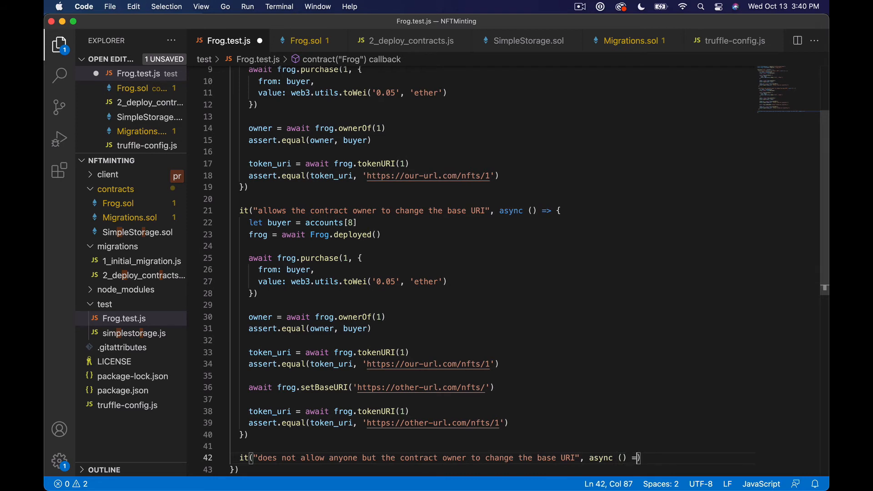
type("> {")
key("enter")
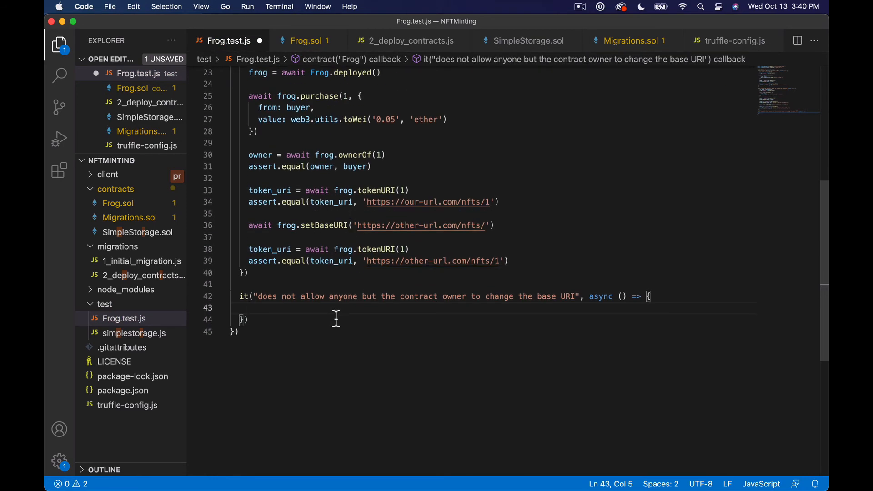
mouse_move(335, 333)
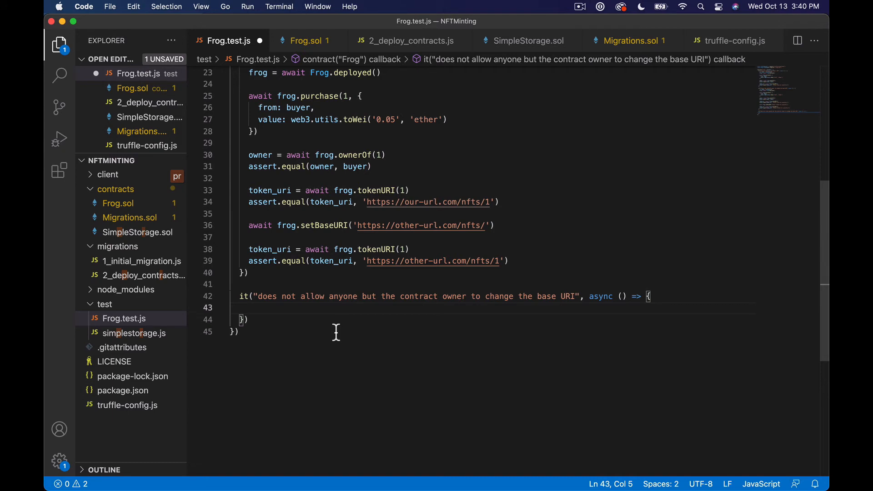
Deploy Frog in the test body and discard a half-written await line.
type("frog =")
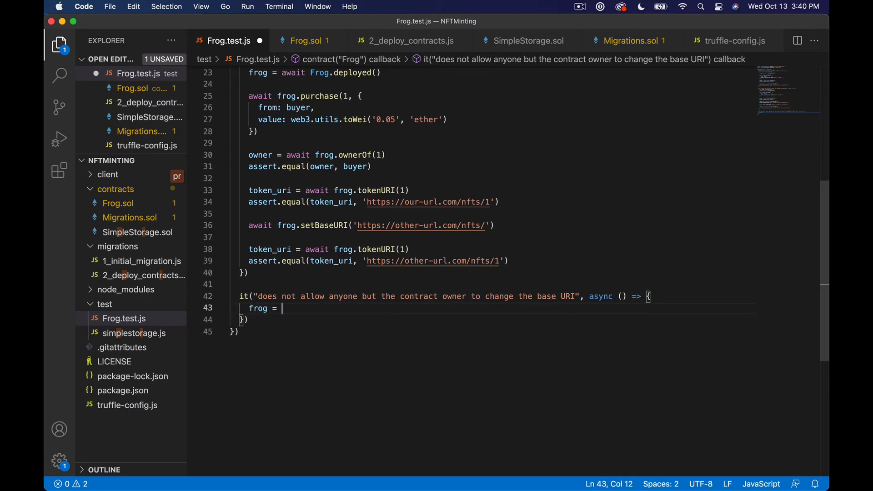
type("await")
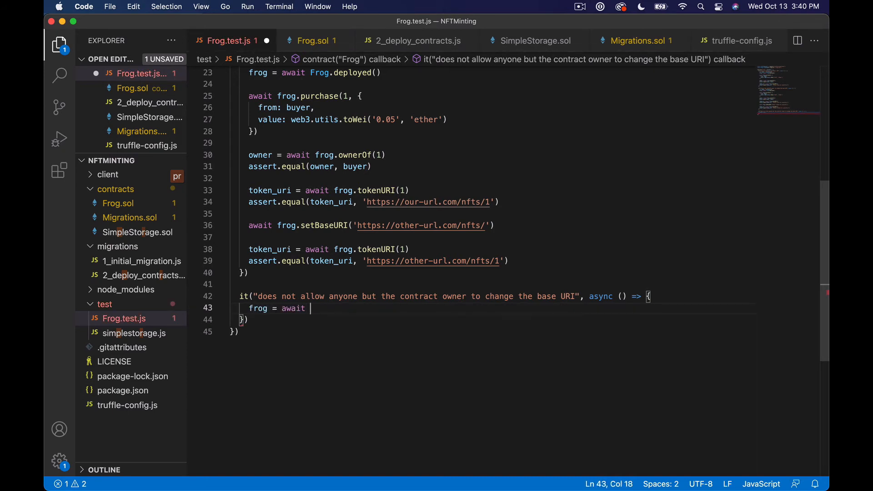
type("Frog.deployed(")
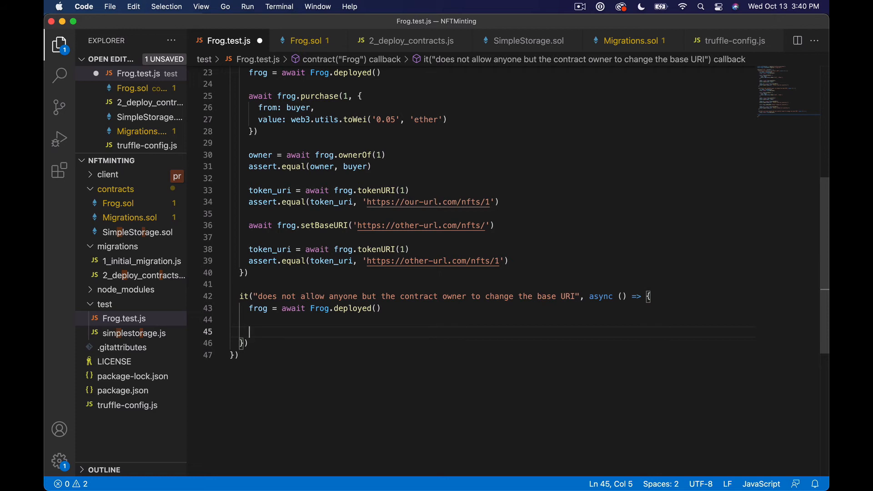
type("a")
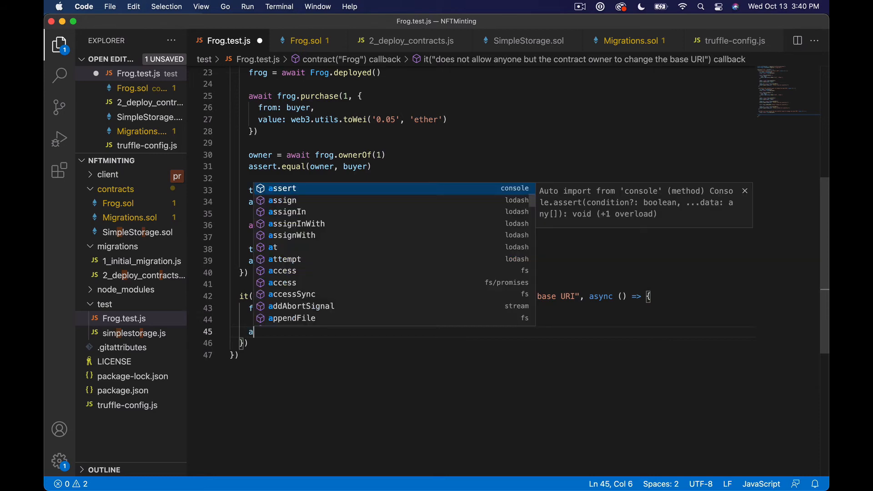
type("await")
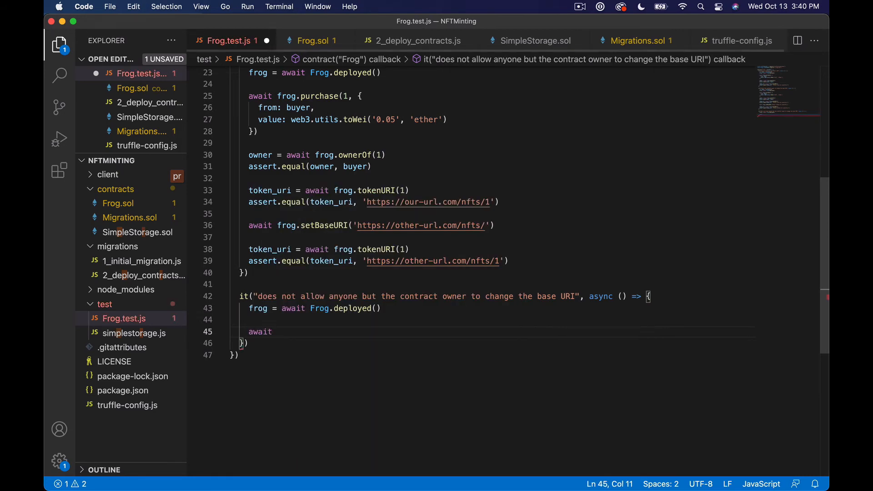
key("Backspace")
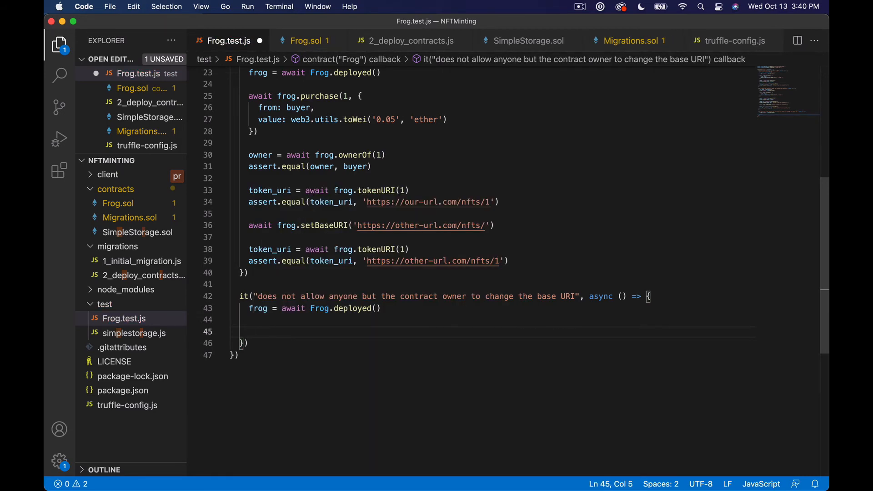
type("truffleAssert.reverts(")
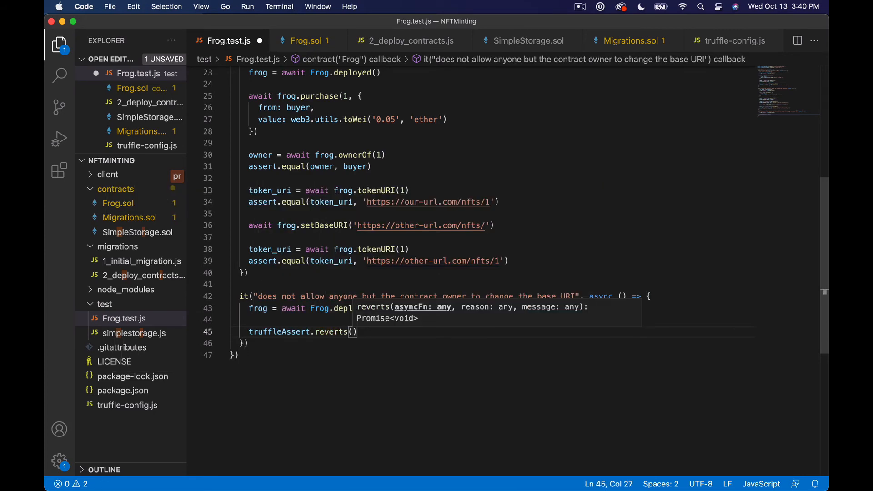
type("fro")
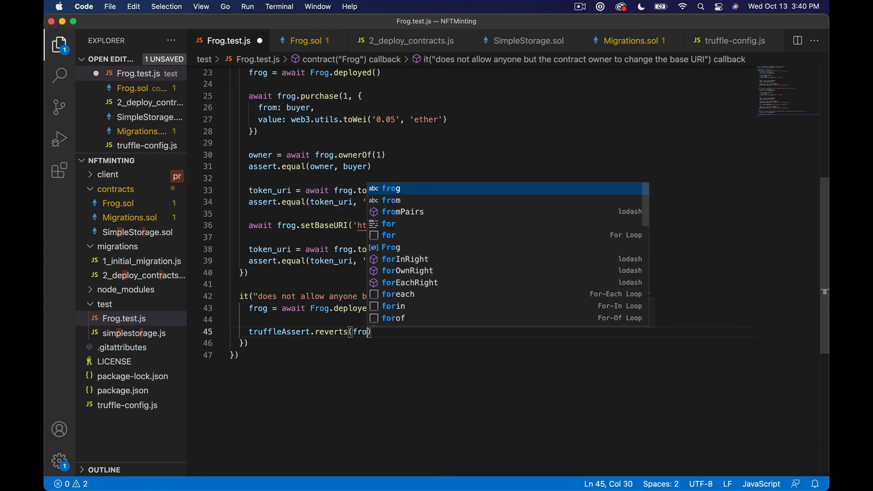
type(".setBaseURI('https://attacker-")
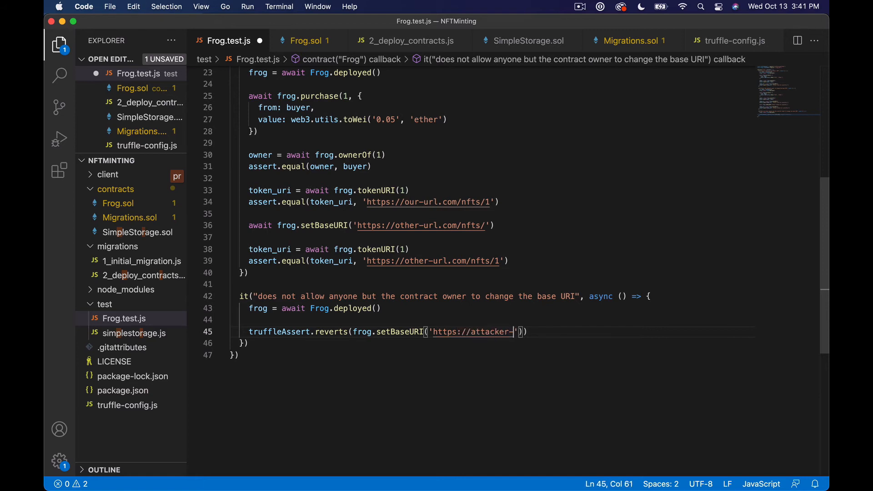
type("url.com/")
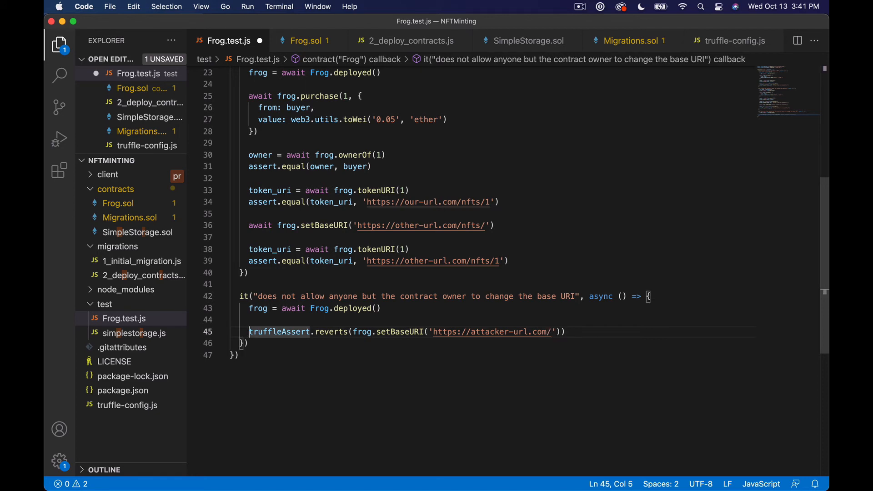
type("a")
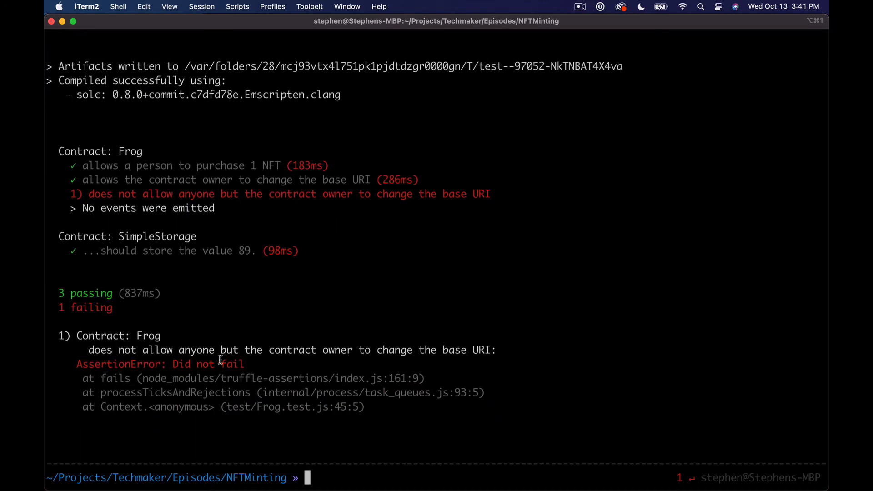
Leave iTerm2 after the 'Did not fail' AssertionError and bring Visual Studio Code to the front.
key("cmd+tab")
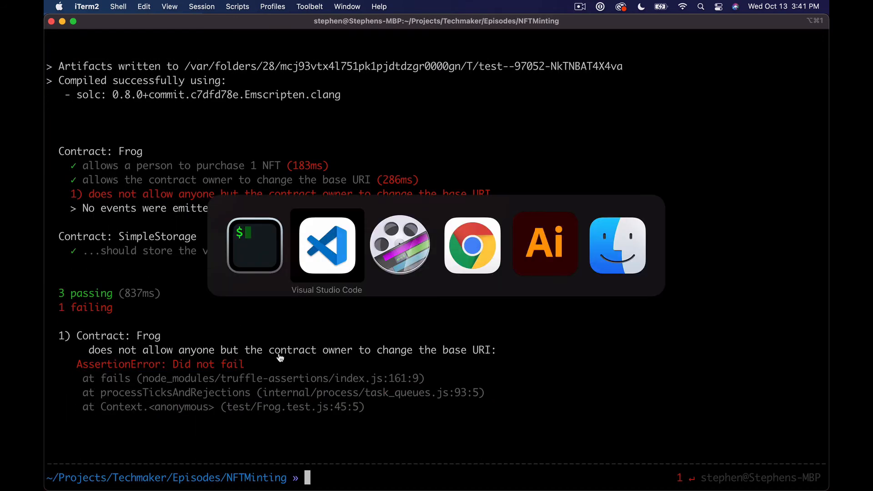
left_click(472, 244)
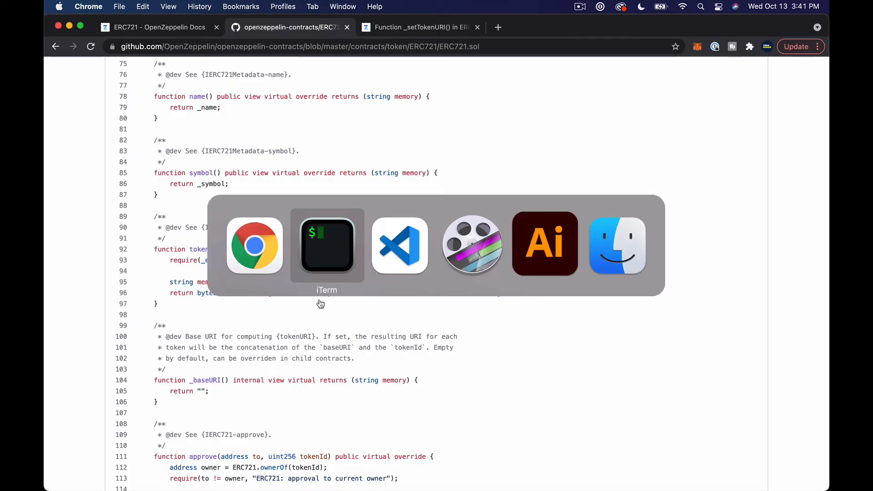
left_click(399, 245)
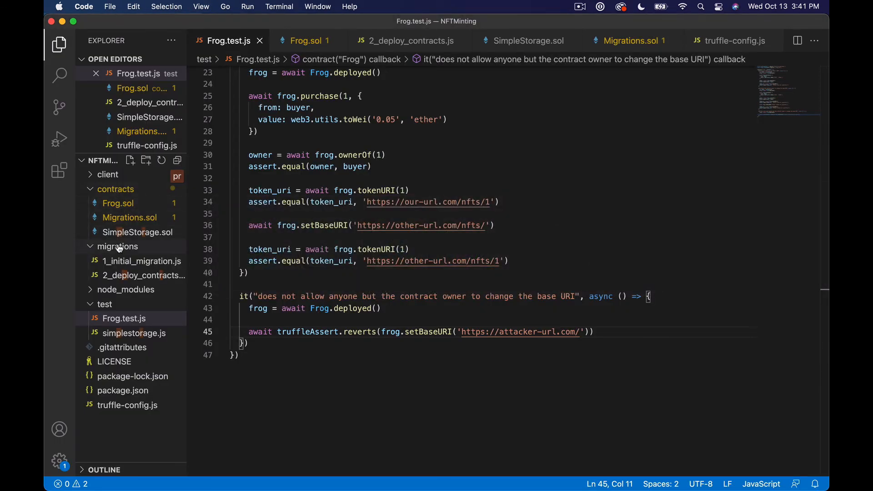
left_click(125, 289)
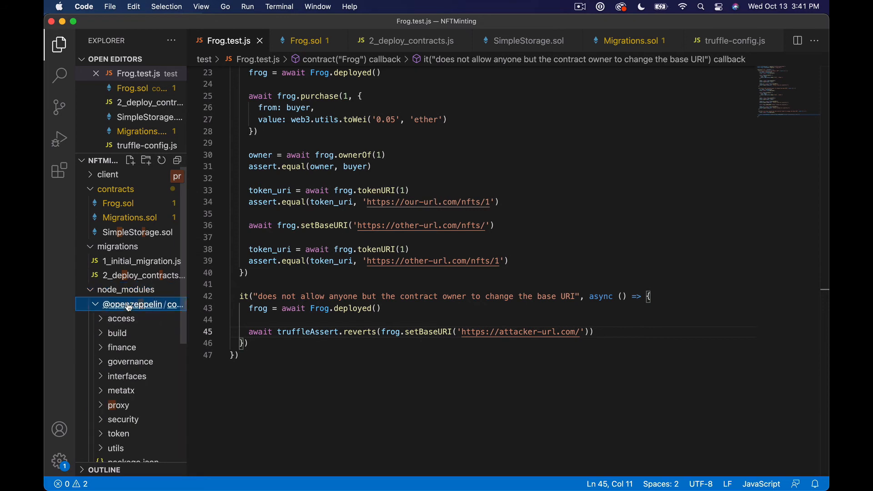
left_click(116, 365)
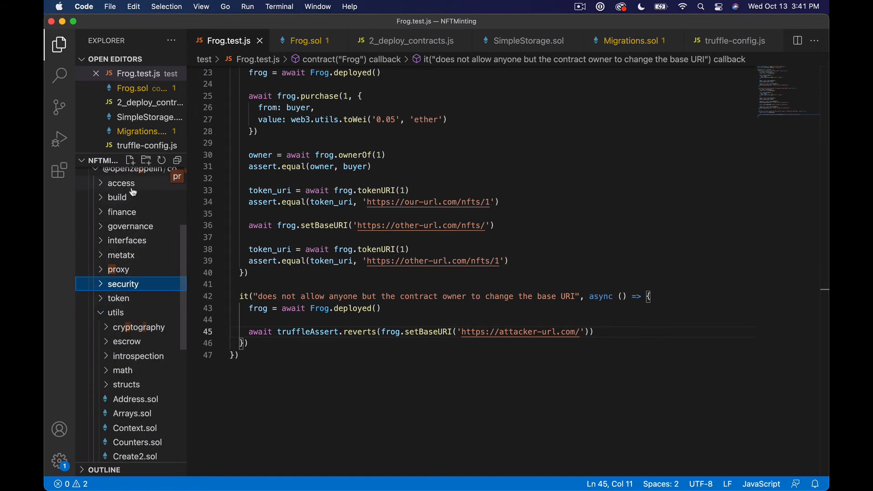
left_click(134, 269)
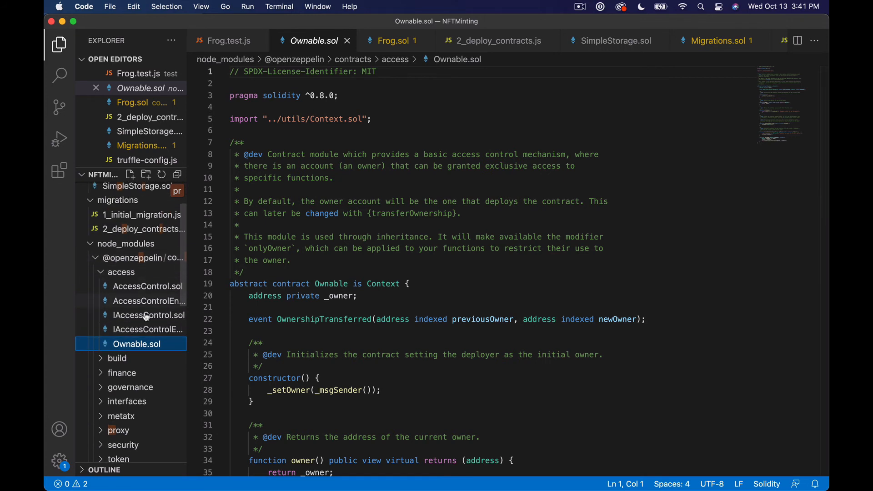
scroll("down", 3)
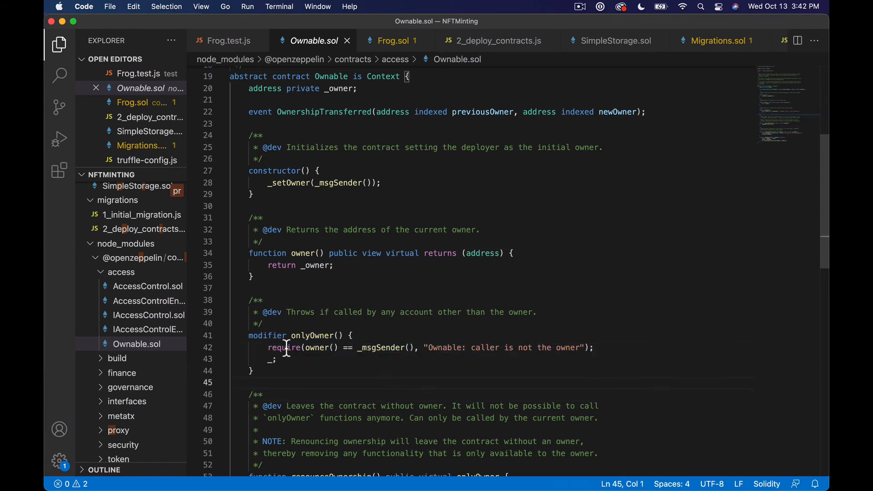
mouse_move(433, 369)
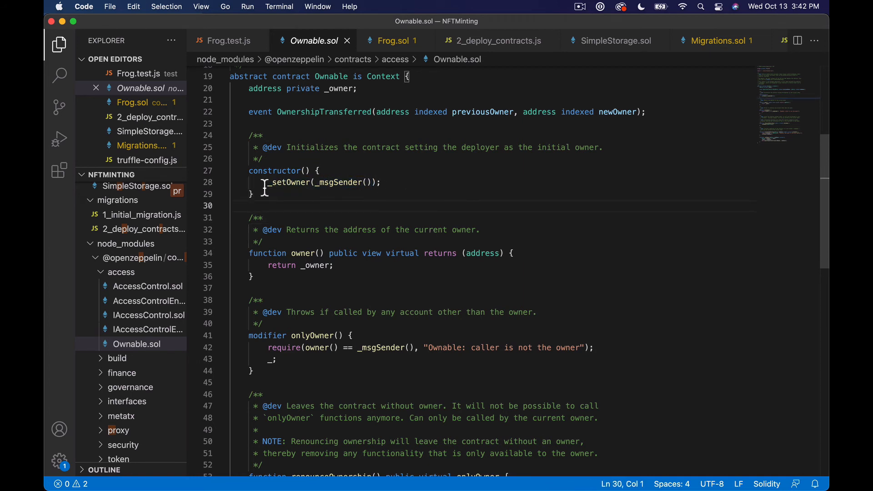
mouse_move(603, 163)
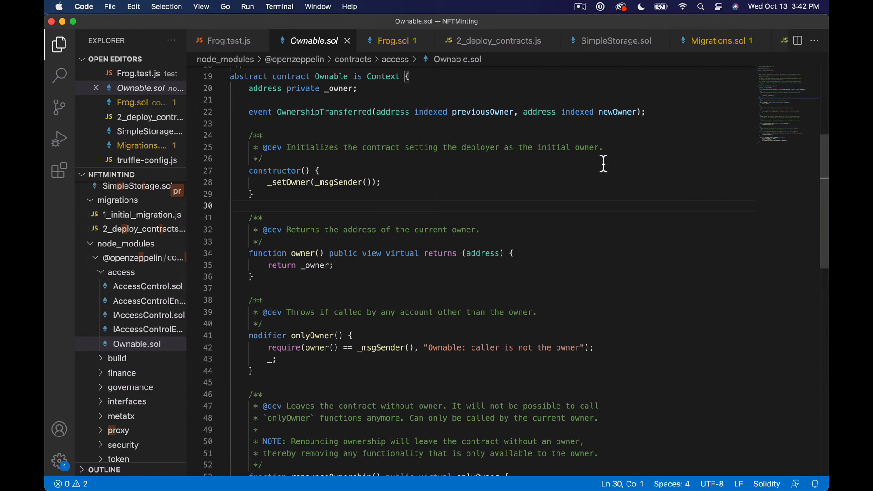
left_click(393, 40)
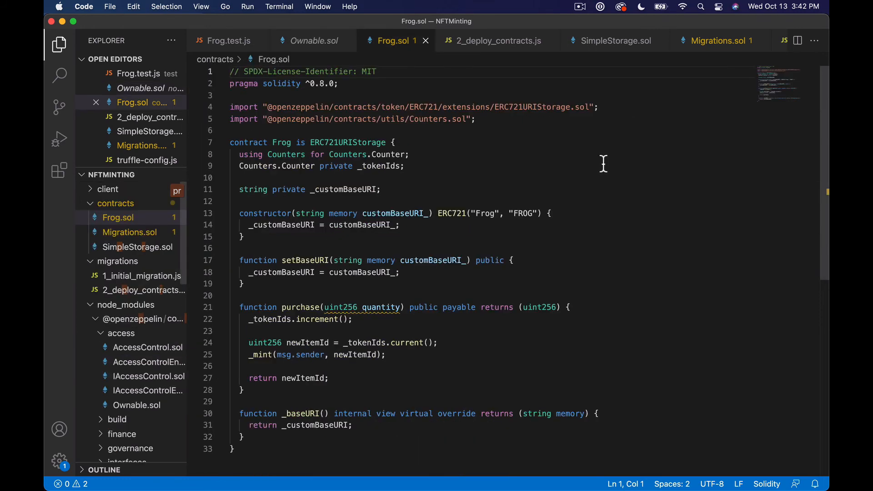
key("enter")
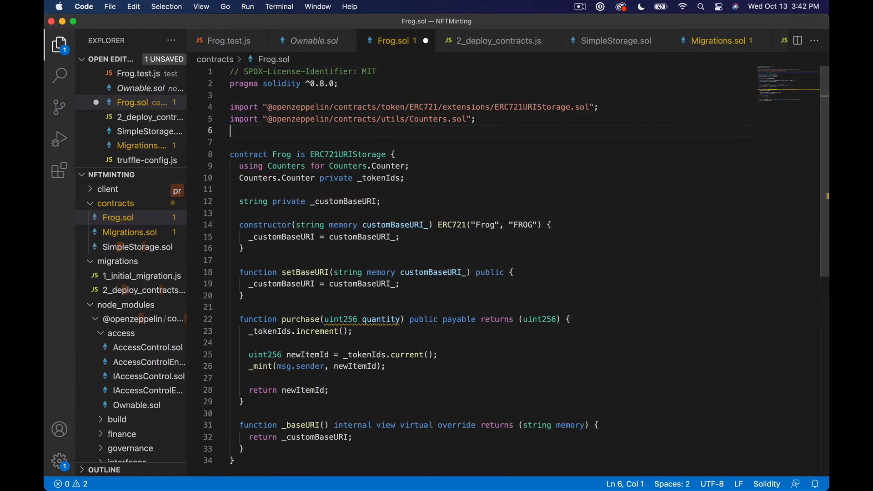
type("import")
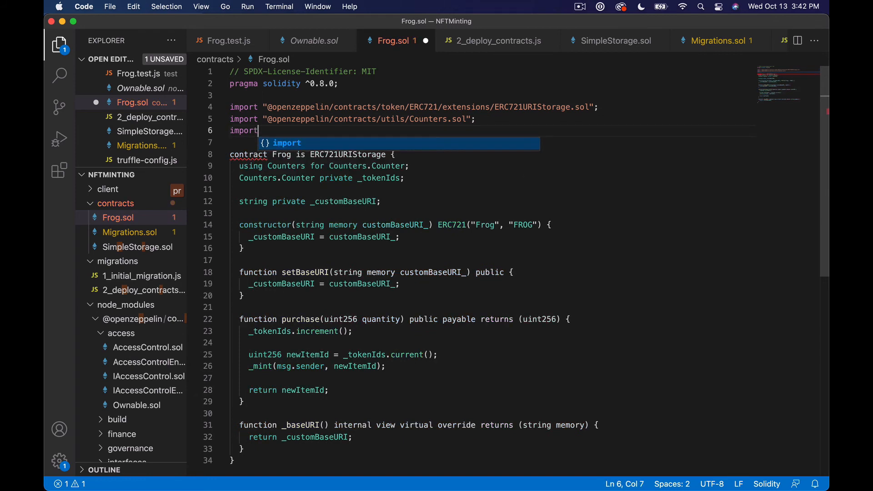
type("\"@op")
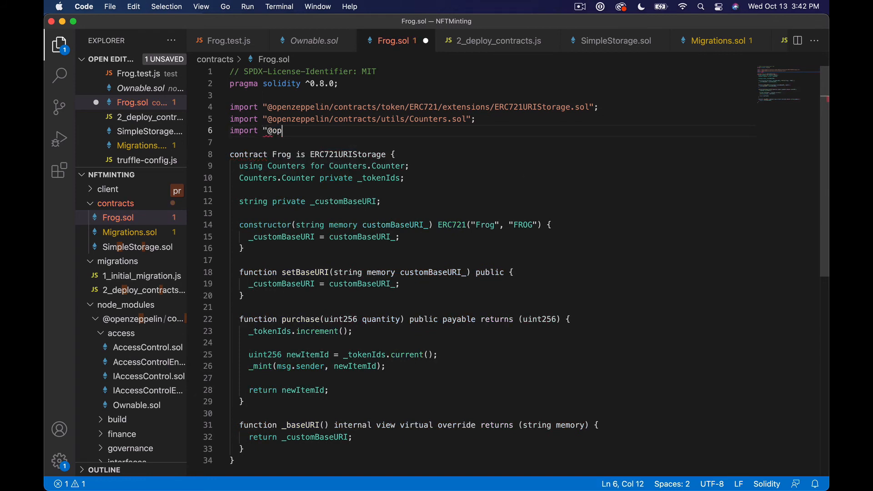
type("enzeppelin/contracts//")
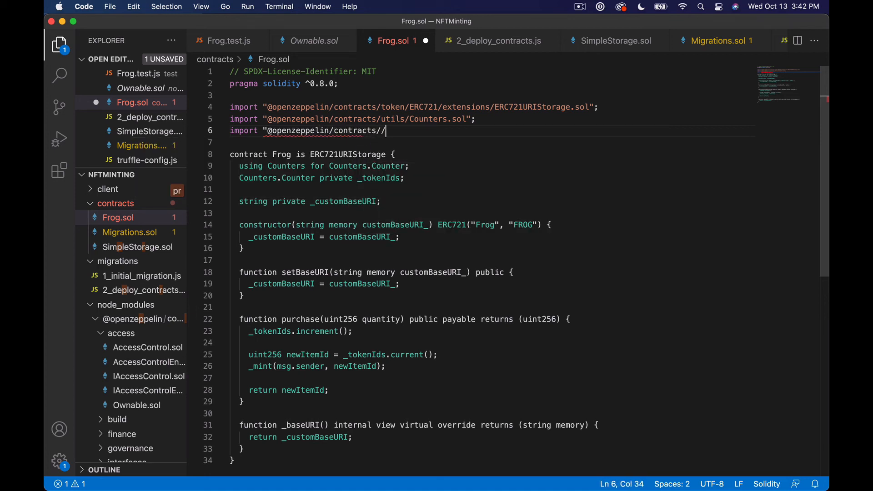
type("a")
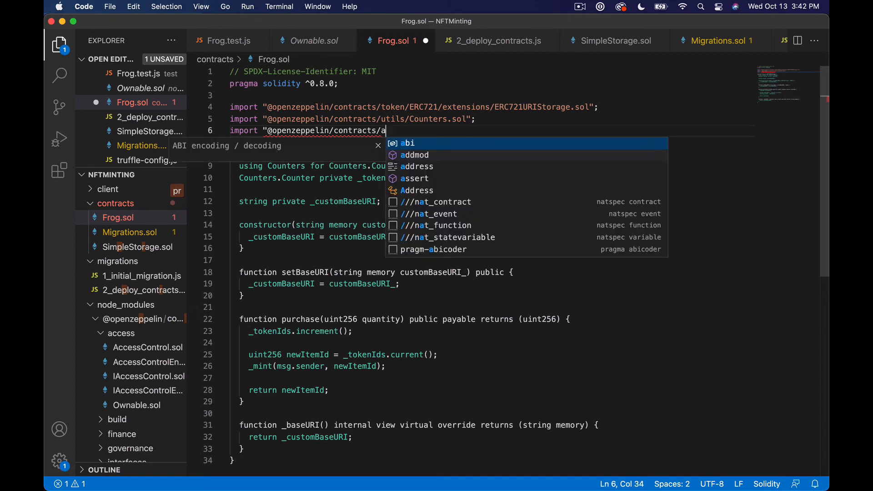
type("ccess/")
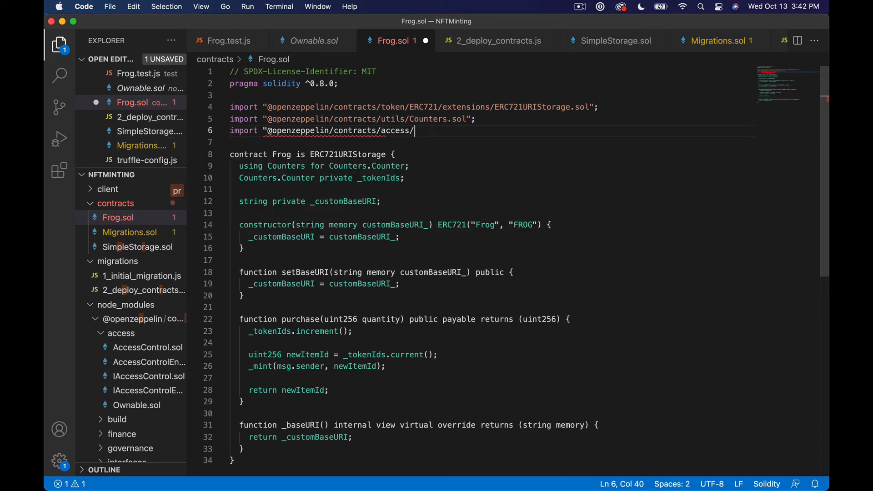
type("Ownable.")
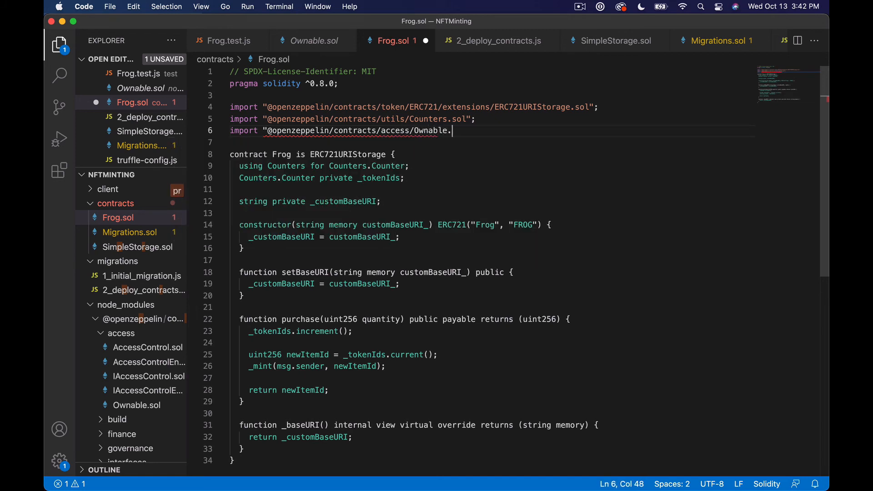
type("sol\";")
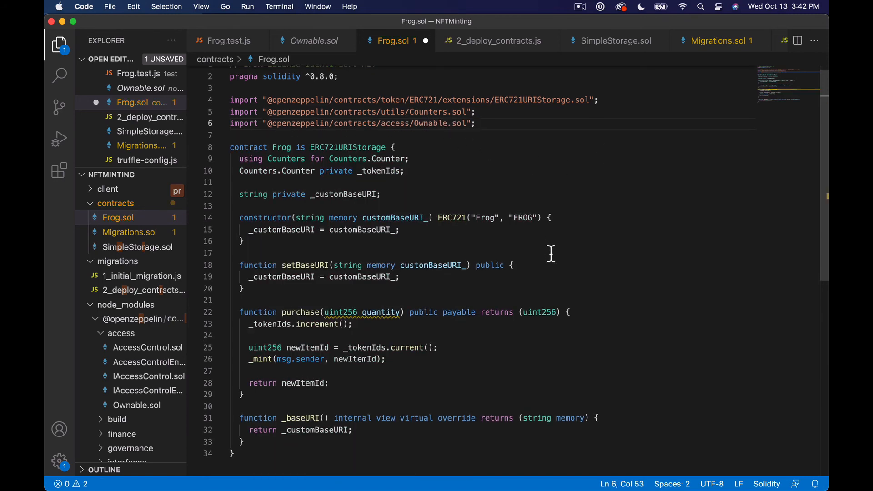
type(",")
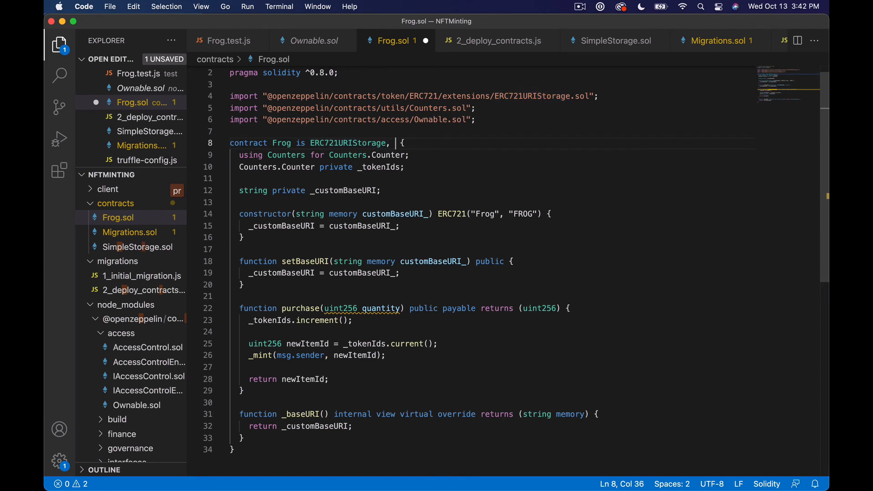
type("Ownable")
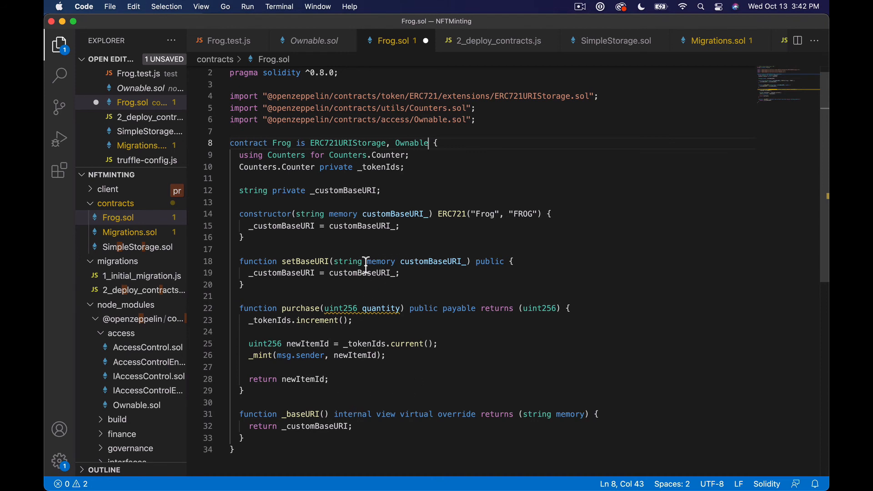
Declare setBaseURI as public onlyOwner so only the owner can change the base URI.
double_click(490, 261)
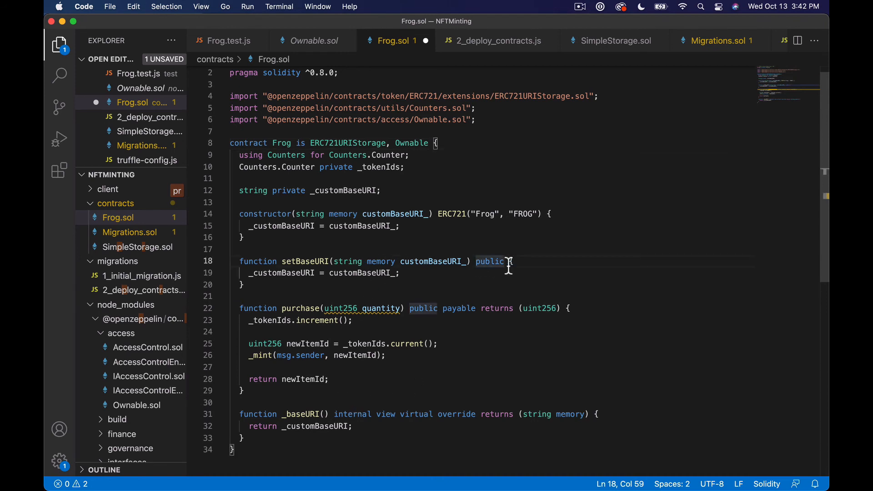
type("only")
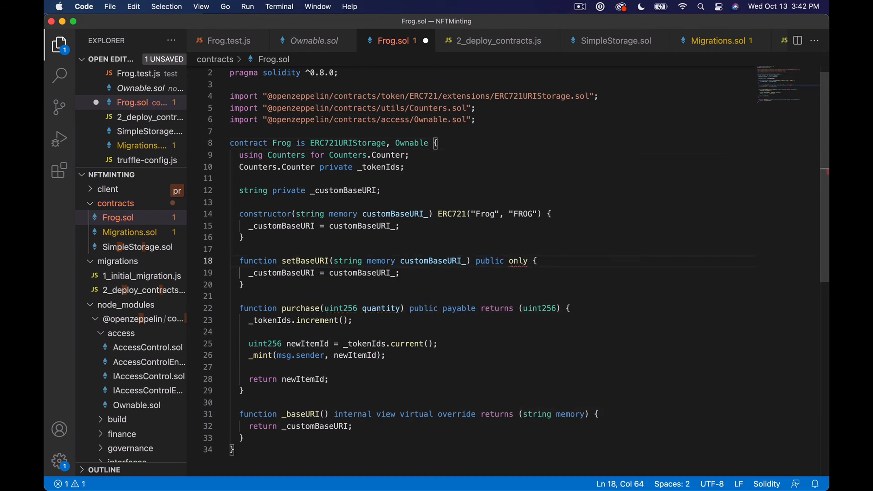
type("Owner")
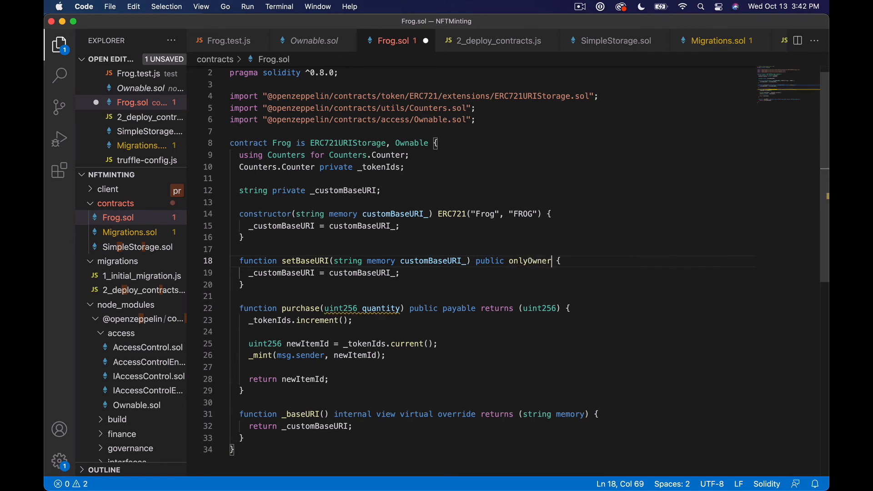
key("Backspace")
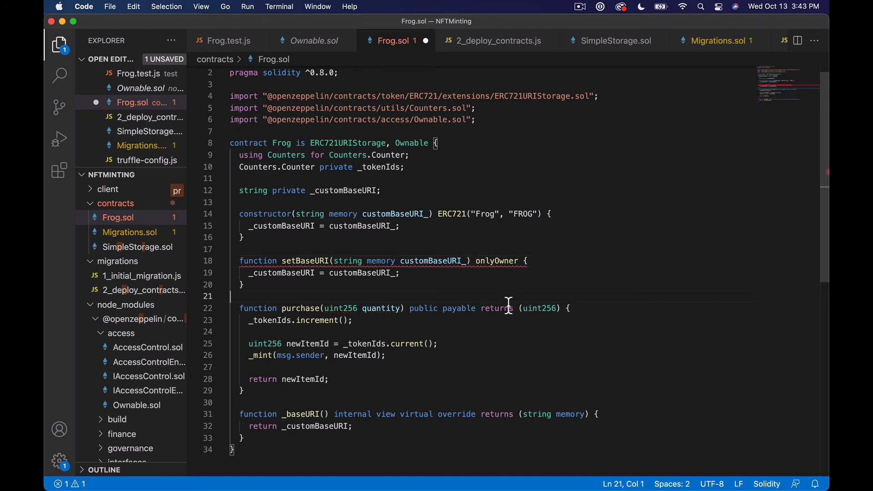
type("public")
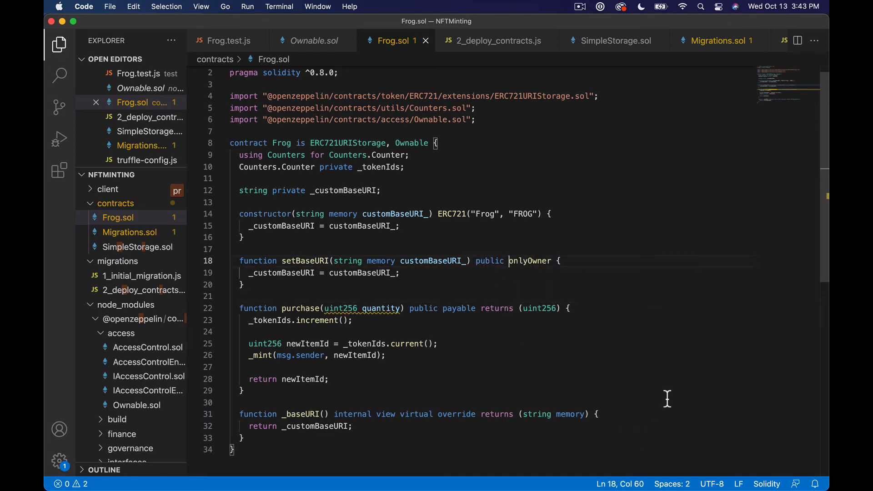
Copy Ownable's "Ownable: caller is not the owner" revert message and go back to Frog.test.js.
left_click(312, 40)
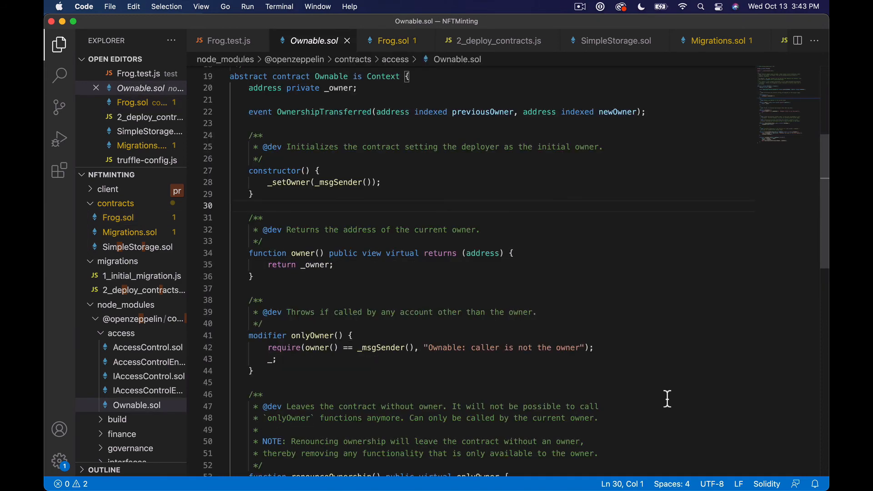
mouse_move(453, 339)
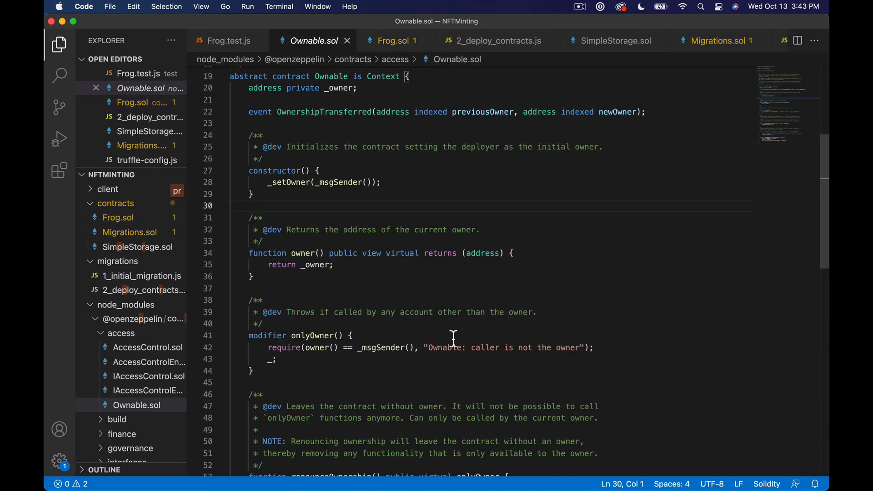
mouse_move(427, 357)
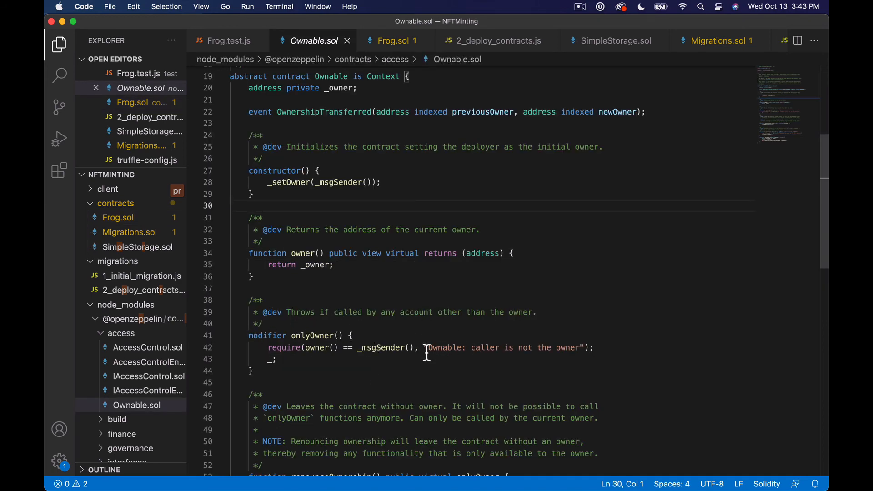
left_click_drag(425, 347, 584, 347)
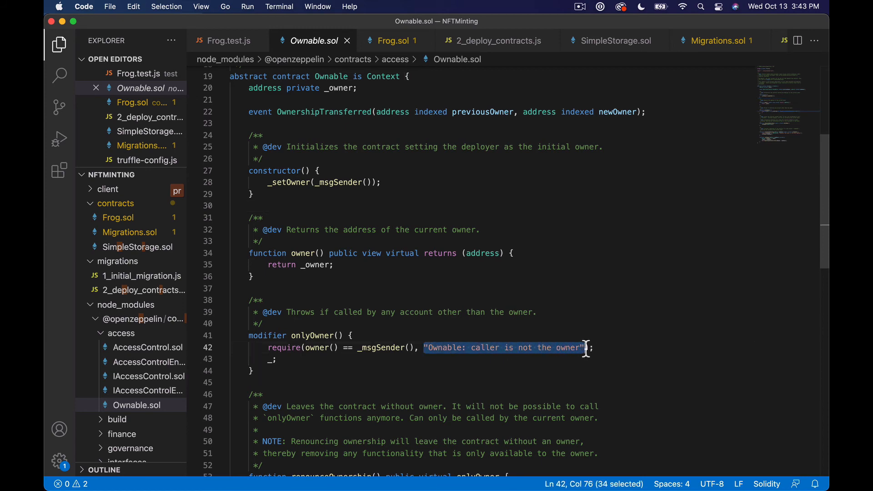
left_click(225, 40)
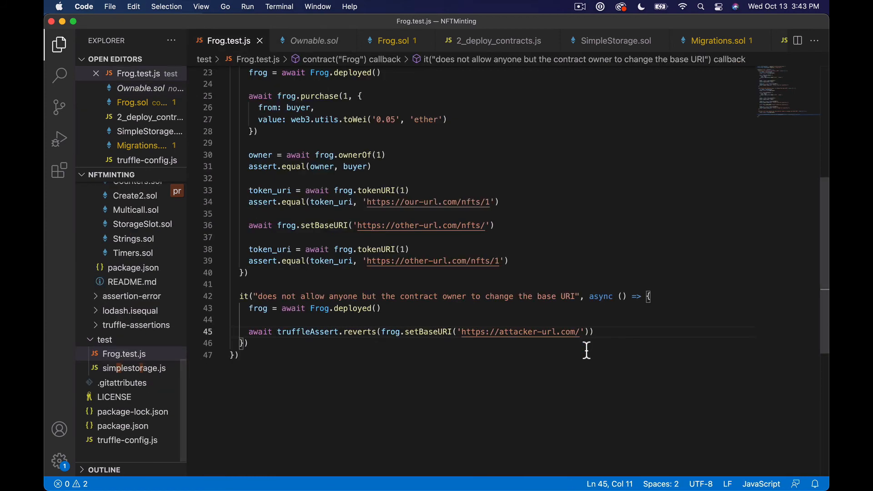
mouse_move(616, 372)
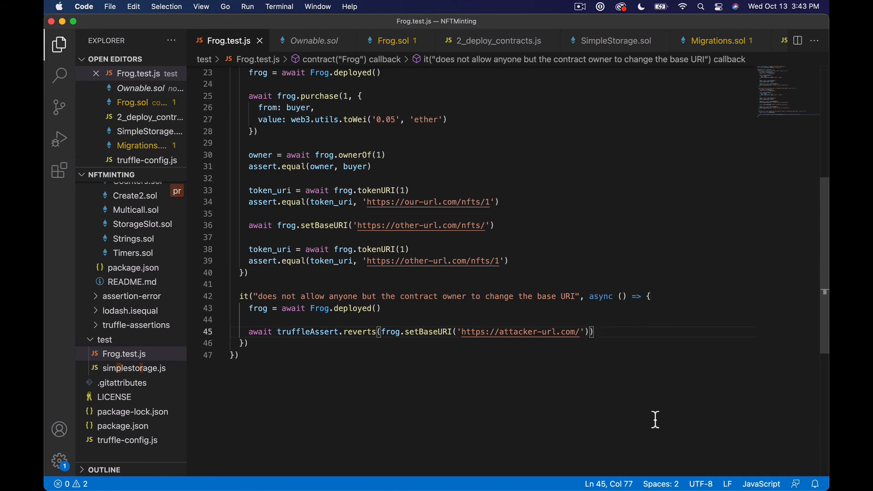
Expect revert message "Ownable: caller is not the owner" in the reverts assertion and rerun truffle test, still failing.
type(", \"Ownable: caller is not the owner\"")
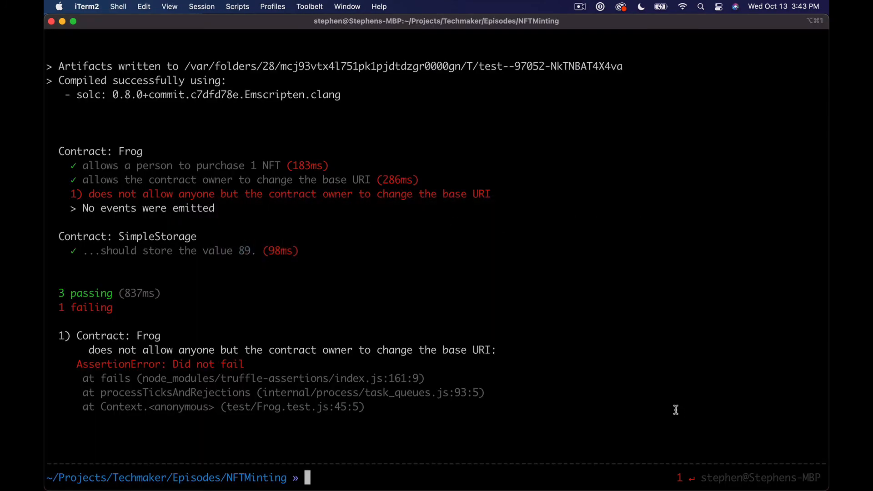
type("truffle test")
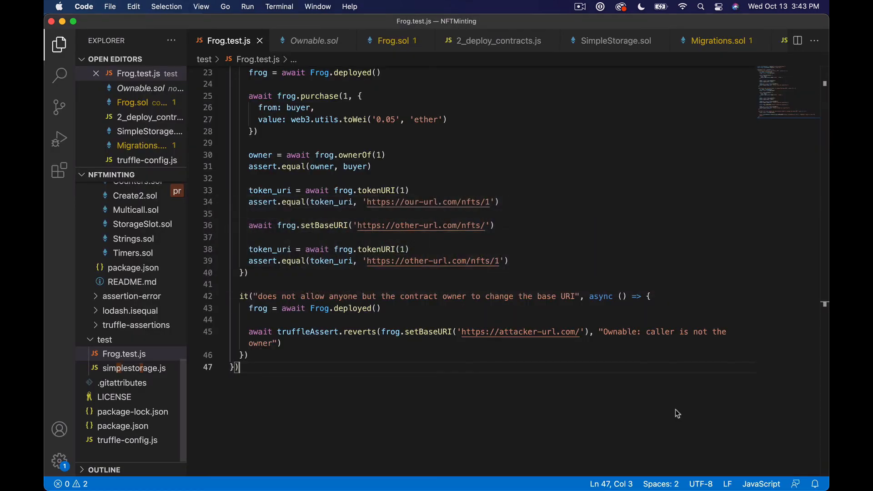
left_click(314, 40)
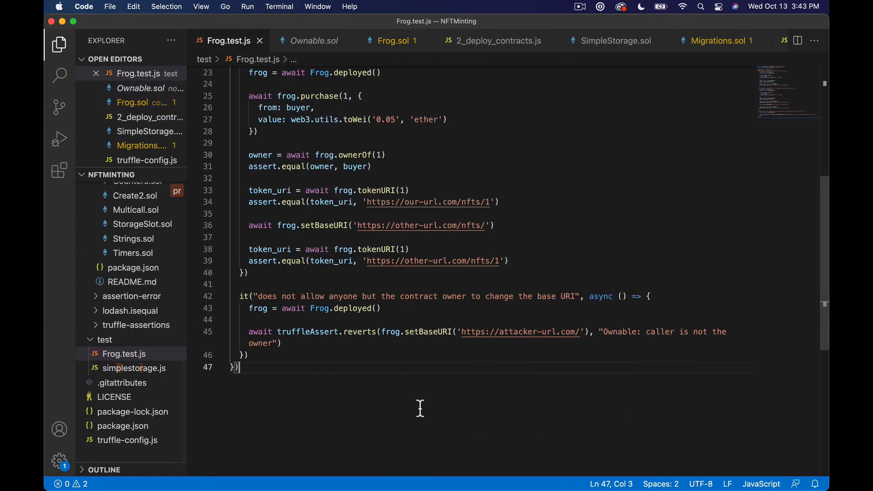
mouse_move(582, 321)
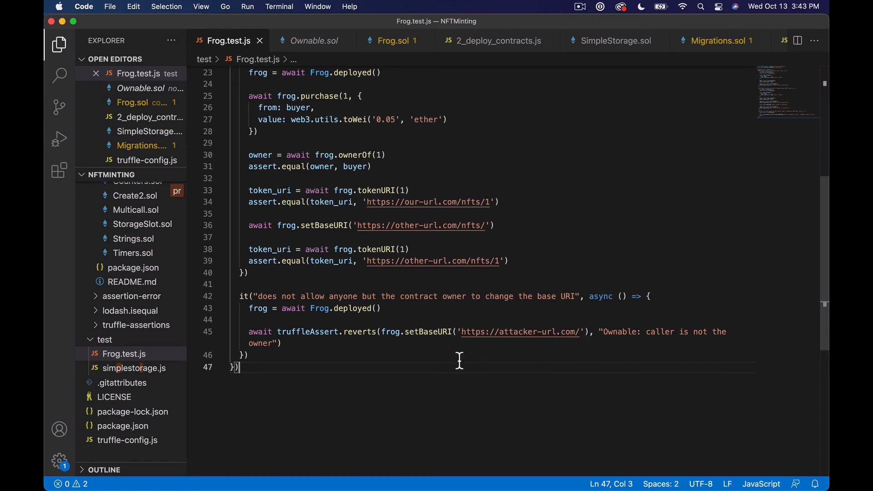
Send the owner-only setBaseURI call with options { from: accounts[5] } in Frog.test.js.
left_click(392, 40)
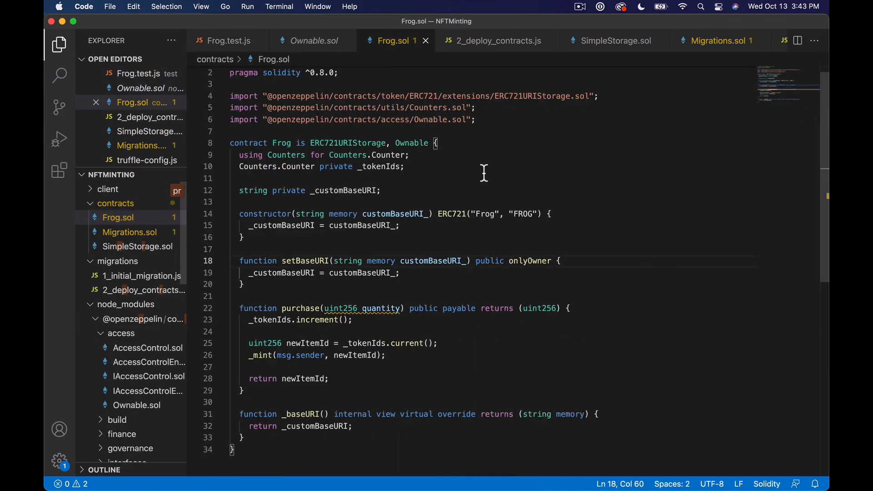
key("Backspace")
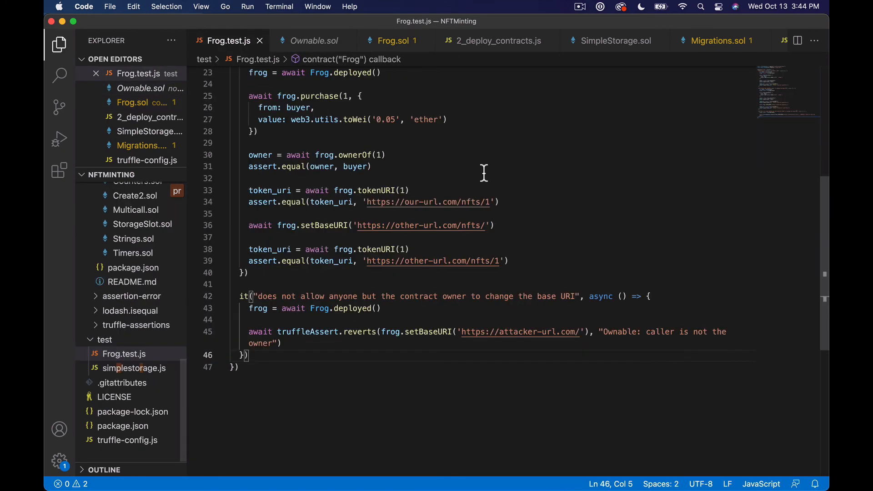
mouse_move(575, 337)
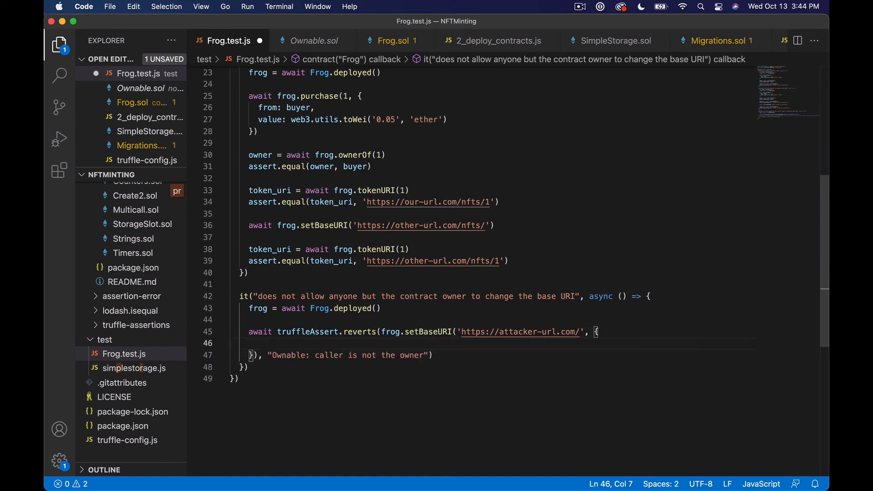
type("from:")
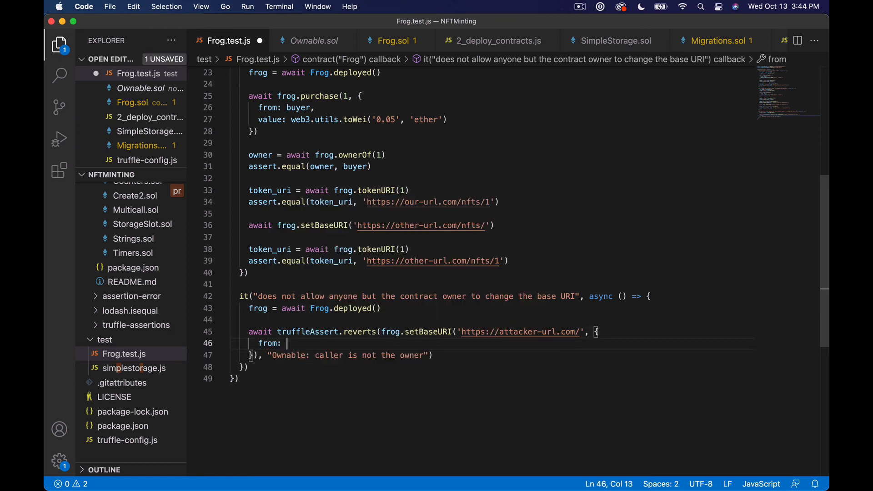
type("accounts")
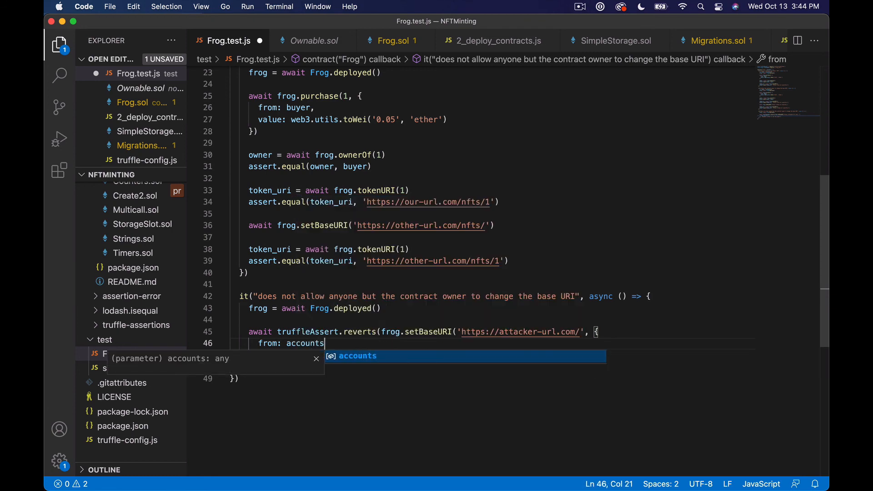
type("[5]")
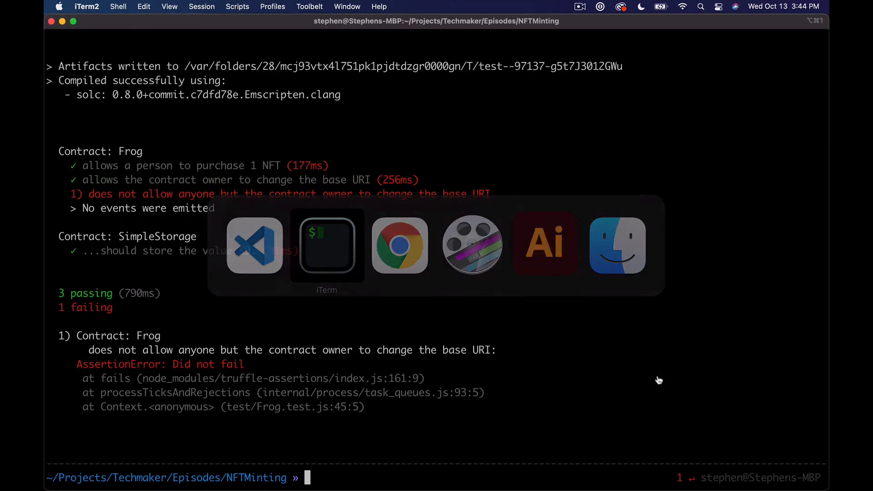
Rerun truffle test from accounts[5]; the owner-only test still reports 'Did not fail'.
type("truffle test")
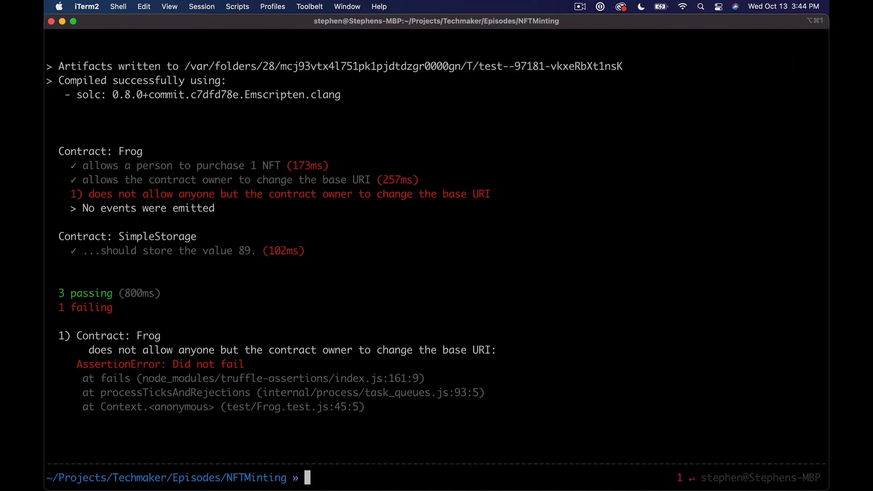
key("cmd+tab")
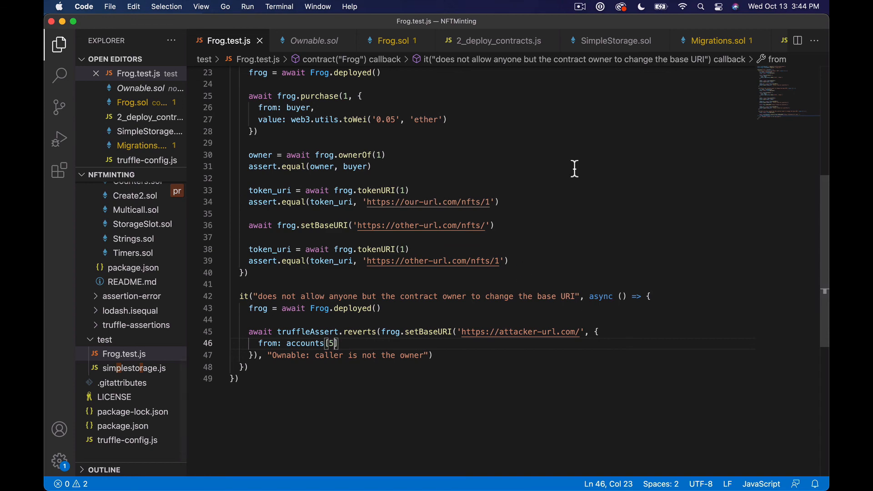
Add onlyOwner to setBaseURI in Frog.sol and rerun truffle test, passing all four tests.
left_click(314, 40)
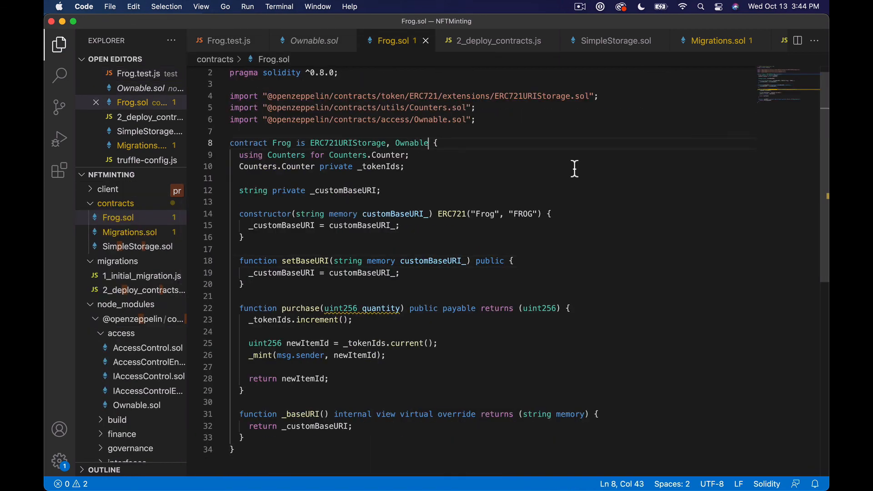
type("onlyOwner")
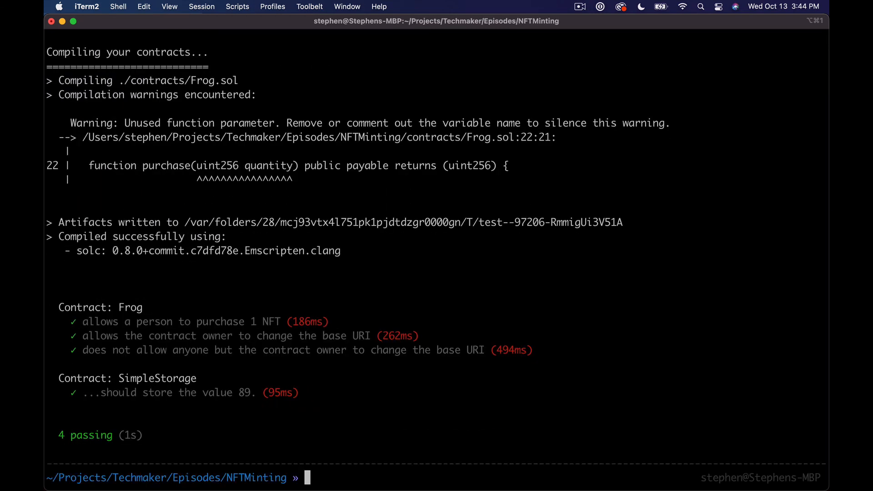
key("cmd+tab")
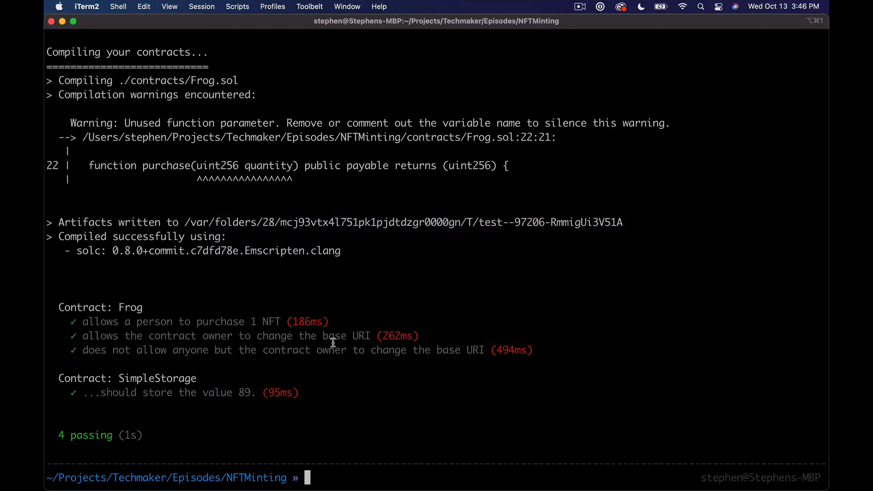
Run truffle test once more, recompiling Frog.sol, and review the output.
type("truffle test")
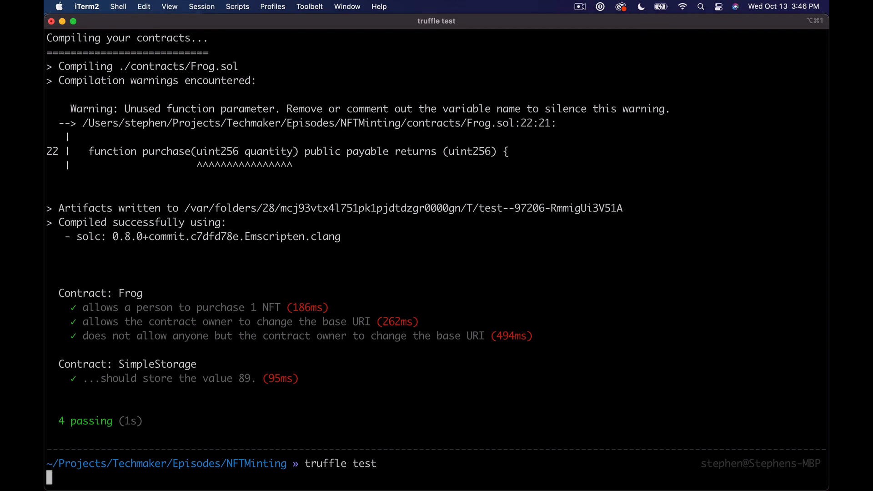
key("Return")
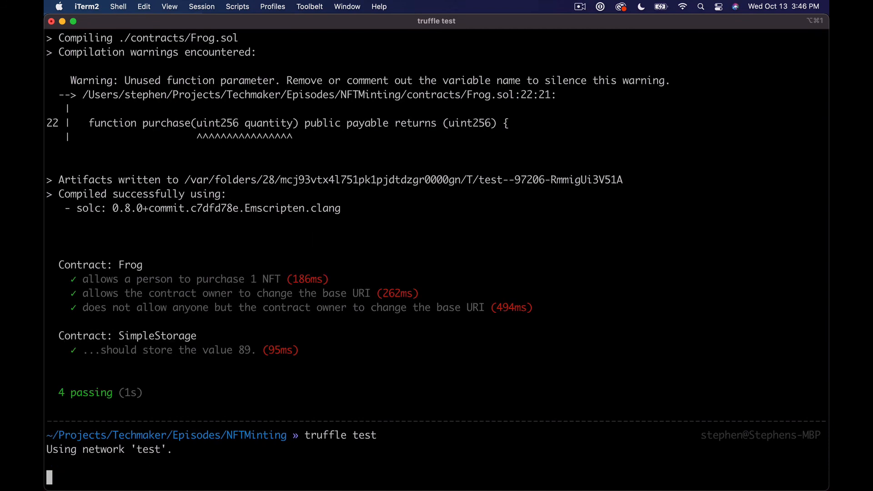
key("Return")
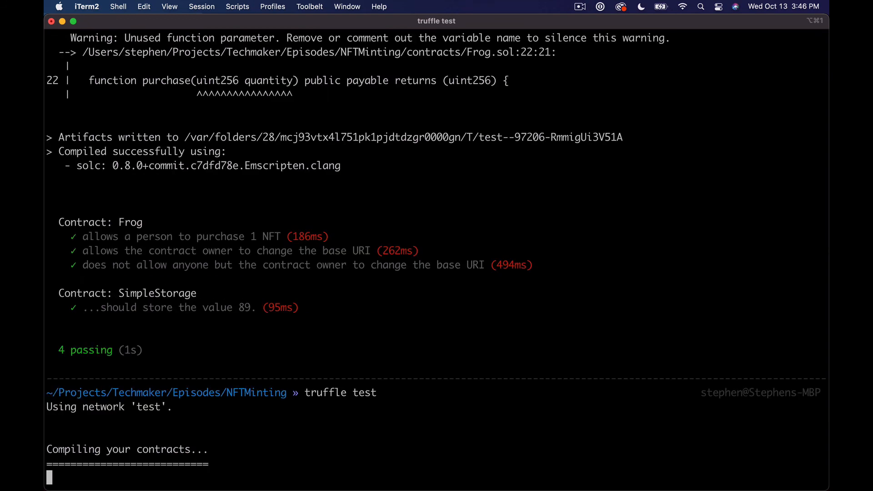
scroll("down", 3)
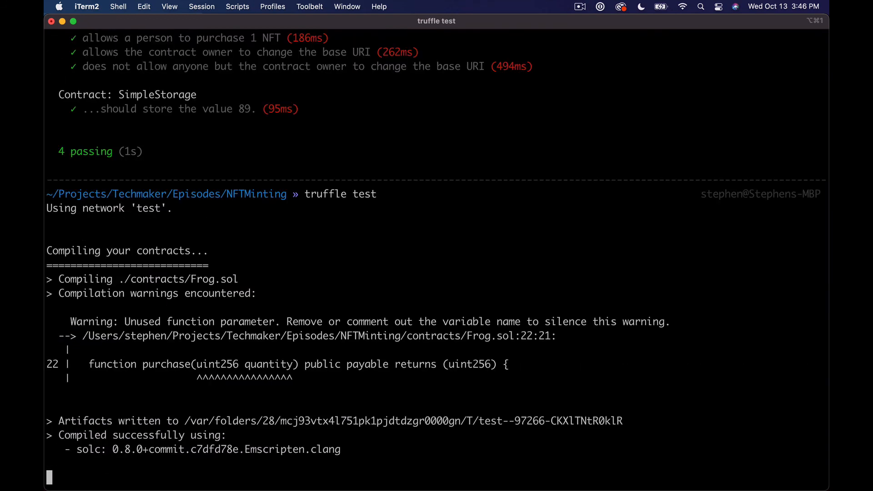
key("Return")
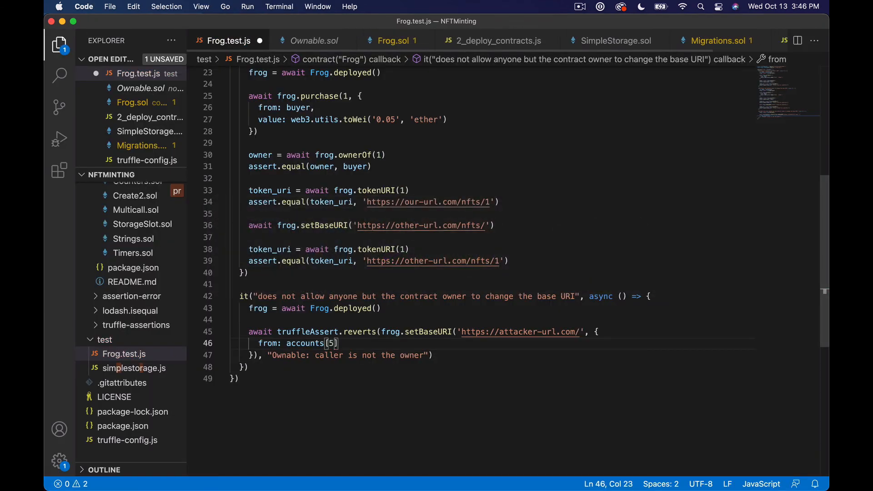
Comment accounts[5] as '// not the owner' in Frog.test.js and save the file.
key("cmd+s")
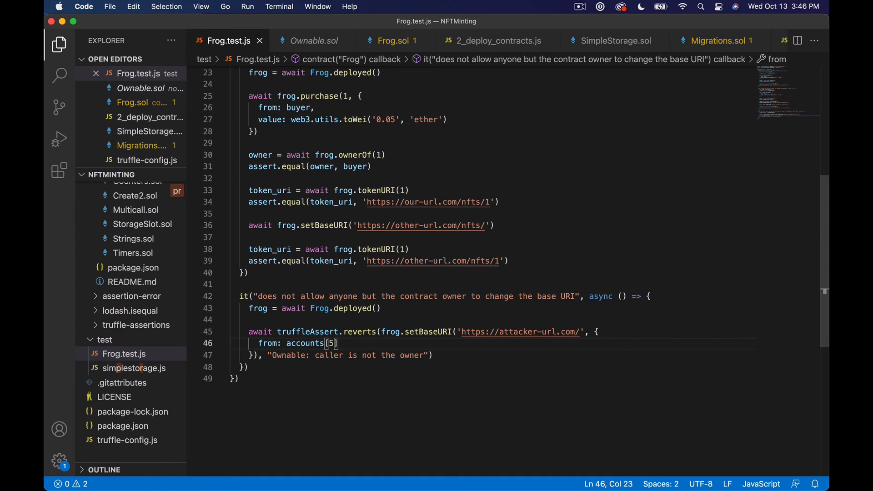
type("// not the owner")
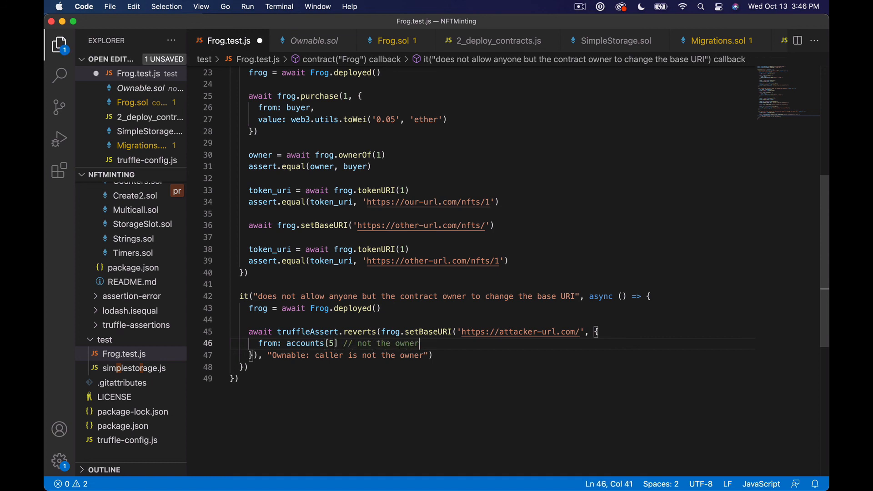
key("cmd+s")
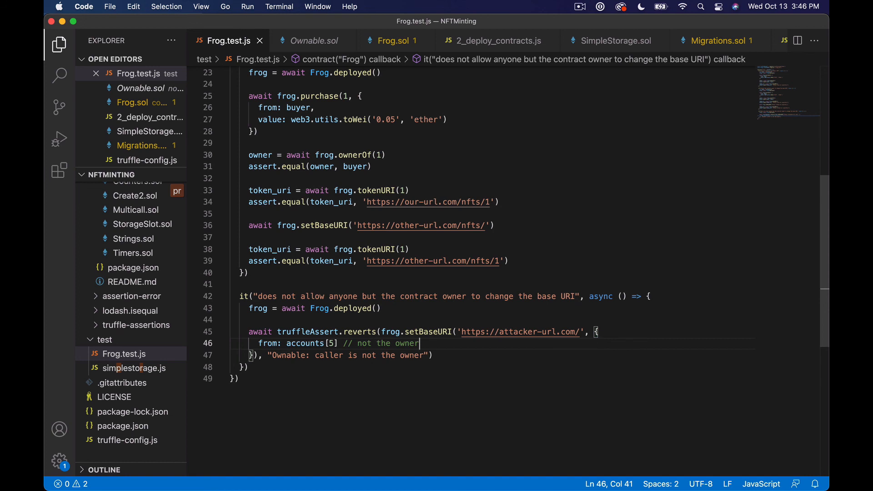